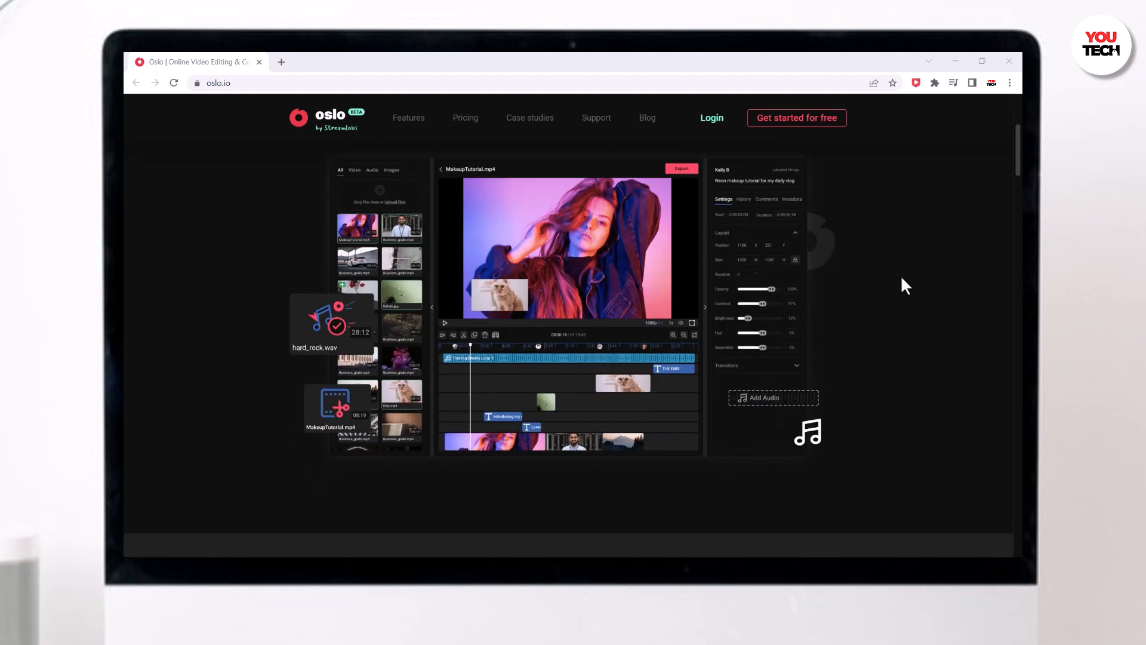
# Browse the Oslo homepage, then get started for free into the Demo Project dashboard
pyautogui.scroll(-3)
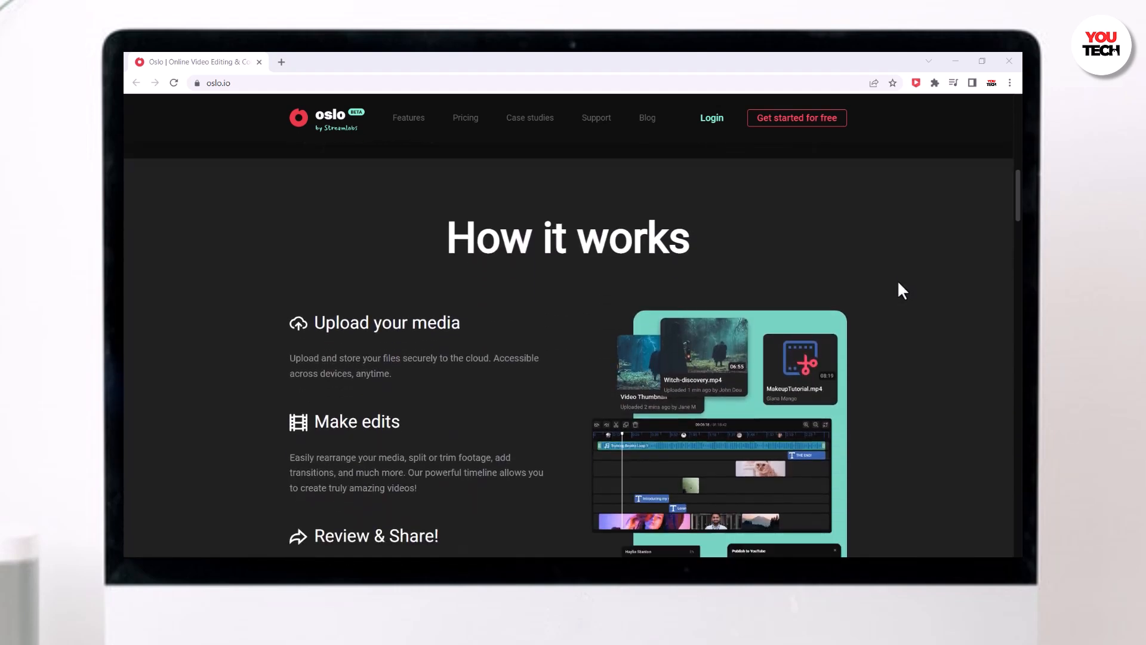
pyautogui.scroll(-3)
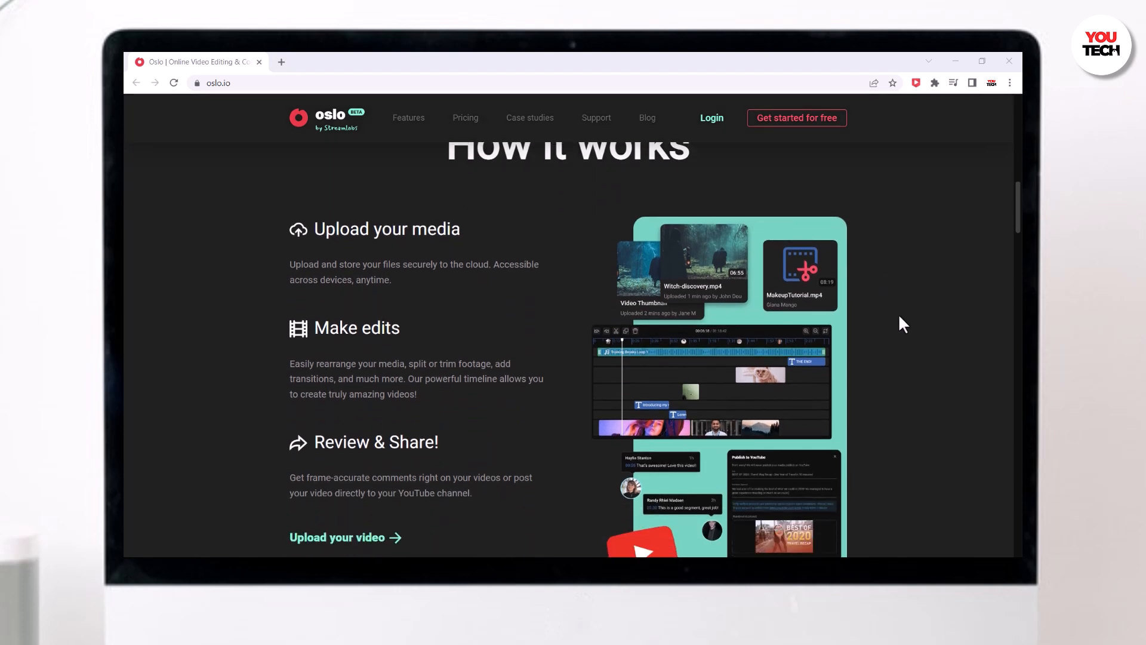
pyautogui.scroll(-3)
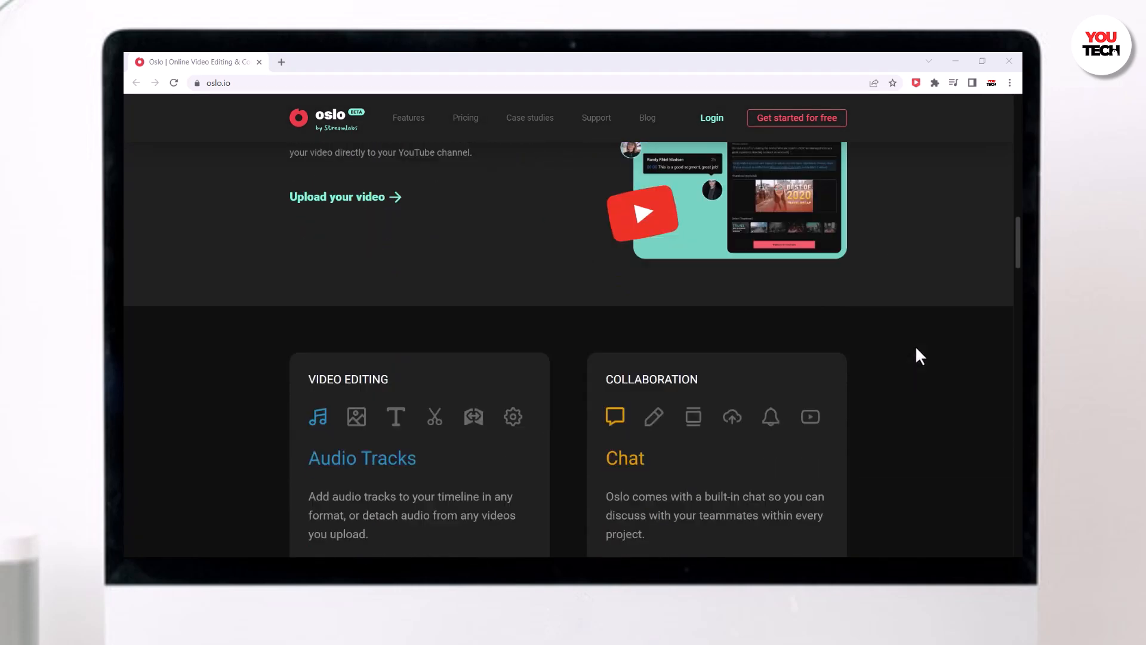
pyautogui.scroll(-3)
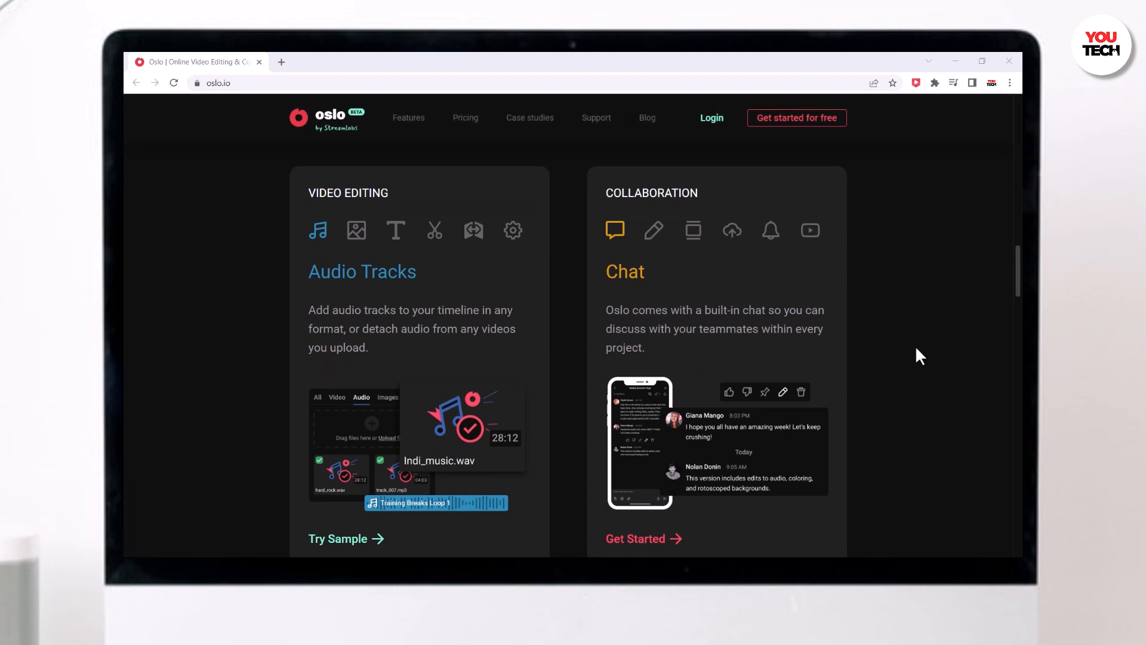
pyautogui.scroll(-3)
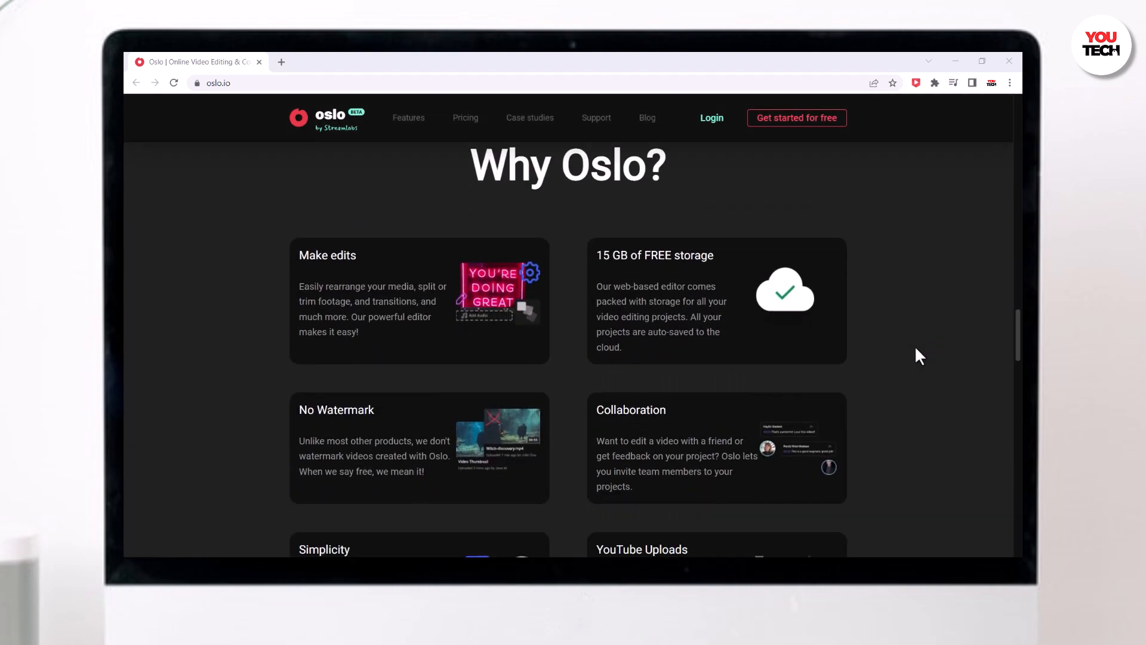
pyautogui.scroll(-3)
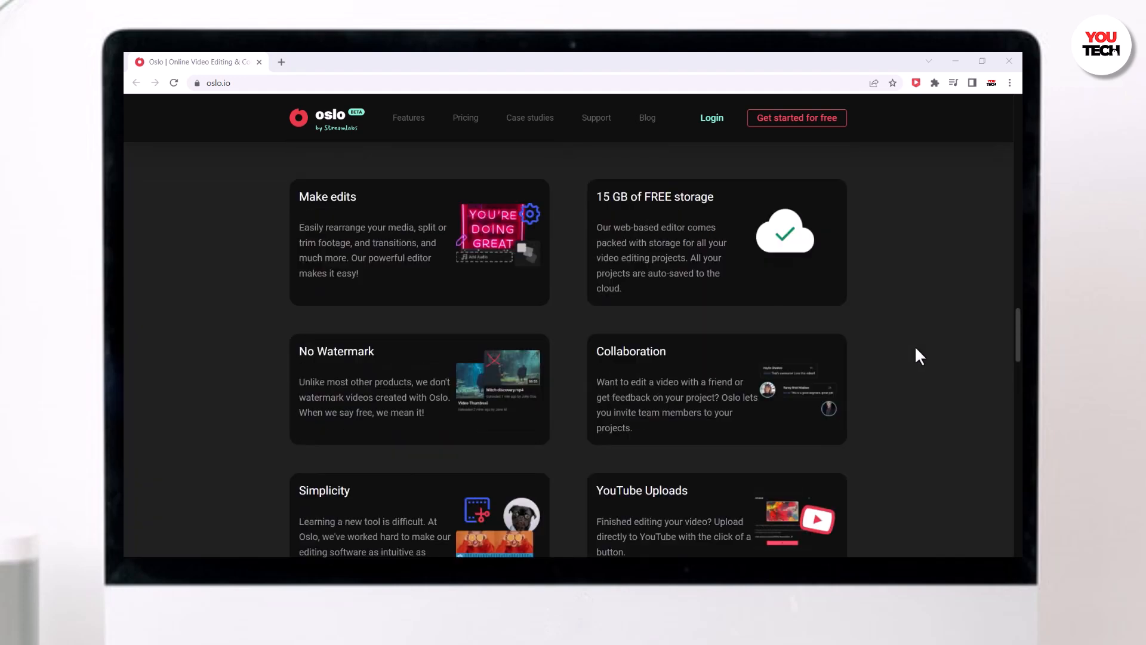
pyautogui.scroll(3)
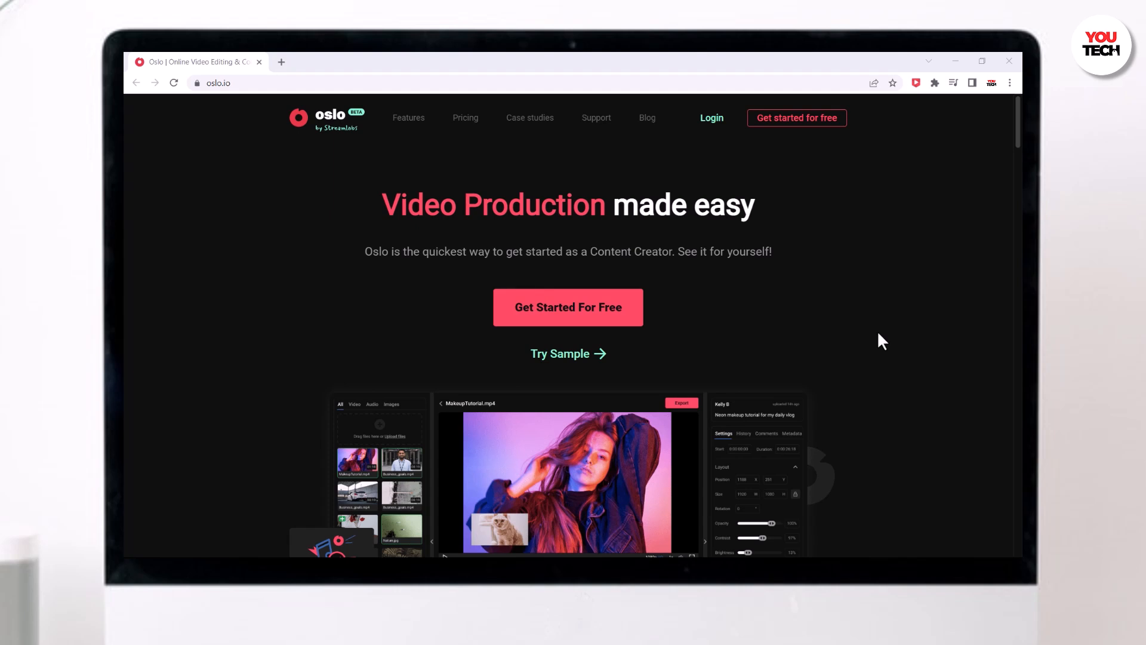
pyautogui.moveTo(609, 327)
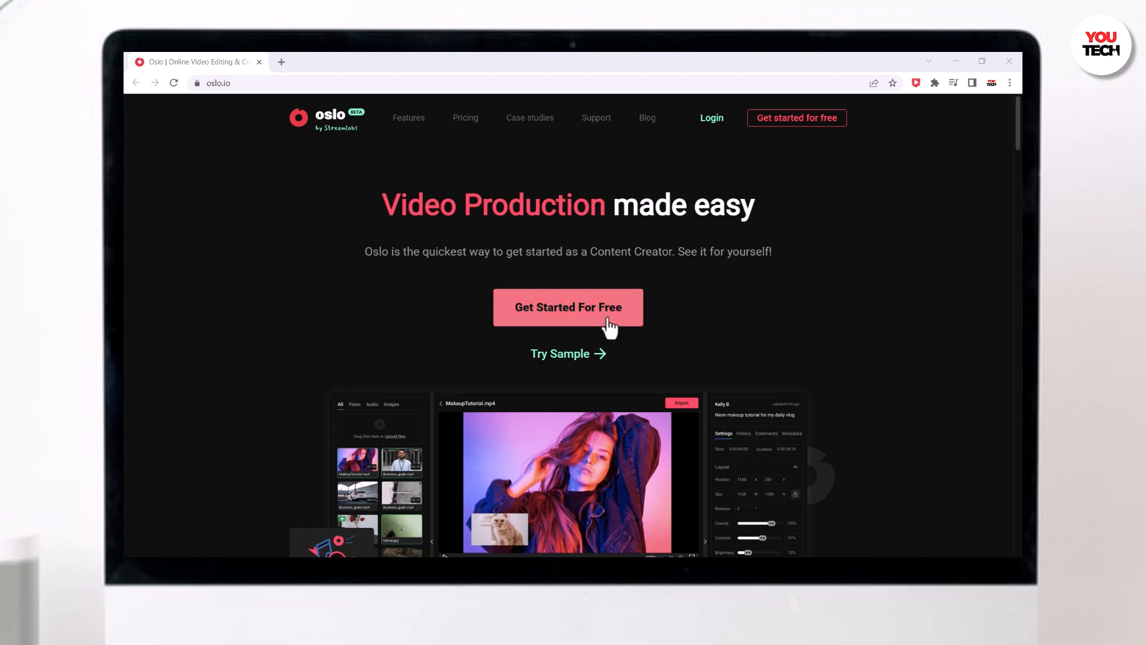
pyautogui.click(568, 306)
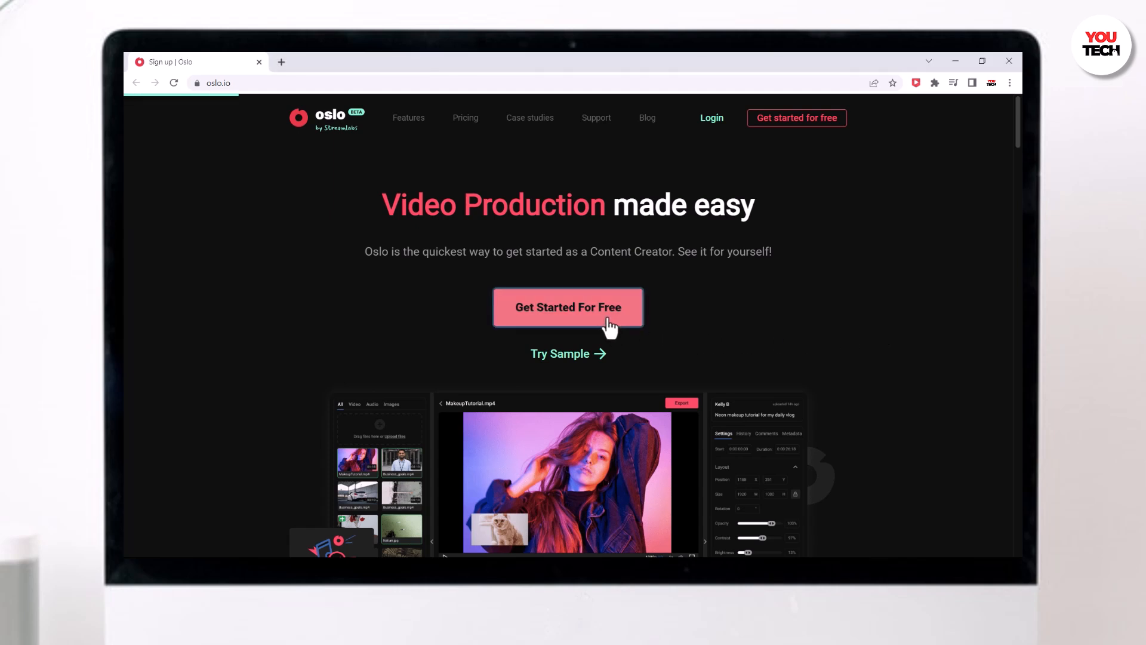
pyautogui.click(567, 307)
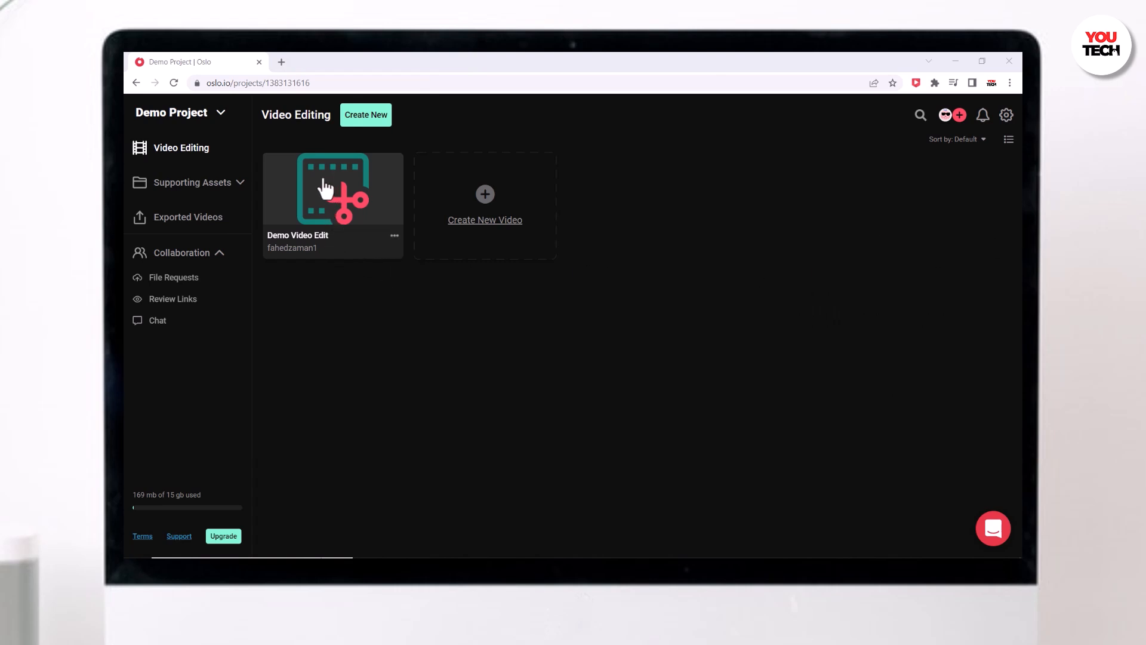
pyautogui.moveTo(466, 268)
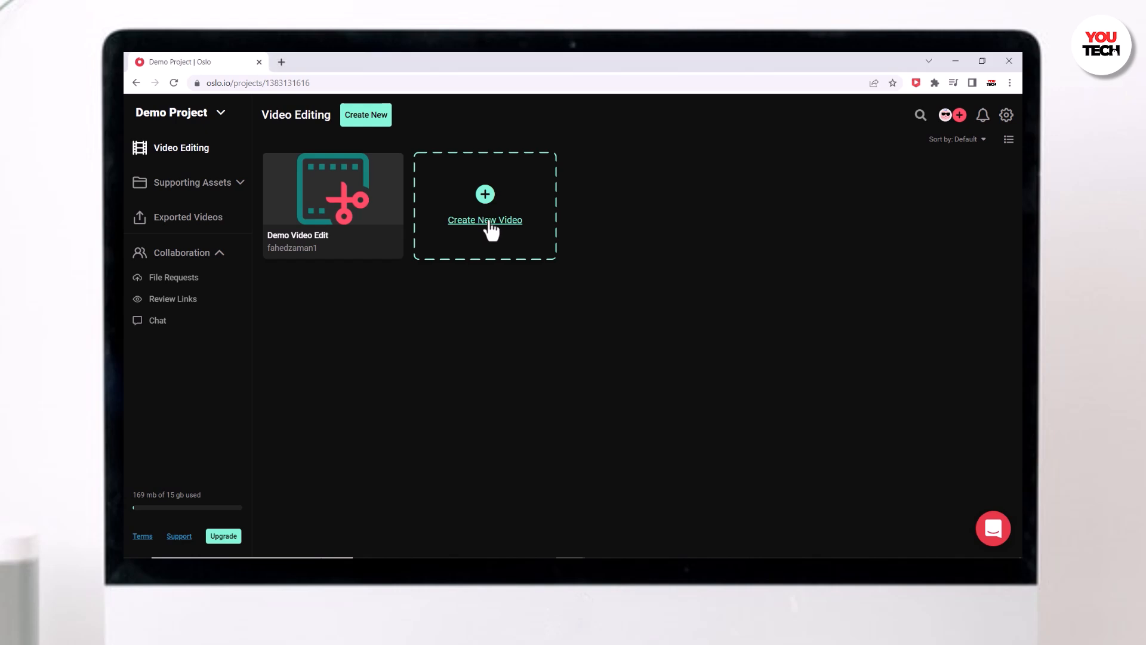
# Create a new video project named 'Demo Video'
pyautogui.click(484, 219)
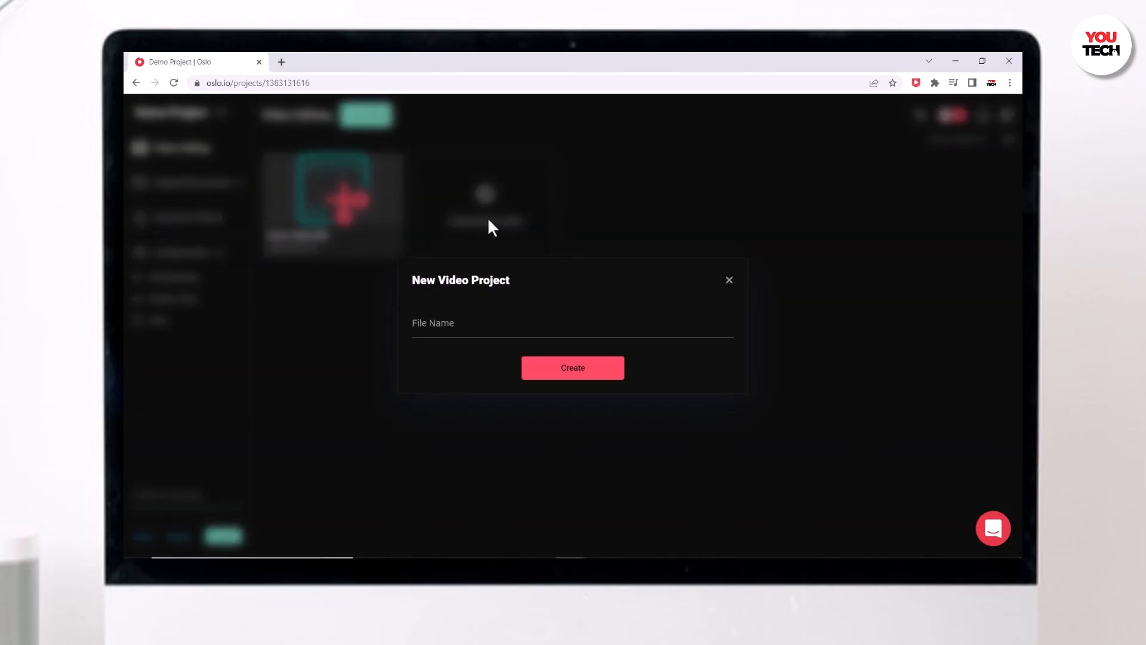
pyautogui.write('Demo V')
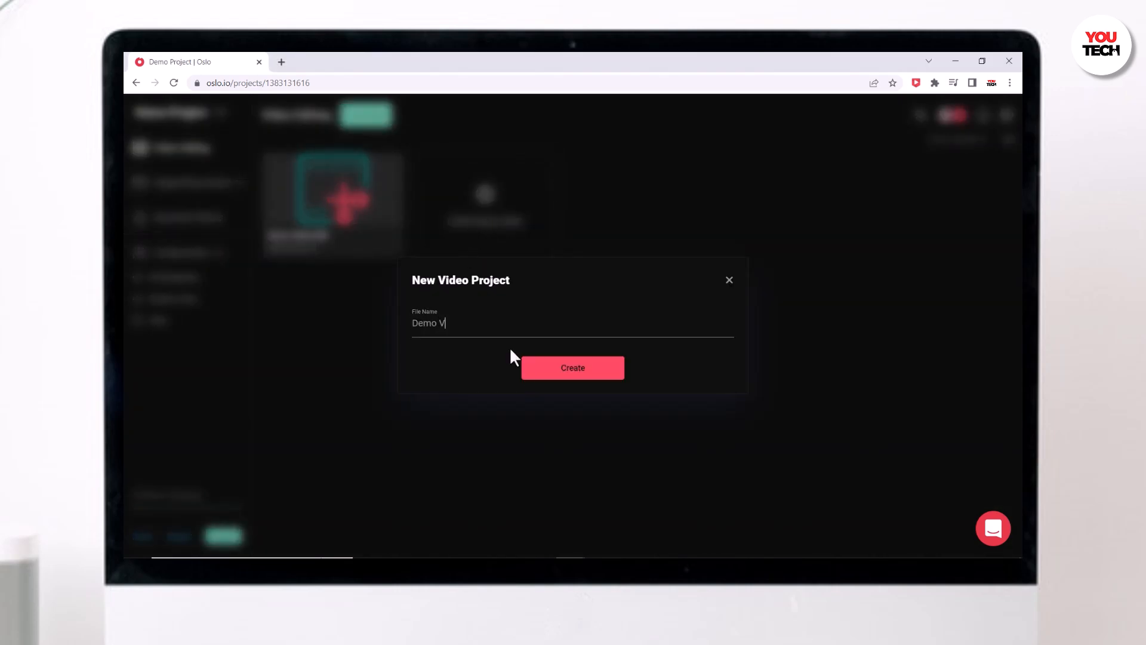
pyautogui.click(572, 367)
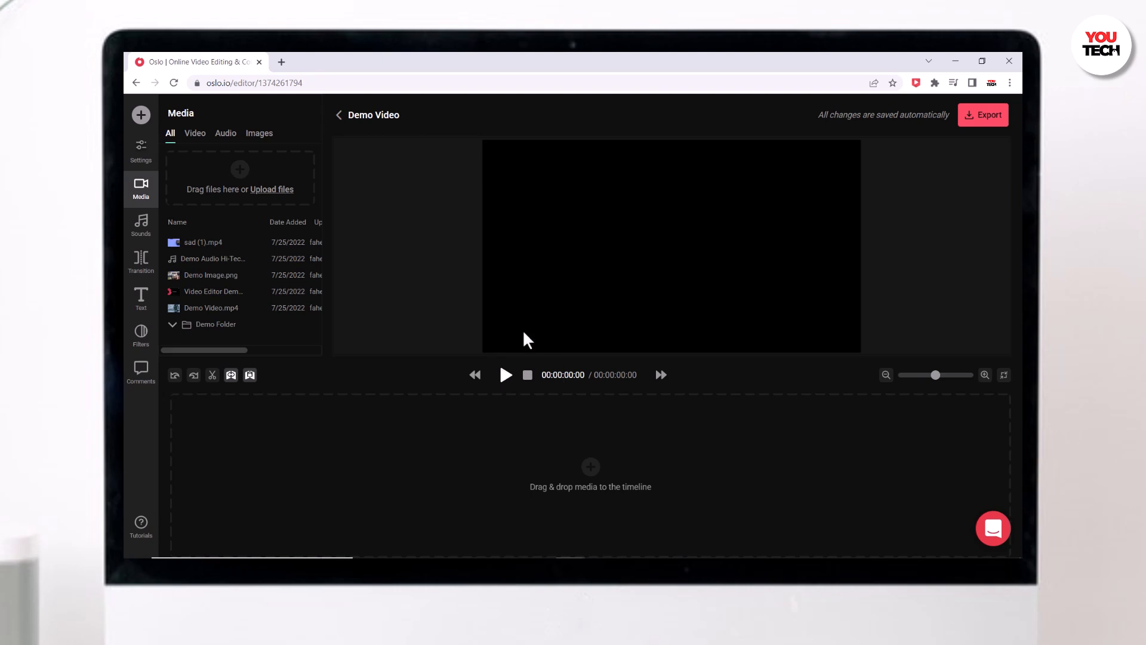
pyautogui.moveTo(223, 182)
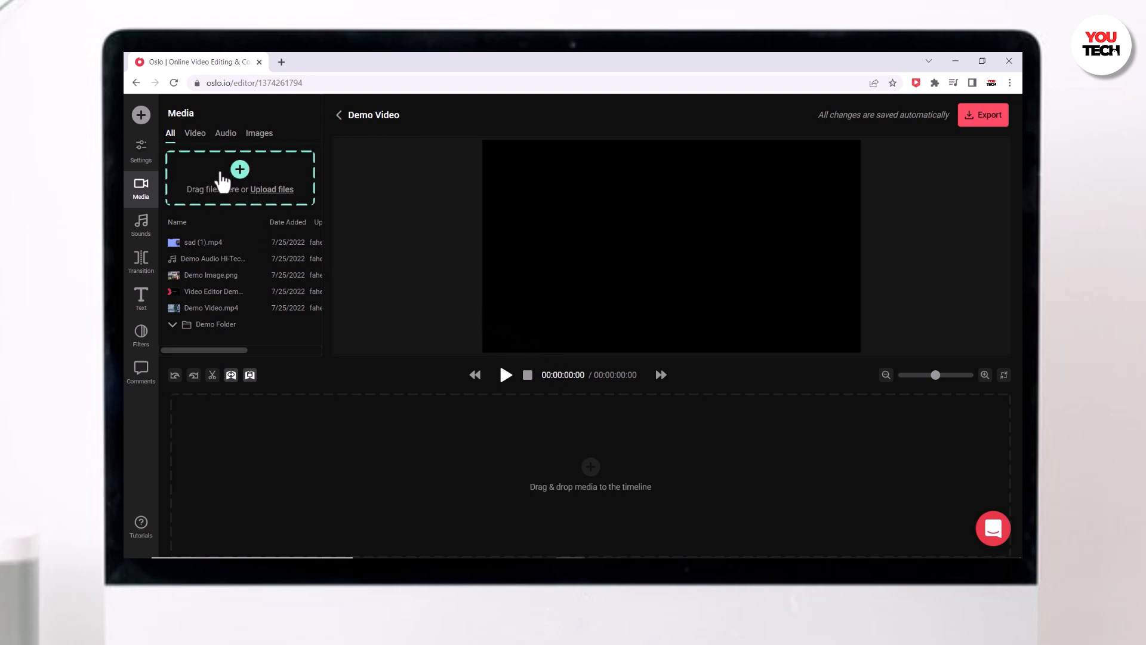
pyautogui.moveTo(274, 197)
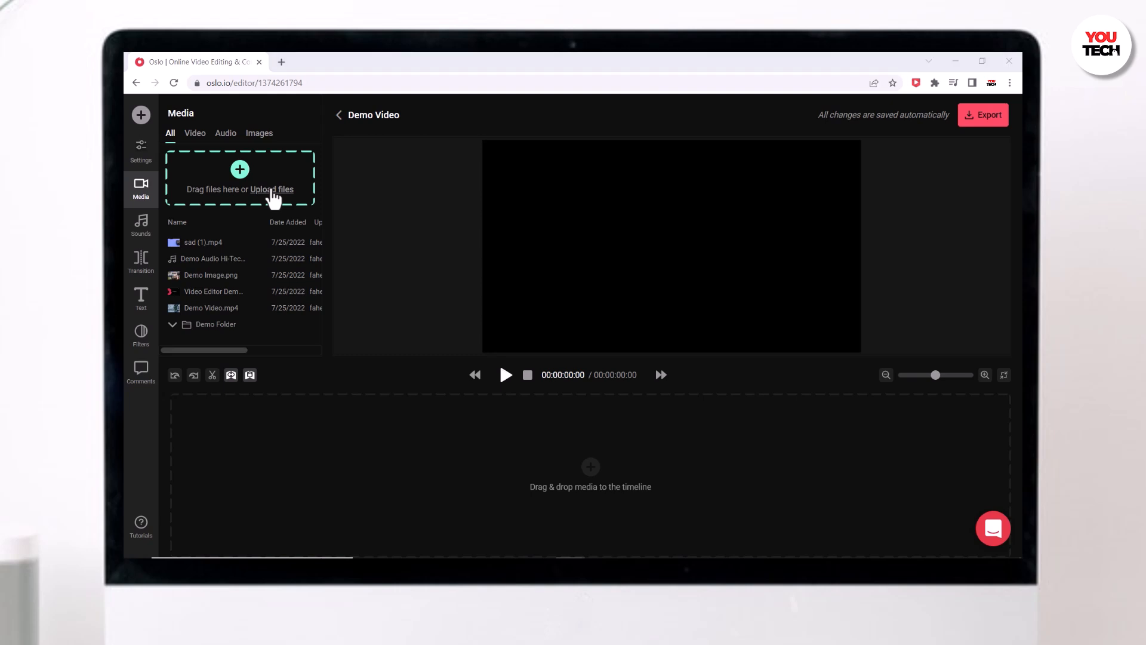
# Upload 'sad (1)' and 'Dale_Steyn1+5_vol2_alpha (1)' from the Downloads folder
pyautogui.click(271, 189)
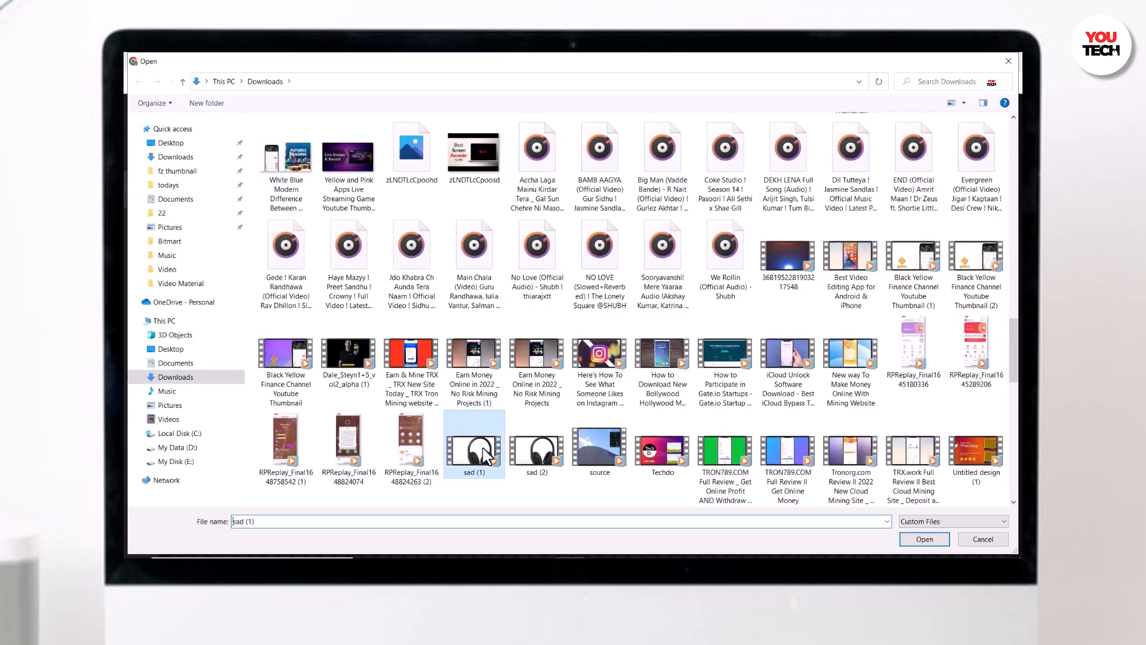
pyautogui.click(349, 355)
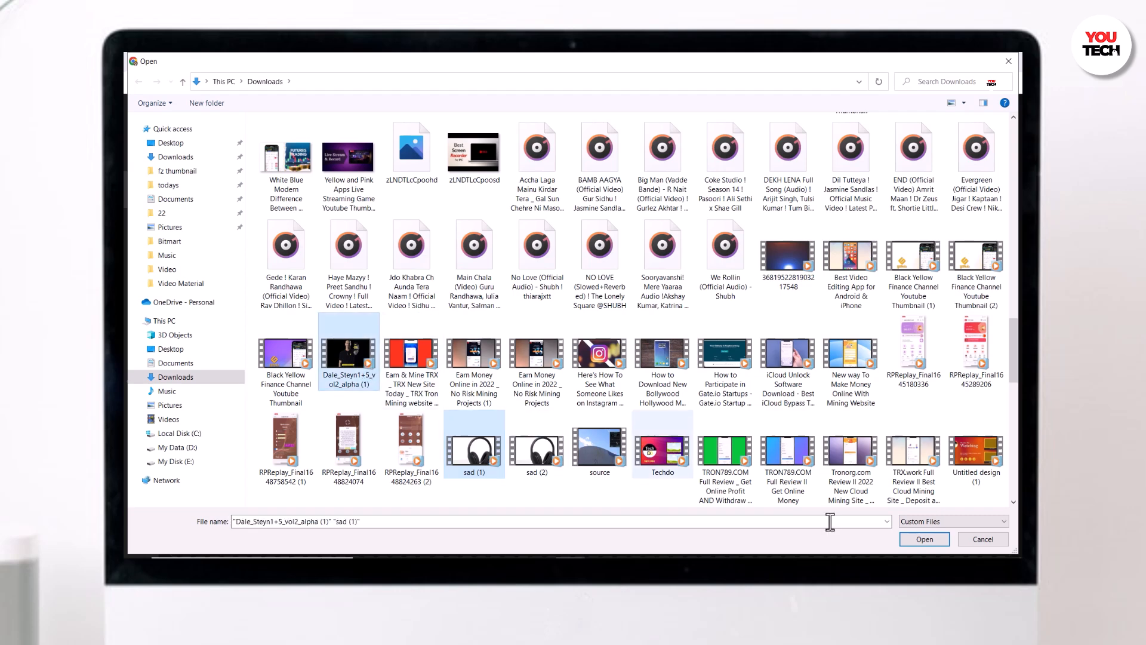
pyautogui.click(923, 539)
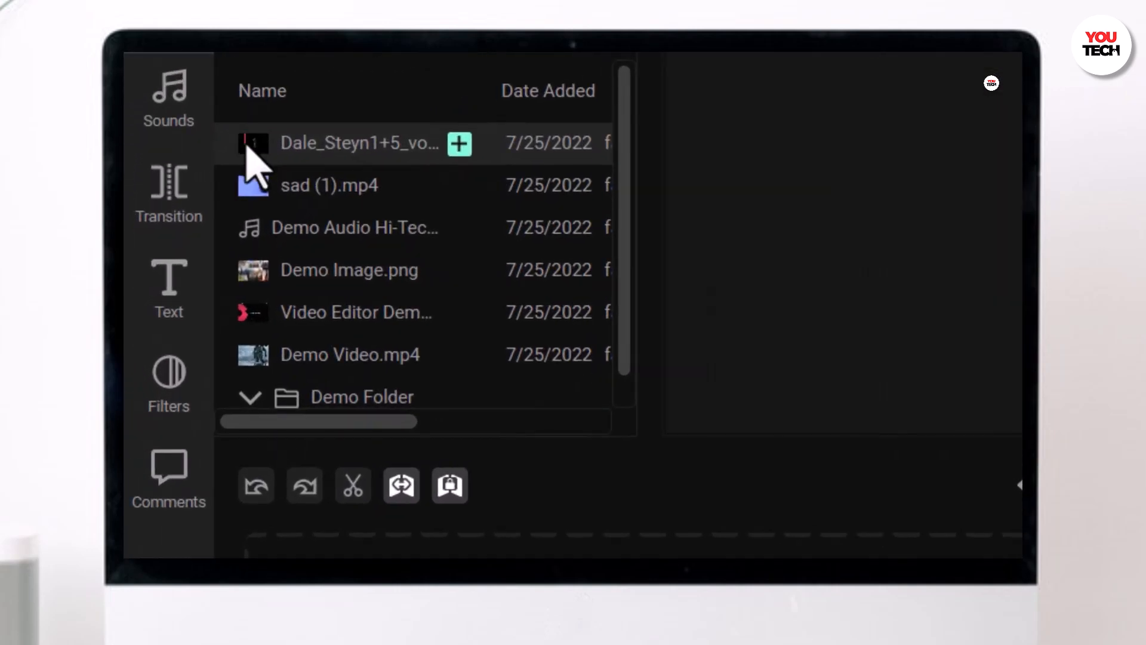
pyautogui.moveTo(258, 205)
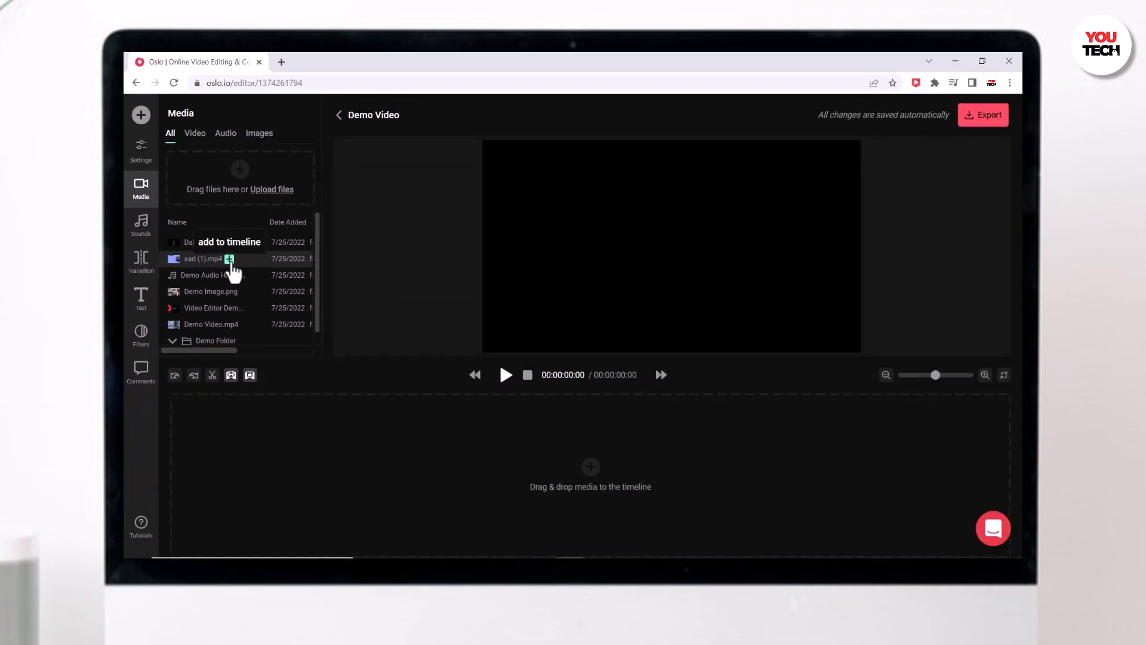
pyautogui.moveTo(225, 414)
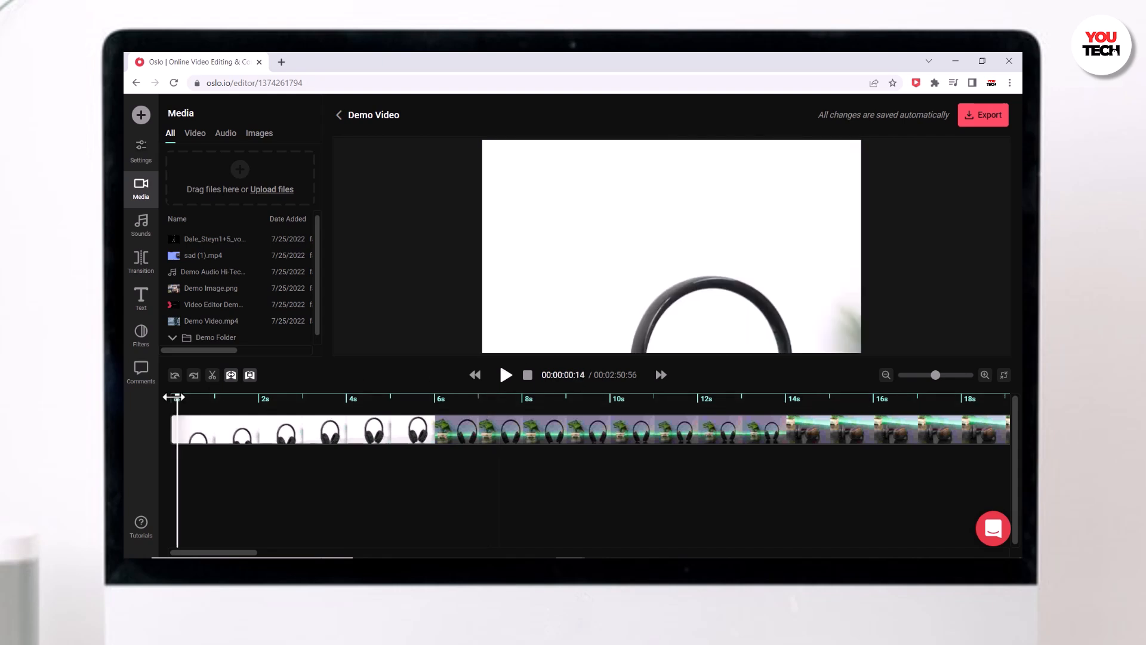
pyautogui.click(505, 375)
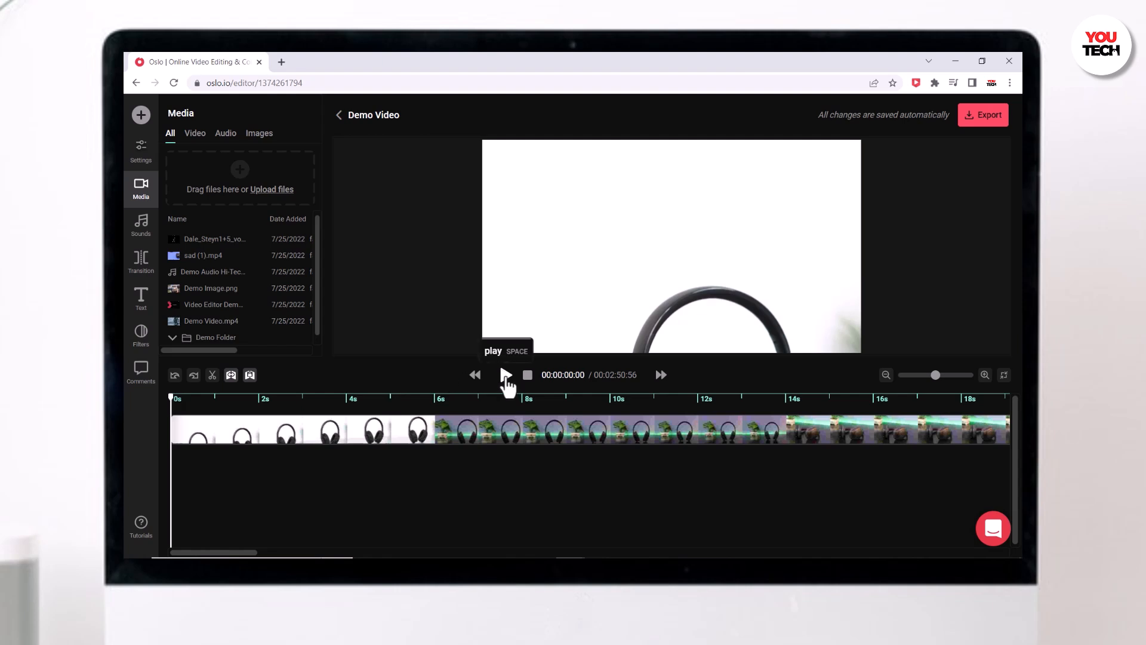
pyautogui.click(506, 374)
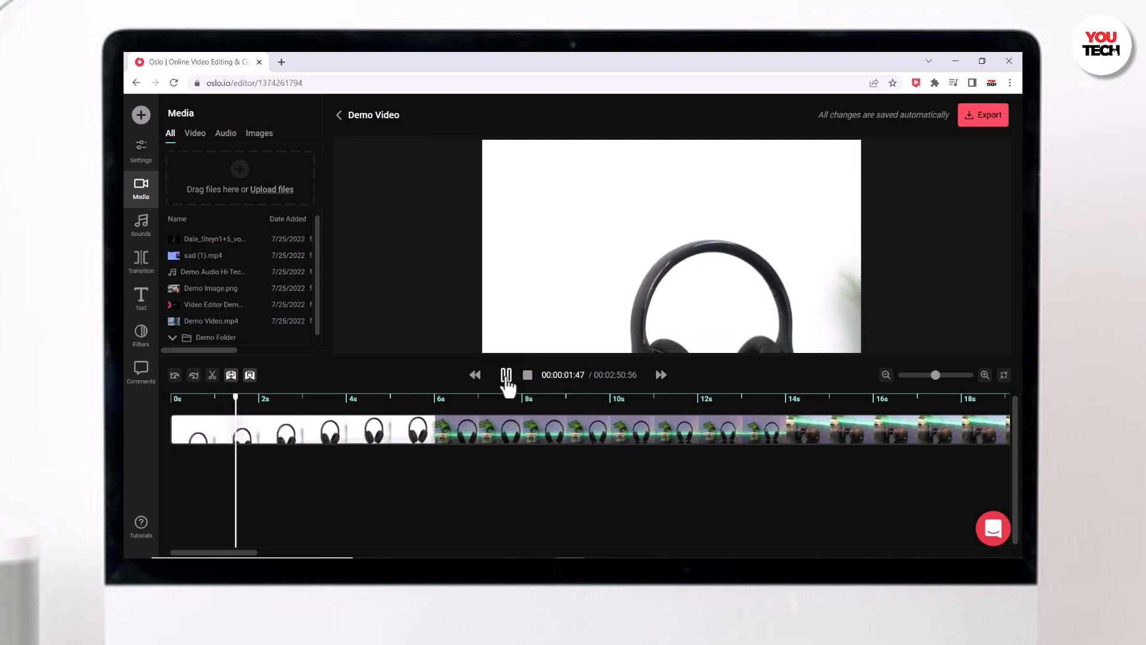
pyautogui.click(505, 375)
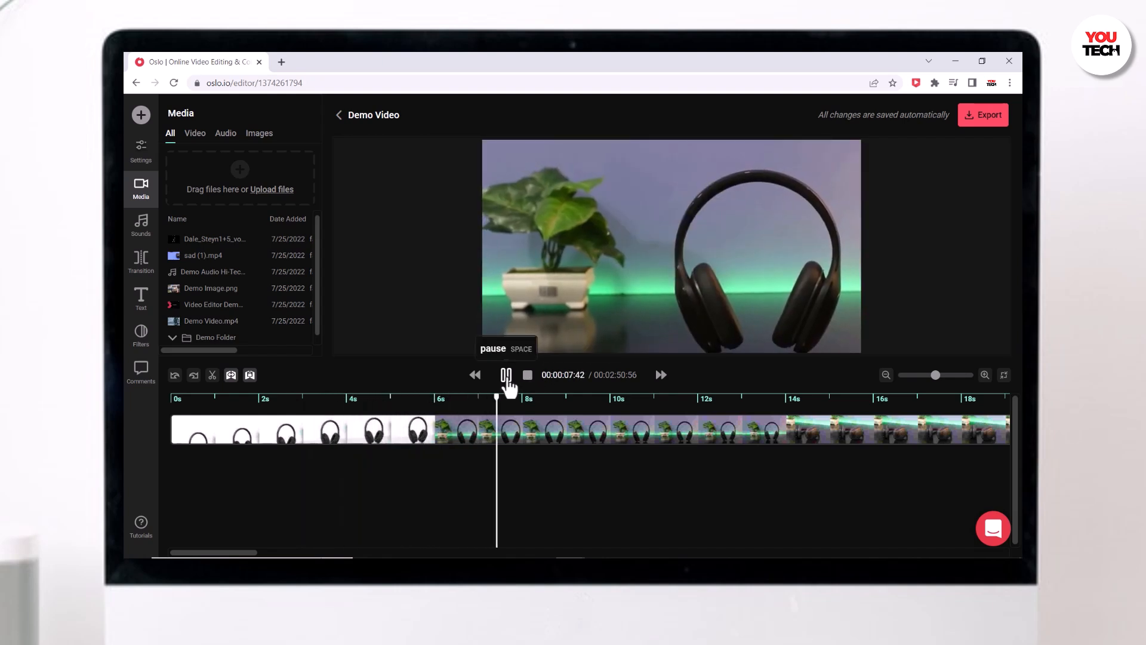
pyautogui.click(506, 375)
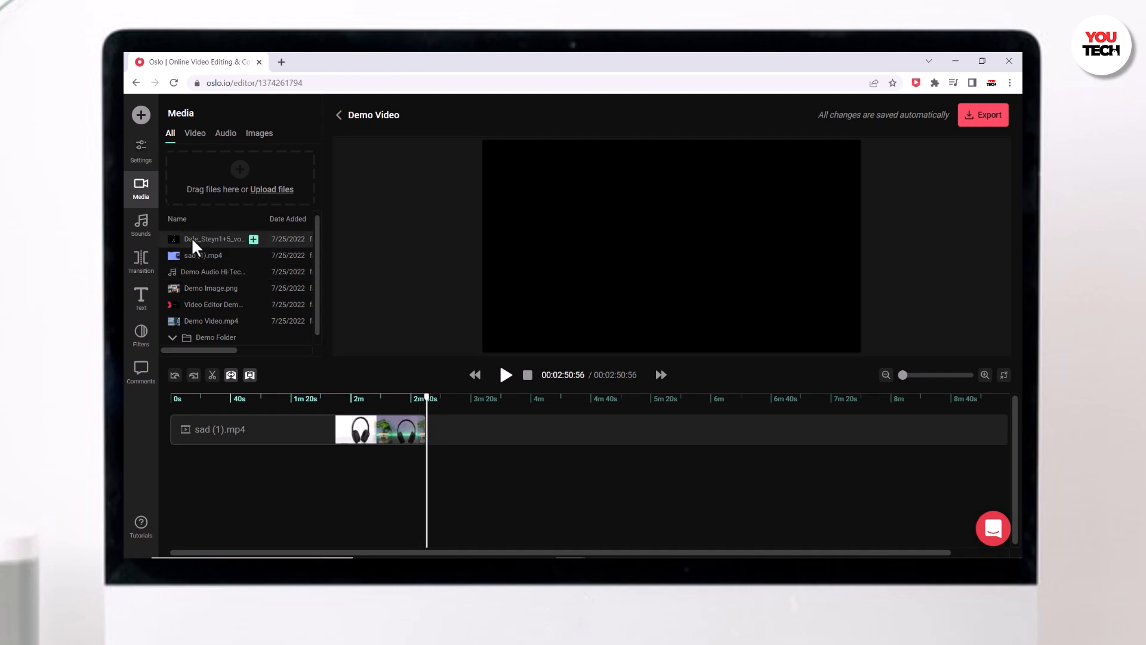
# Place the Dale_Steyn clip on the timeline right after the sad (1) footage
pyautogui.moveTo(209, 238); pyautogui.dragTo(482, 439)
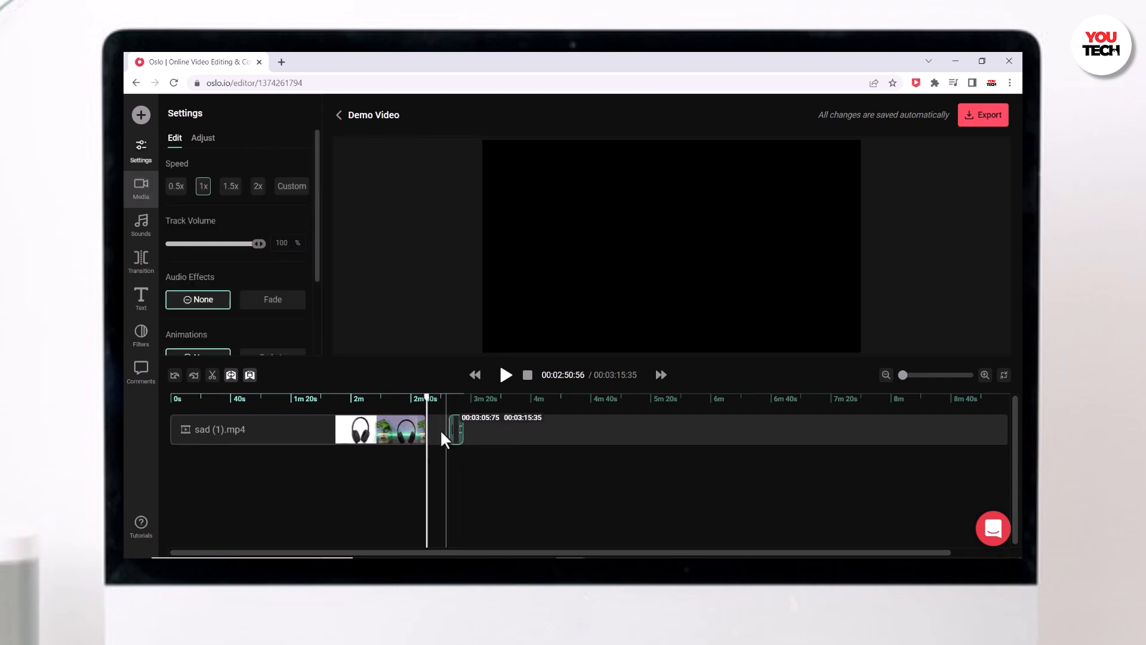
pyautogui.moveTo(453, 429); pyautogui.dragTo(429, 429)
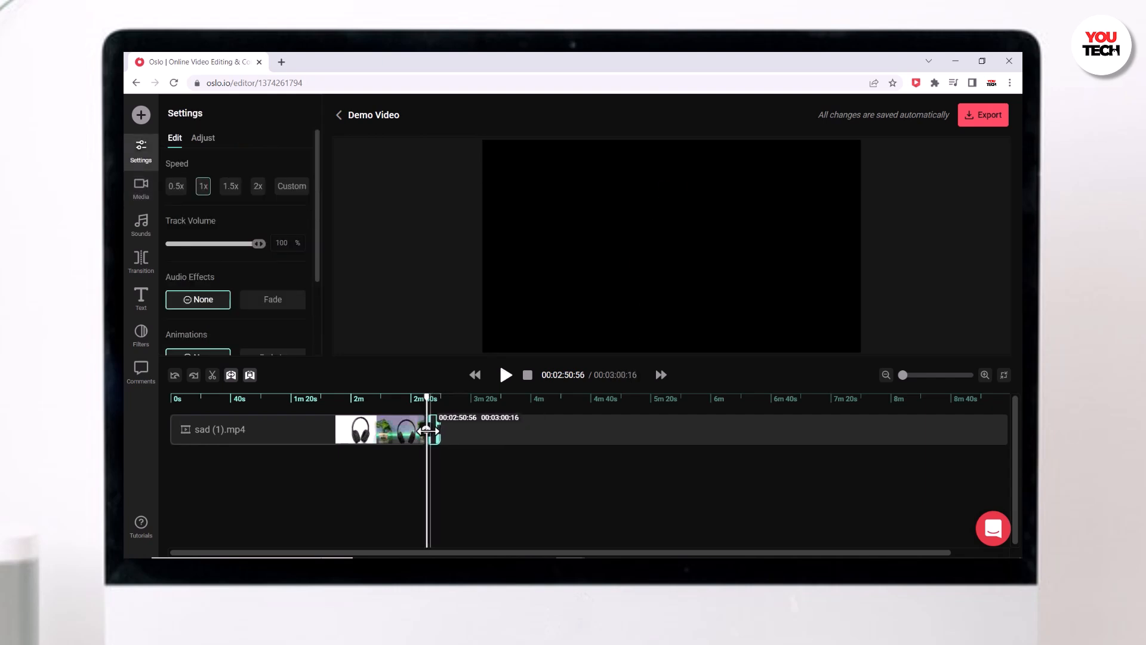
pyautogui.moveTo(430, 429); pyautogui.dragTo(424, 429)
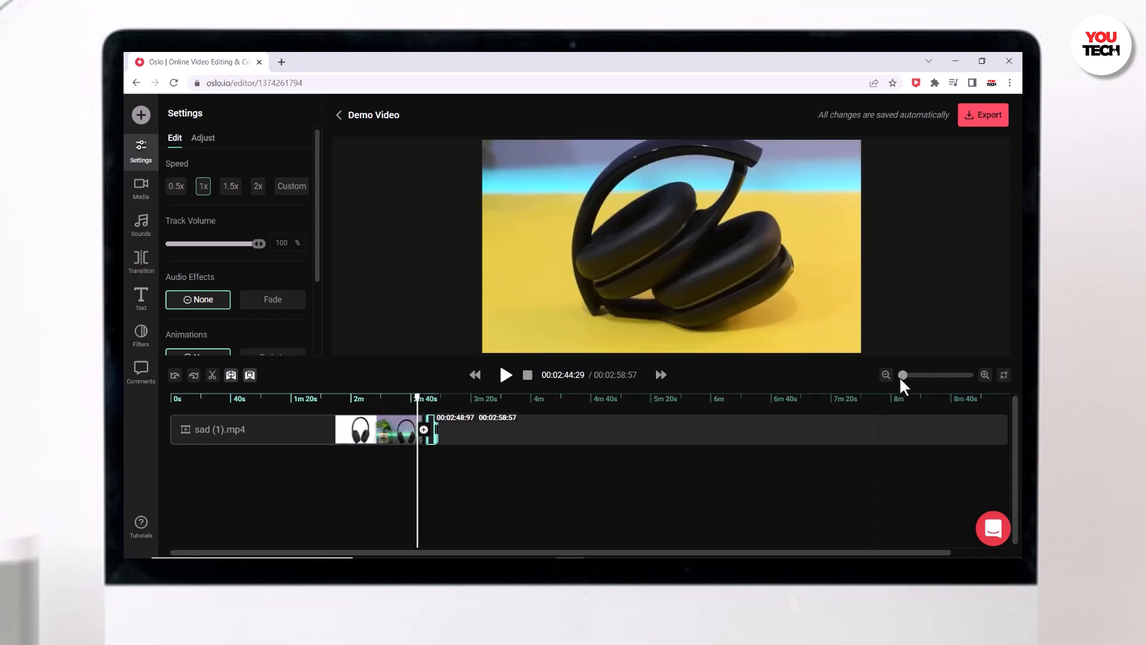
# Zoom the timeline in so the clips are spread out
pyautogui.click(983, 375)
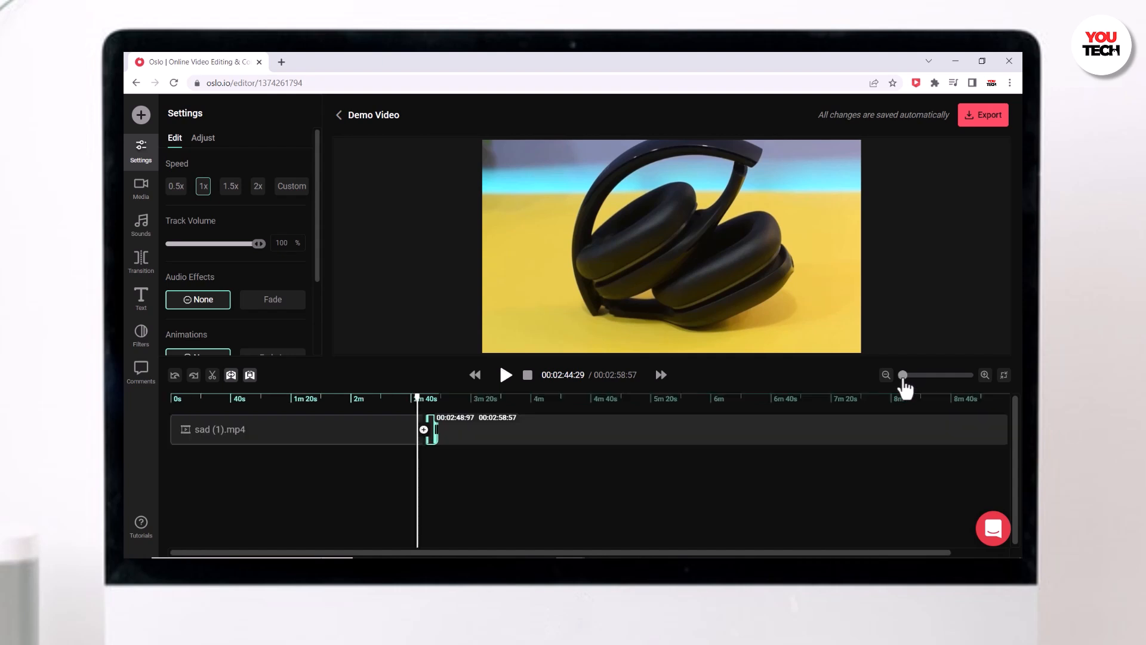
pyautogui.click(984, 374)
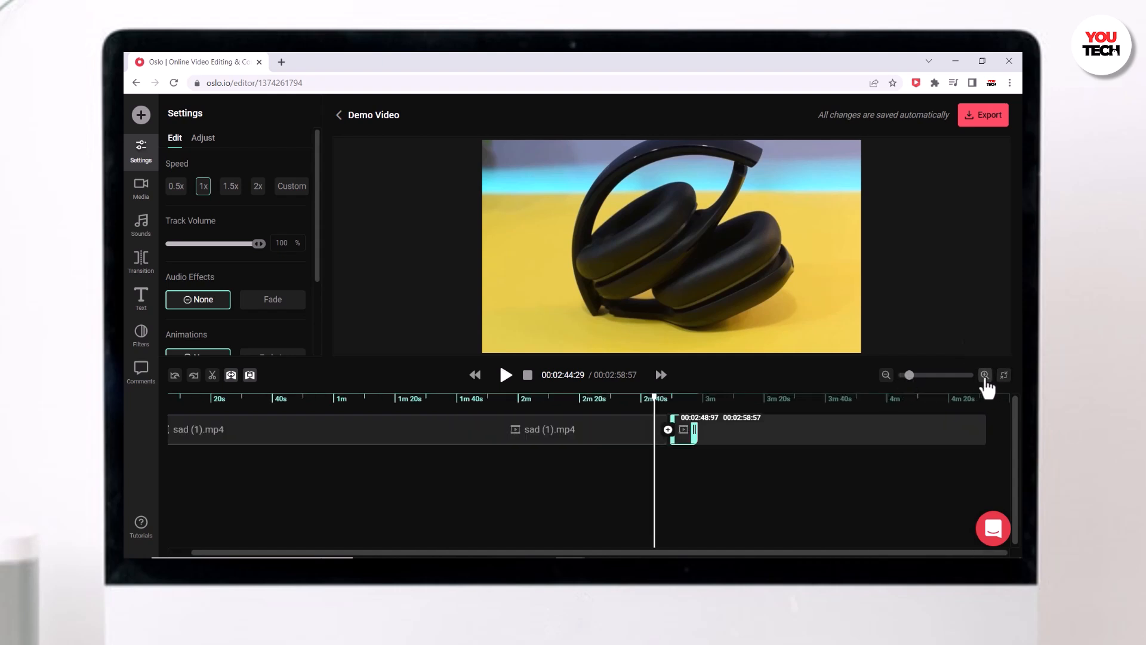
pyautogui.click(984, 374)
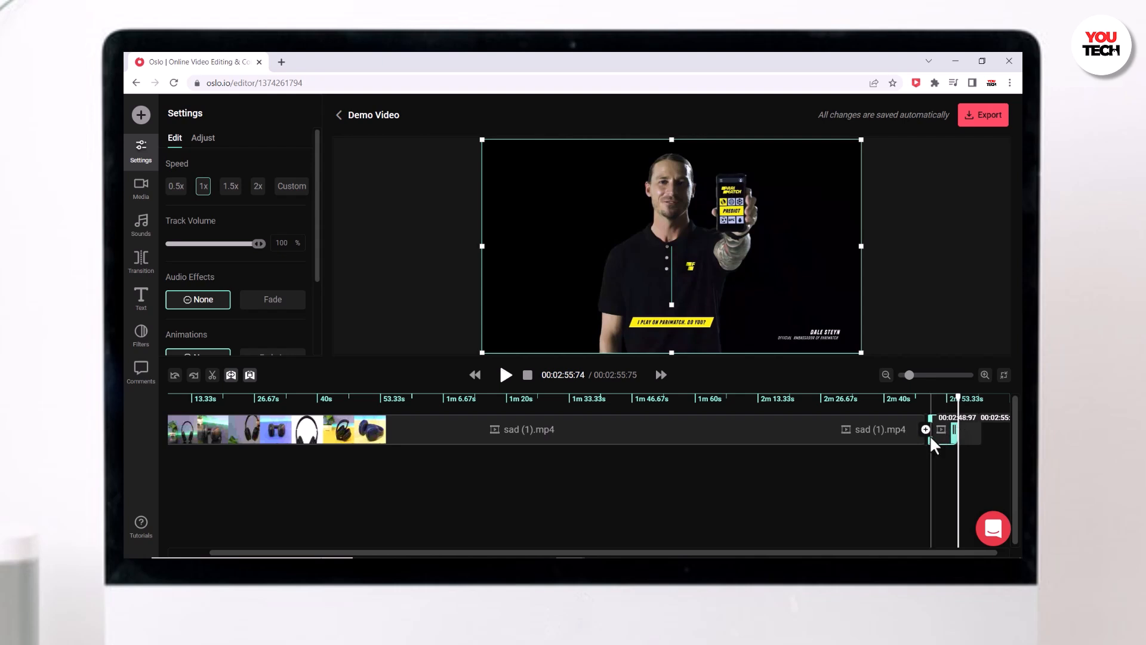
pyautogui.click(924, 429)
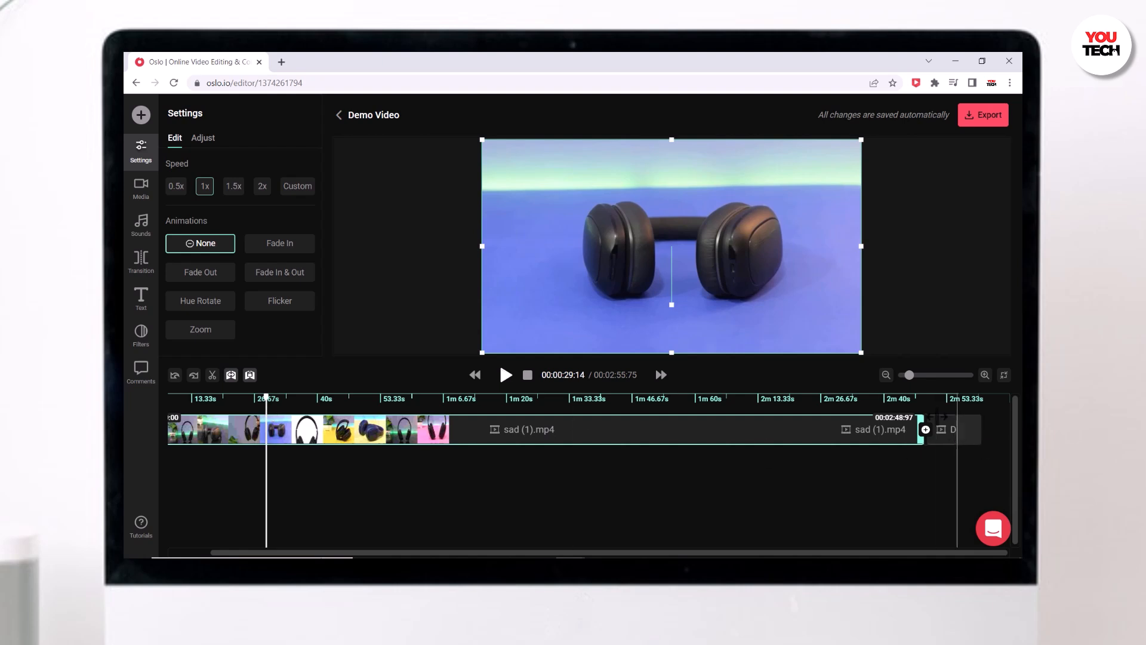
pyautogui.click(506, 374)
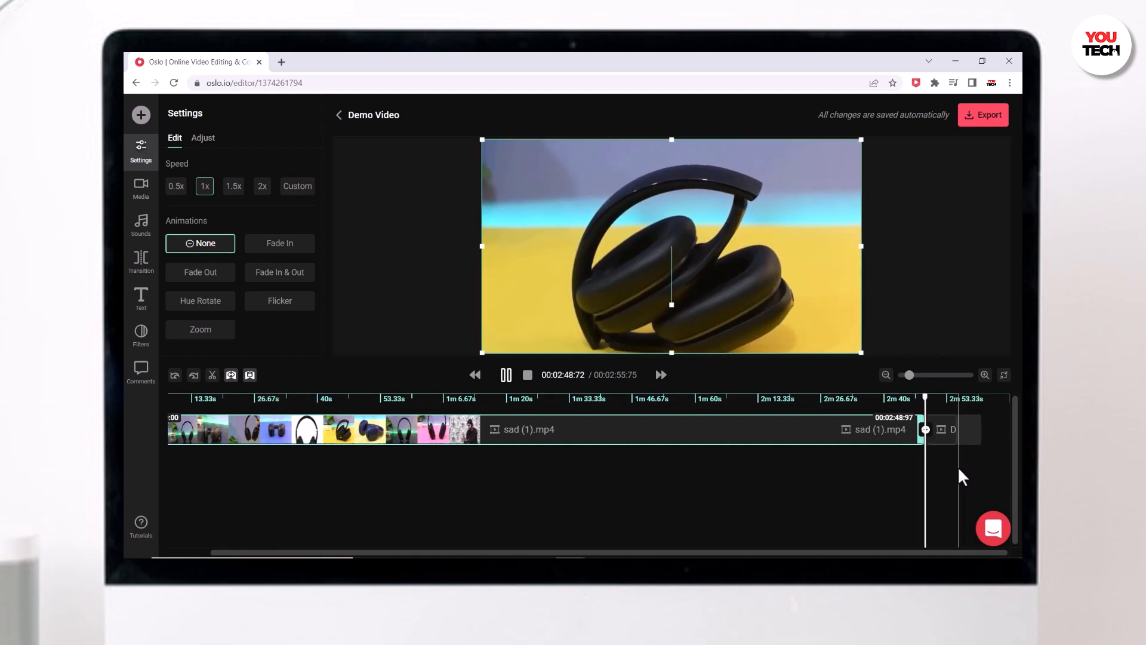
pyautogui.click(505, 374)
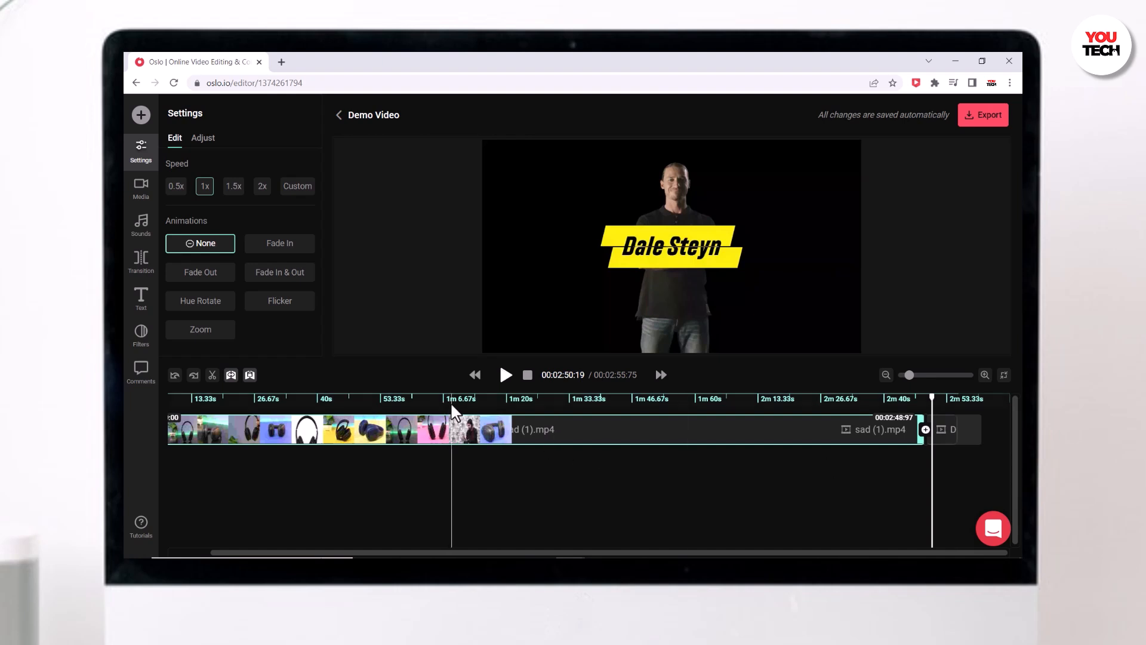
# Split the sad (1) footage at about 1m09s
pyautogui.click(464, 442)
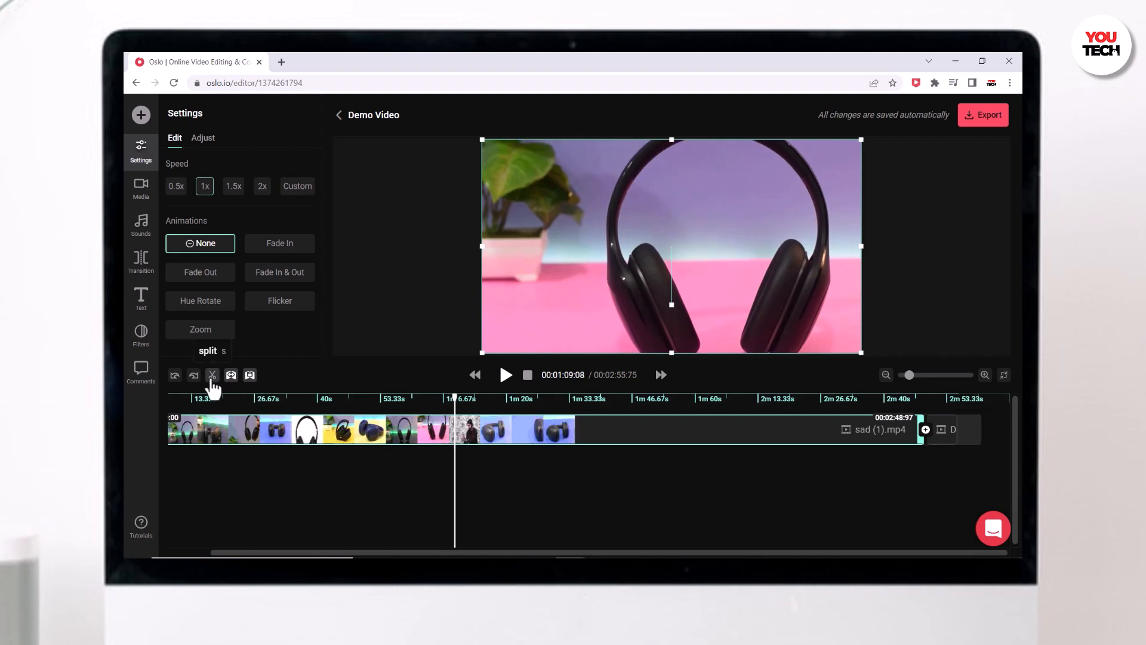
pyautogui.click(212, 375)
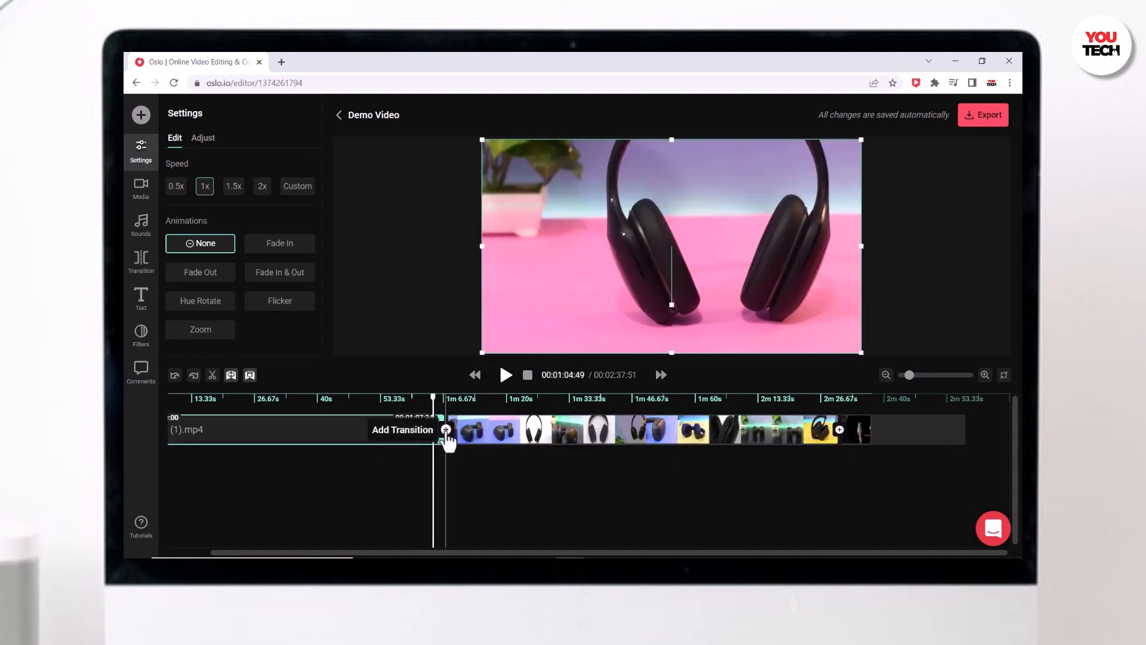
# Add a transition between the two sad (1) halves and play to preview it
pyautogui.click(446, 430)
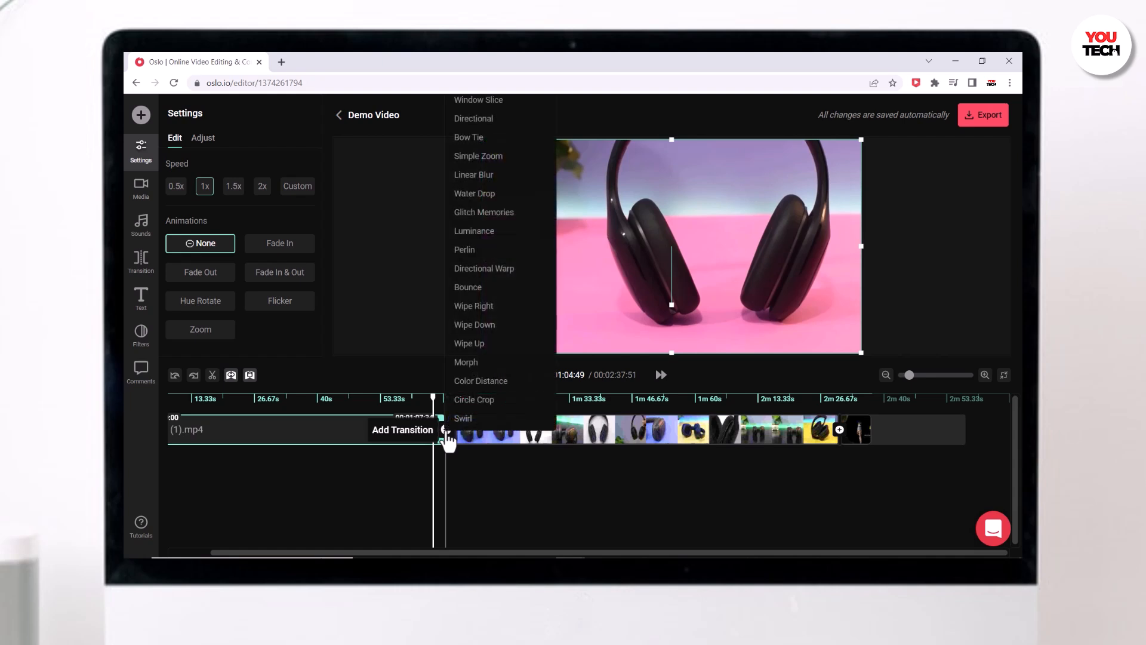
pyautogui.moveTo(471, 161)
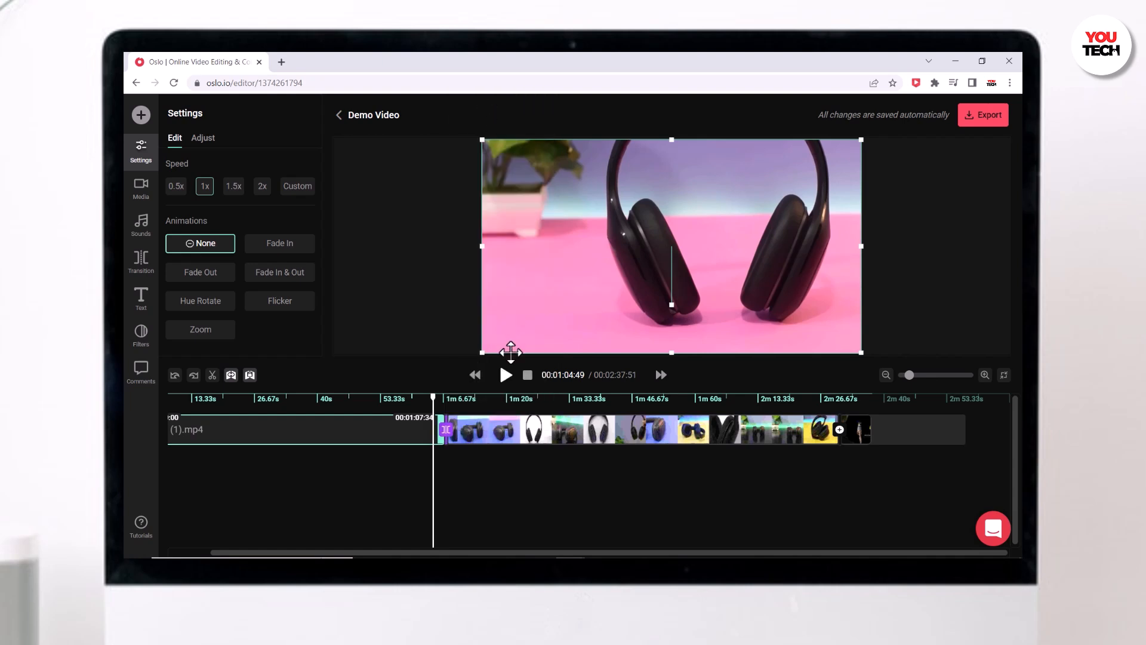
pyautogui.click(505, 375)
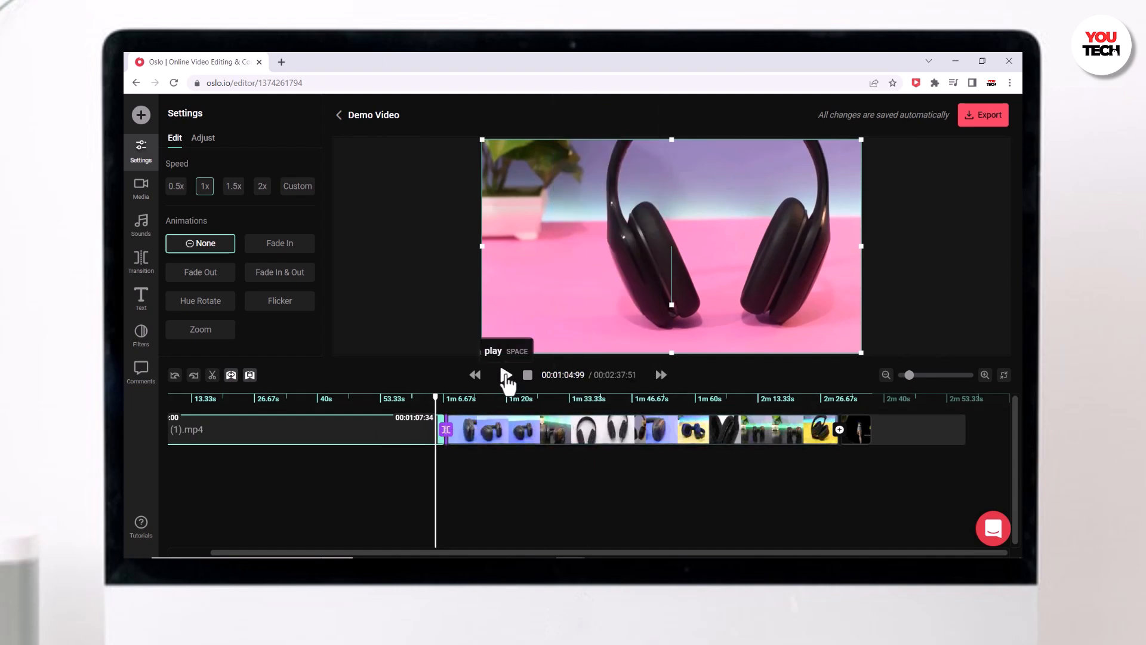
pyautogui.click(505, 374)
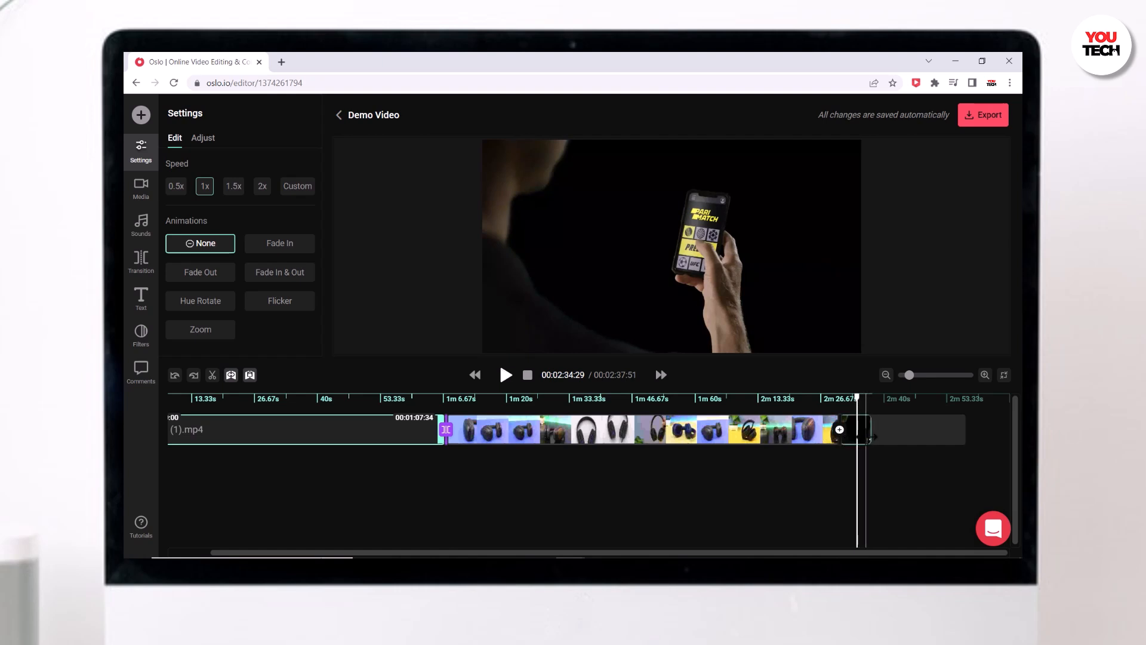
# Detach the ending clip's audio and lower its track volume to 11%
pyautogui.rightClick(839, 429)
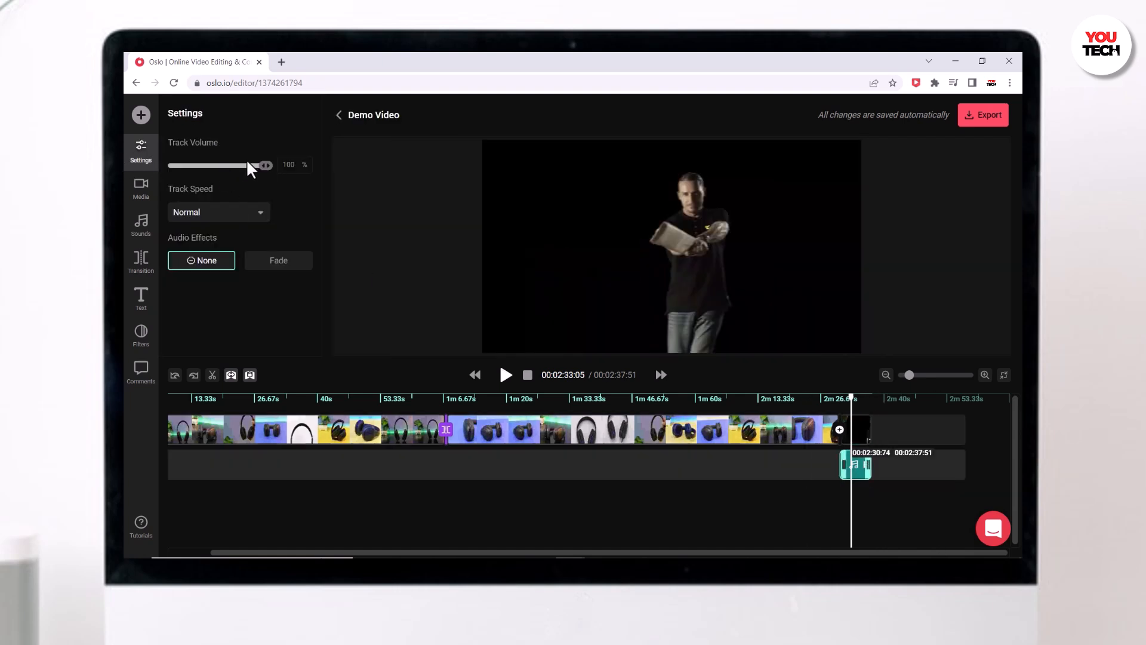
pyautogui.moveTo(265, 165); pyautogui.dragTo(182, 165)
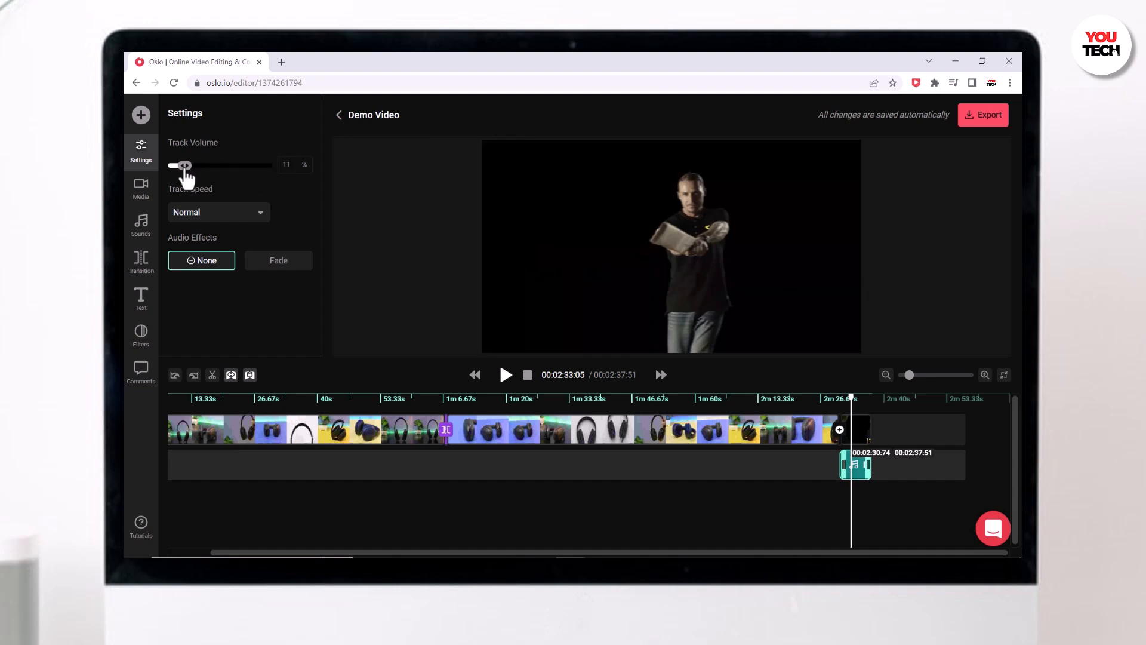
pyautogui.moveTo(185, 165); pyautogui.dragTo(178, 165)
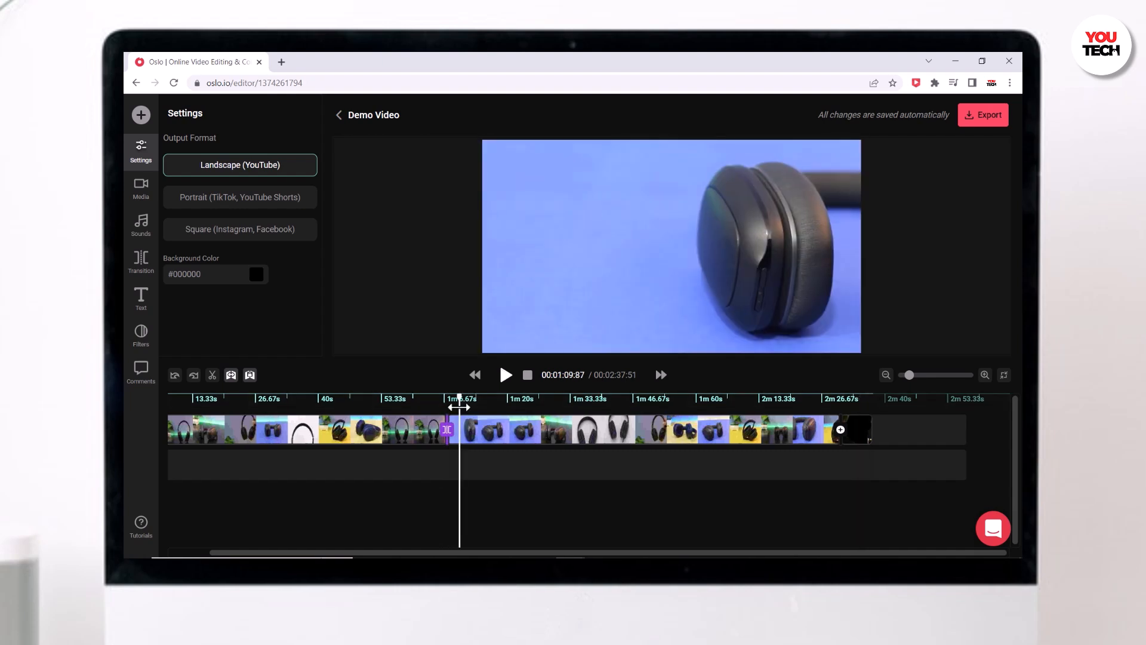
pyautogui.moveTo(141, 298)
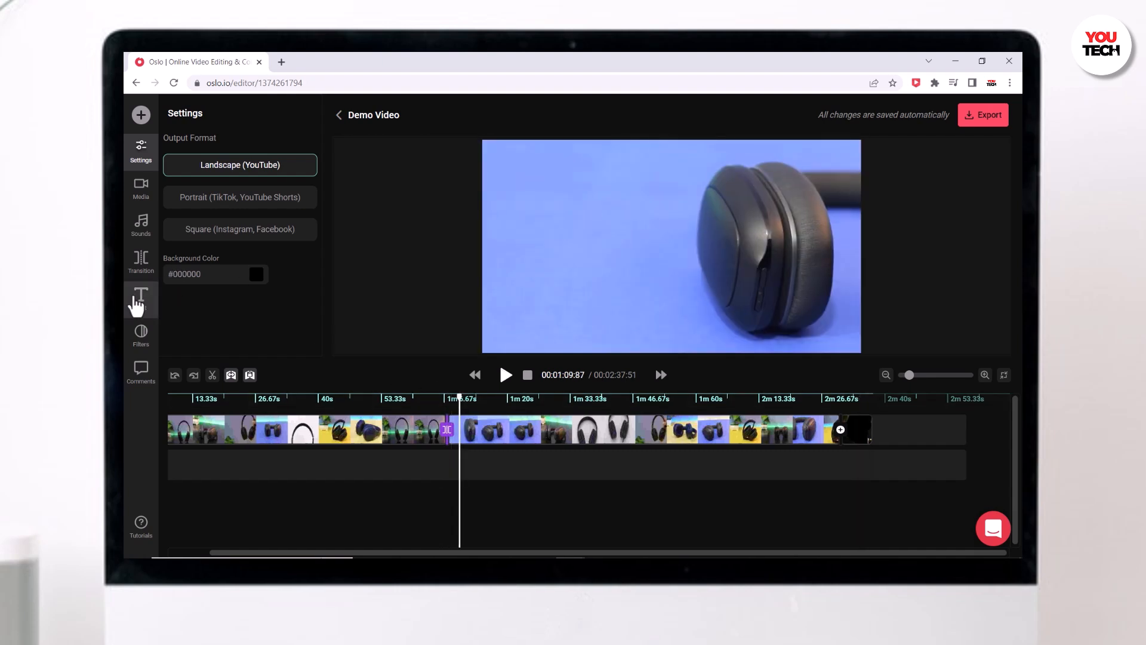
# Add a 'Sample Text' title in the Exo font at 1:09
pyautogui.click(140, 299)
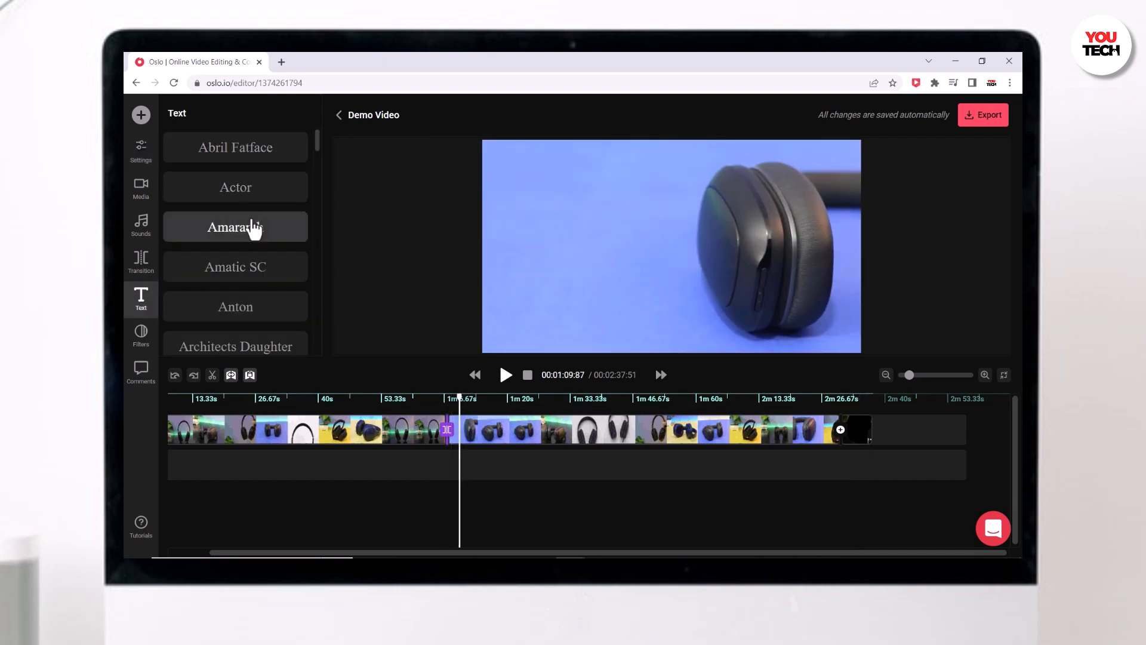
pyautogui.scroll(-3)
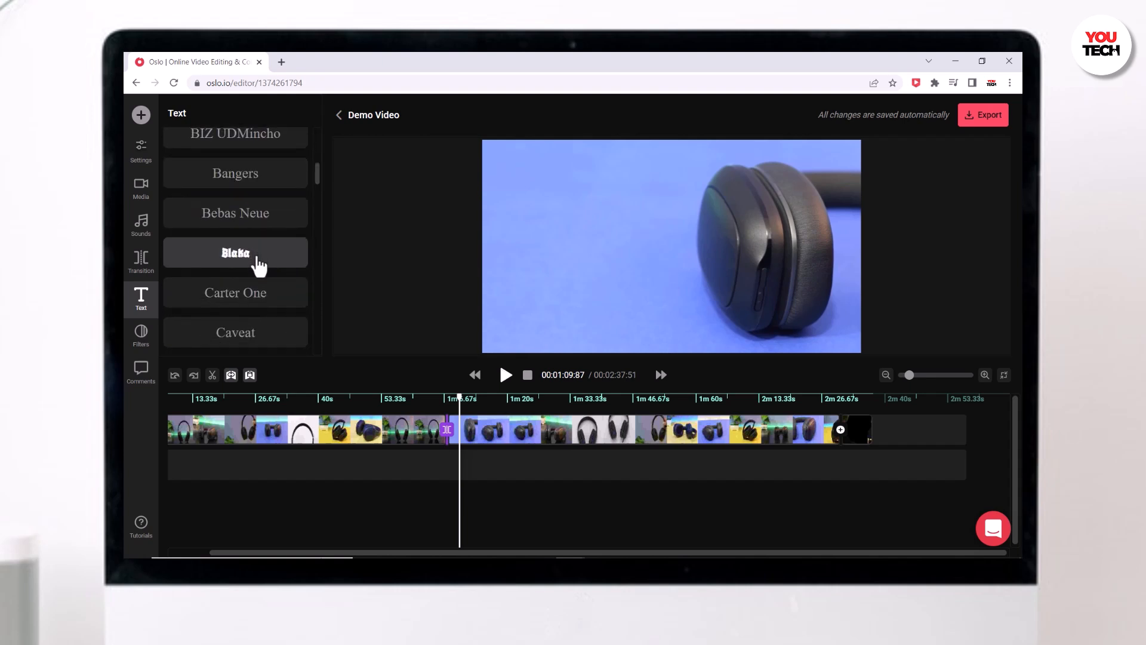
pyautogui.scroll(-3)
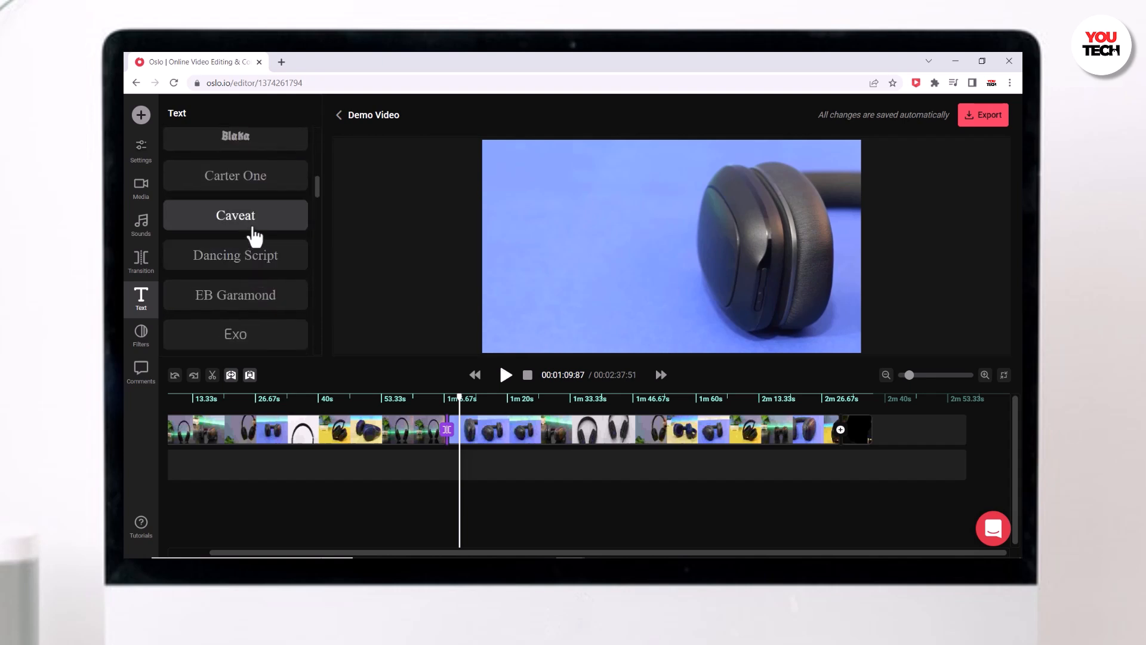
pyautogui.scroll(-3)
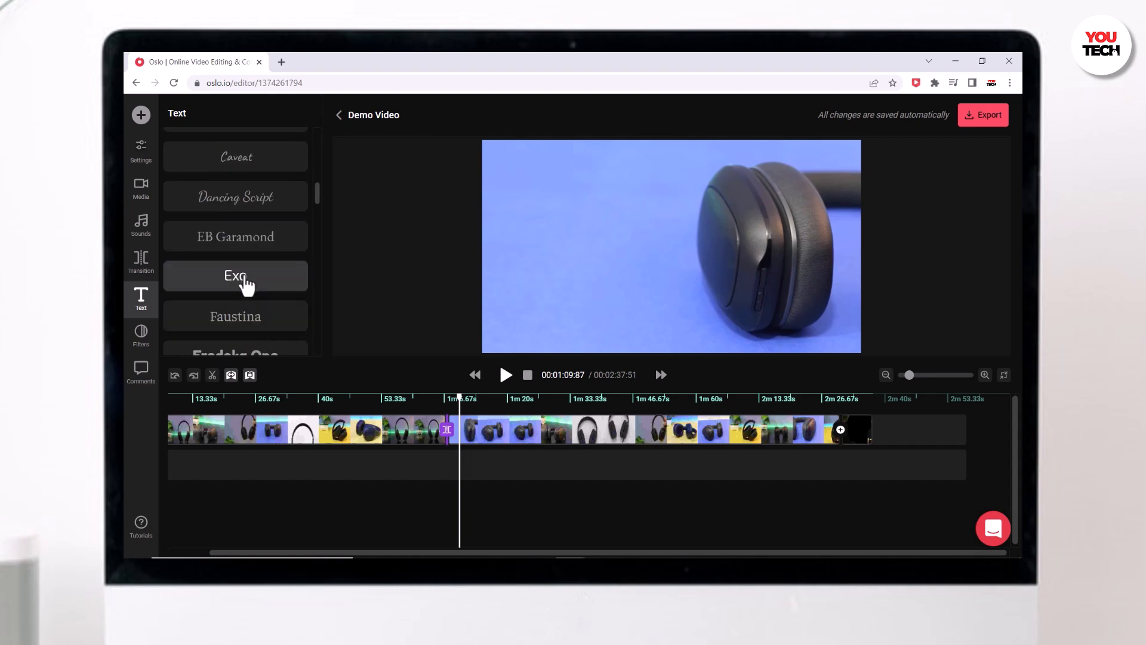
pyautogui.click(235, 276)
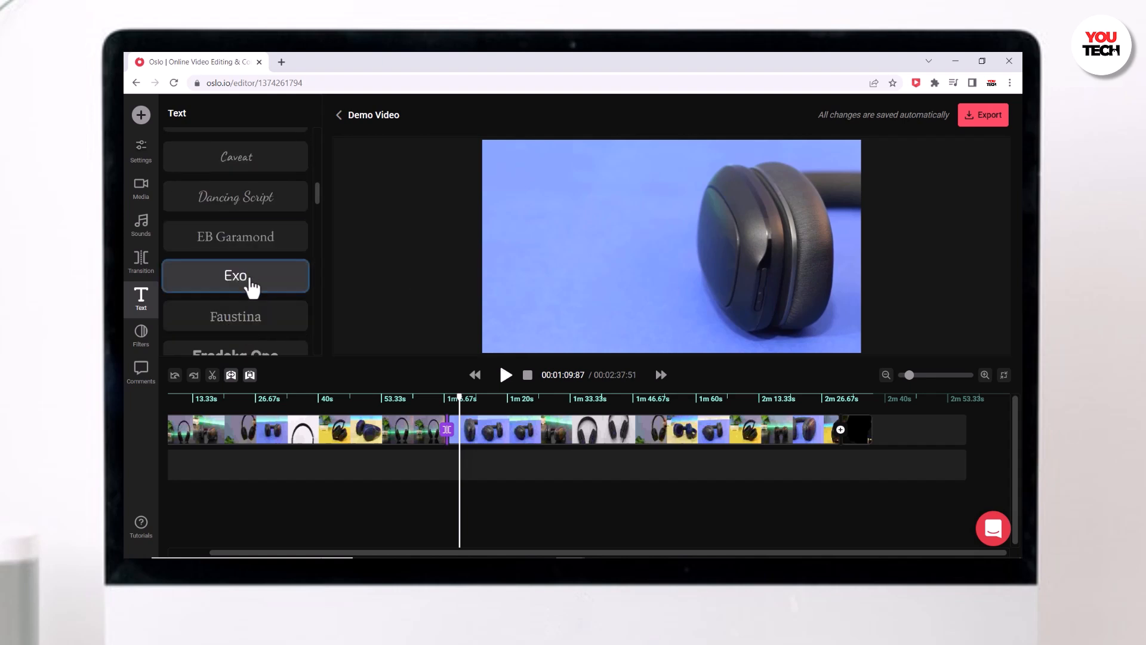
pyautogui.click(235, 276)
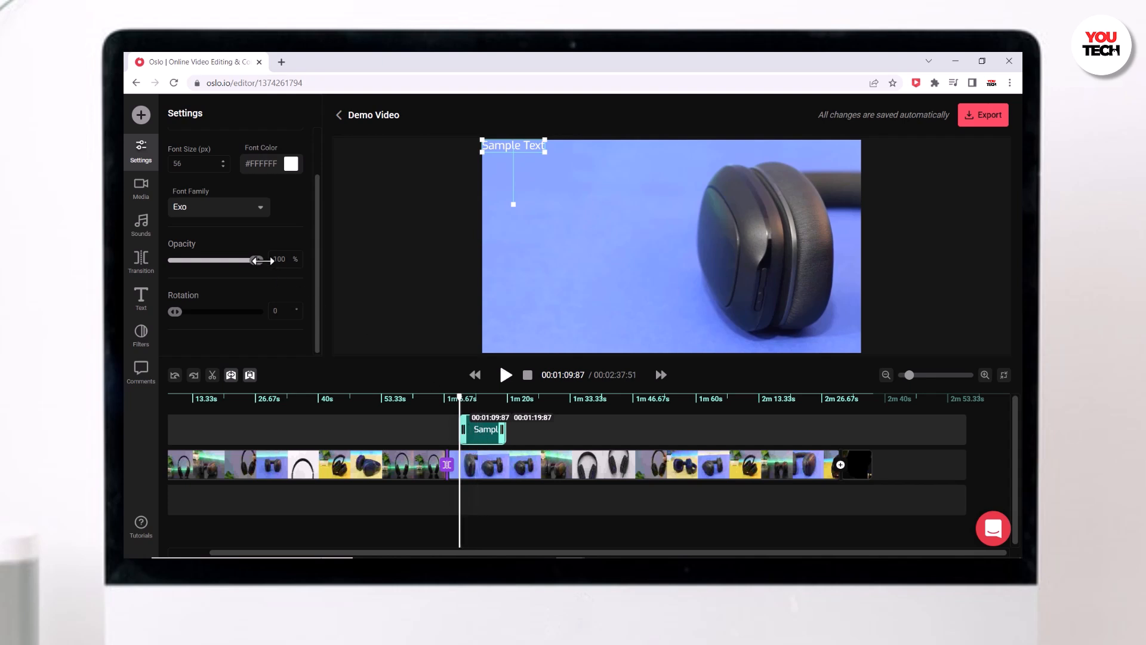
# Change the title text to 'Best Headphone' and move it to the lower left
pyautogui.click(218, 207)
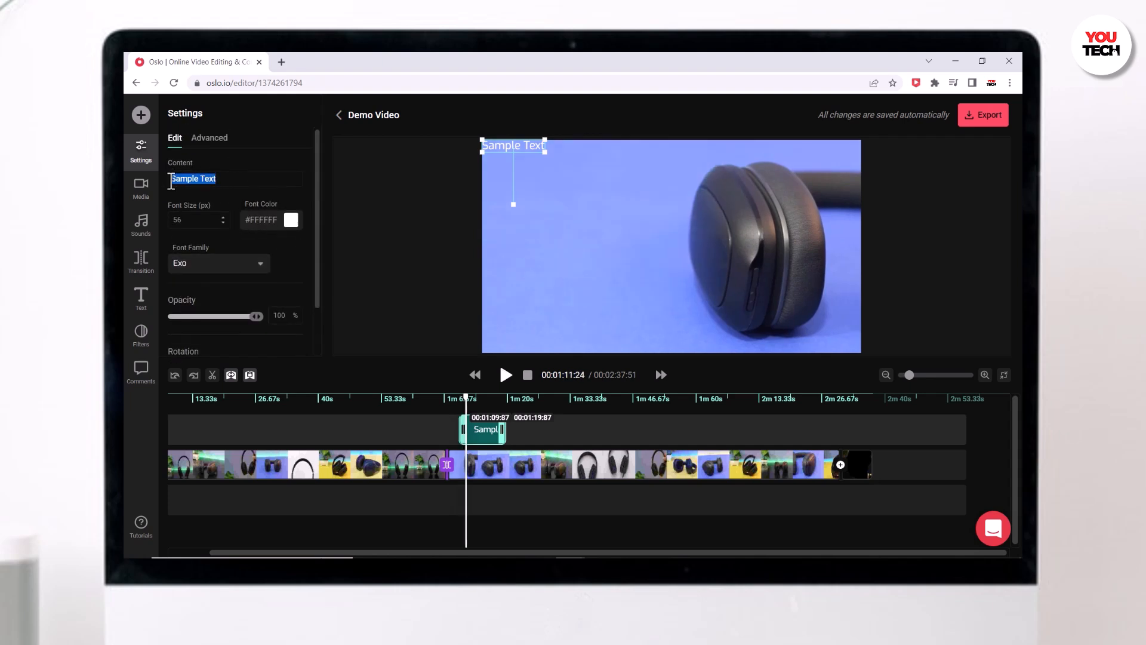
pyautogui.write('Best H')
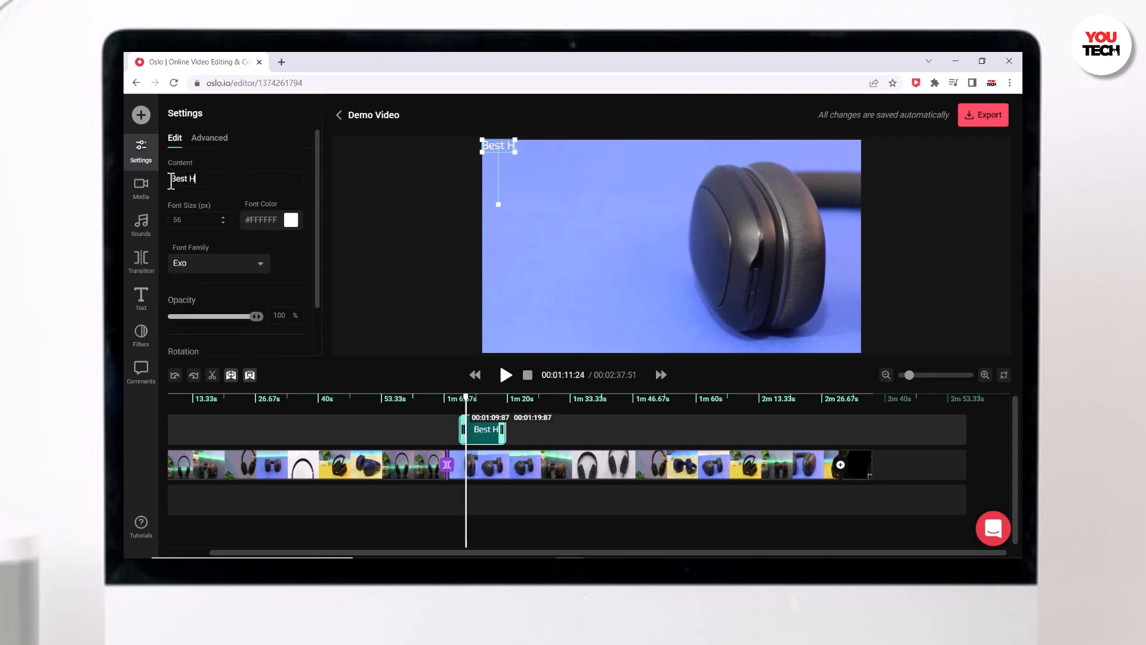
pyautogui.write('eadphone')
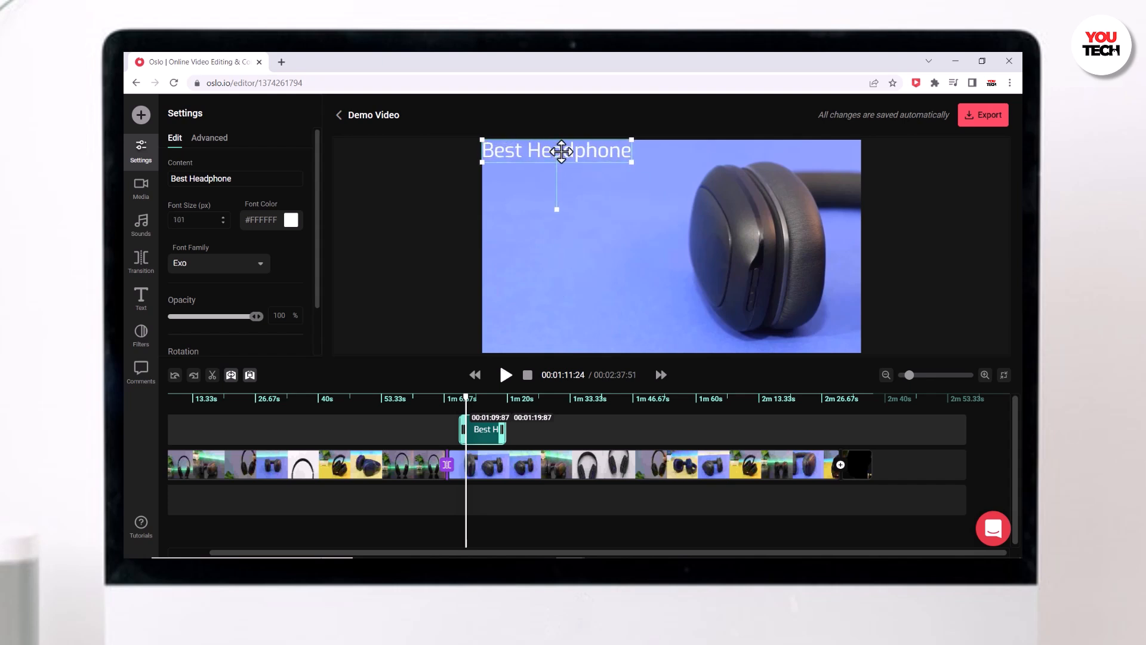
pyautogui.moveTo(556, 150); pyautogui.dragTo(570, 319)
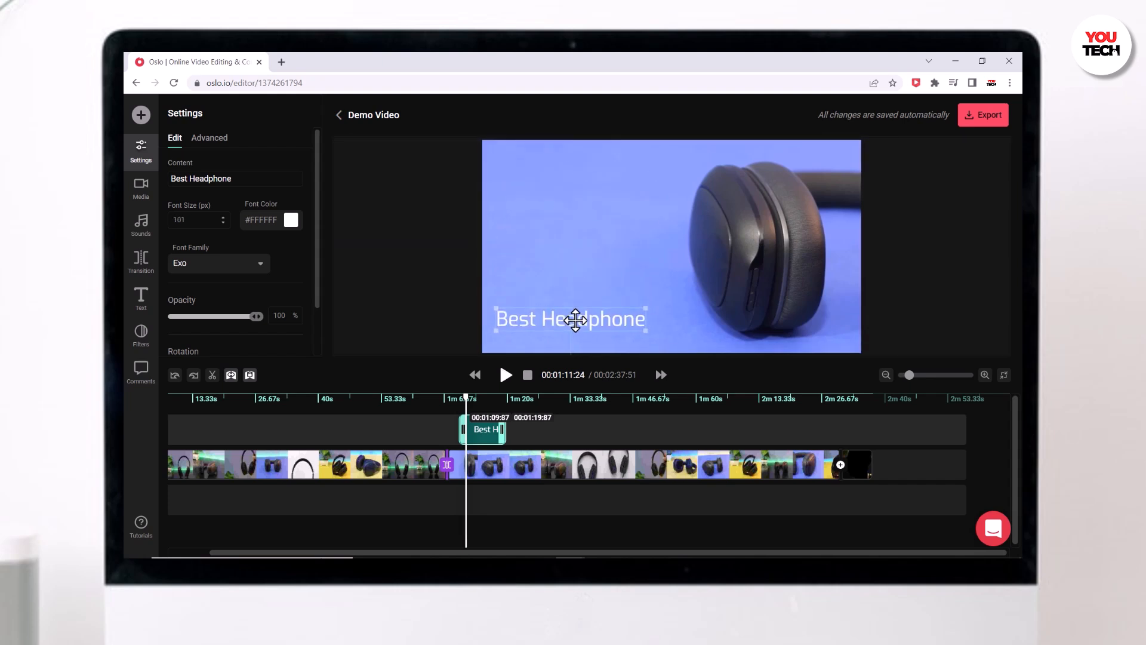
# Colour the title dark red #1C0202, leaving its opacity at 100%
pyautogui.click(290, 219)
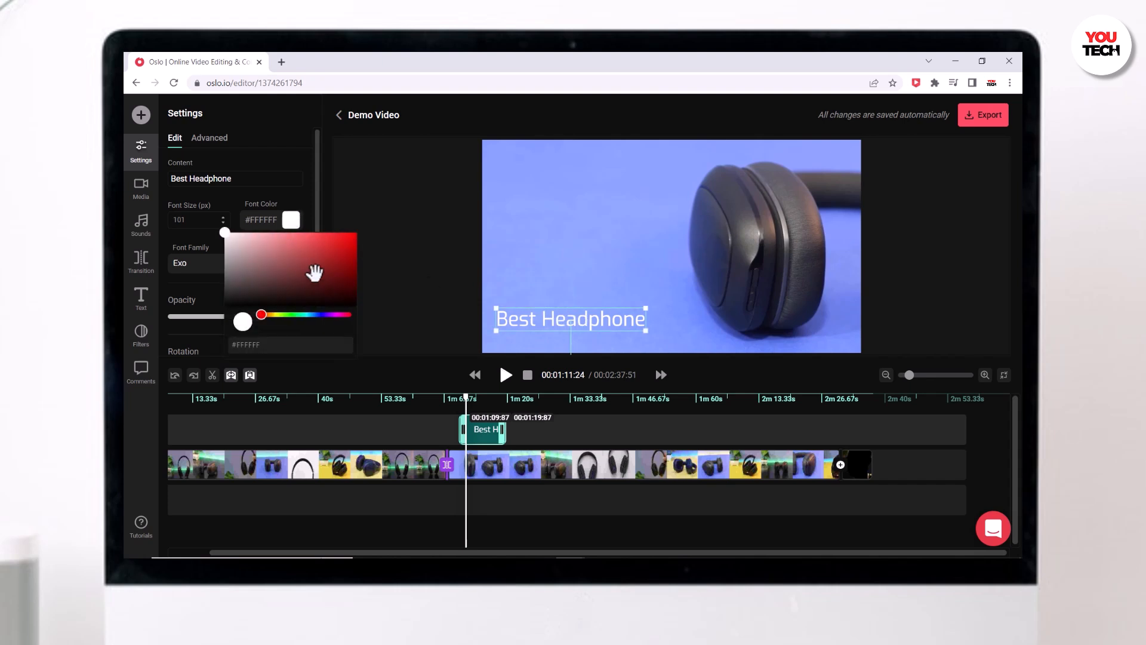
pyautogui.click(316, 283)
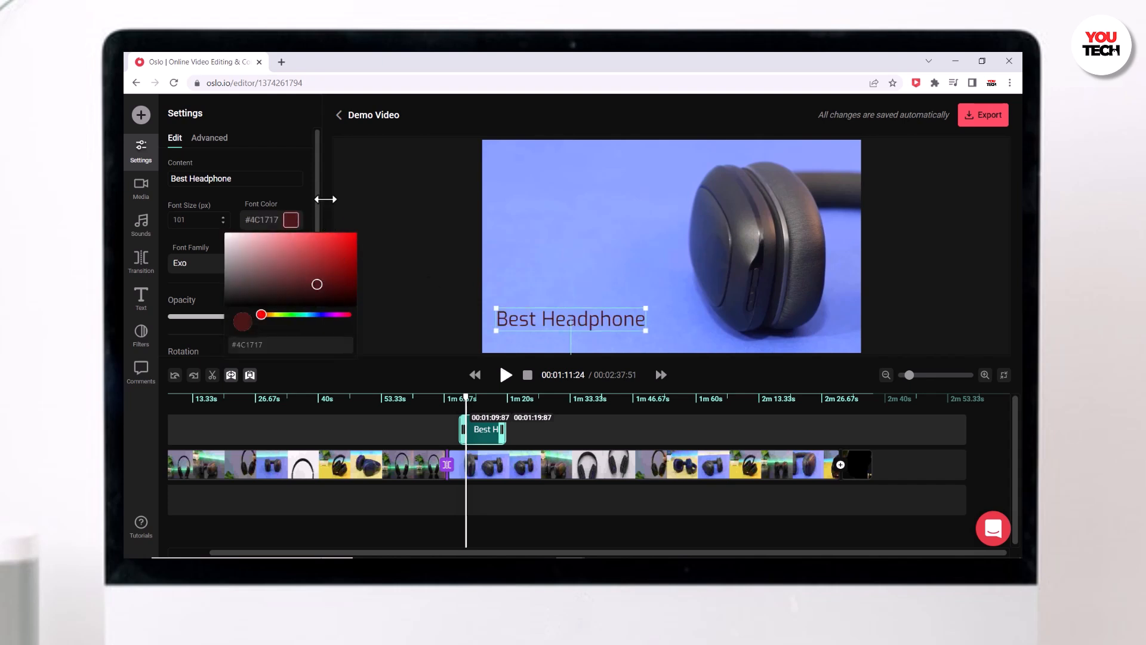
pyautogui.click(345, 300)
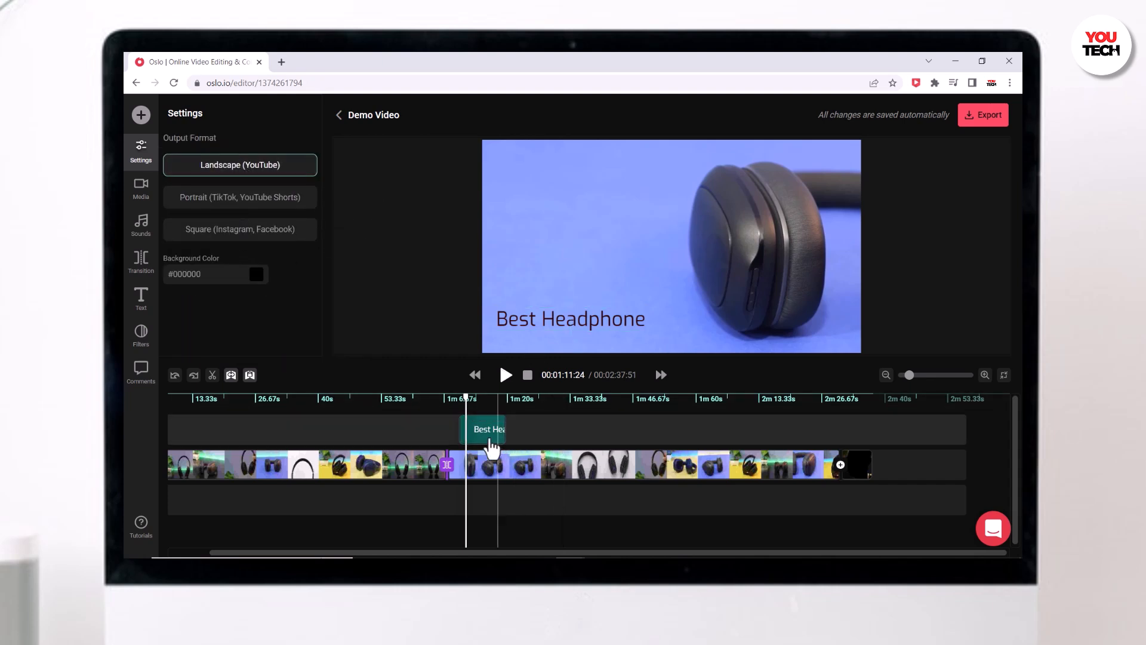
pyautogui.click(483, 429)
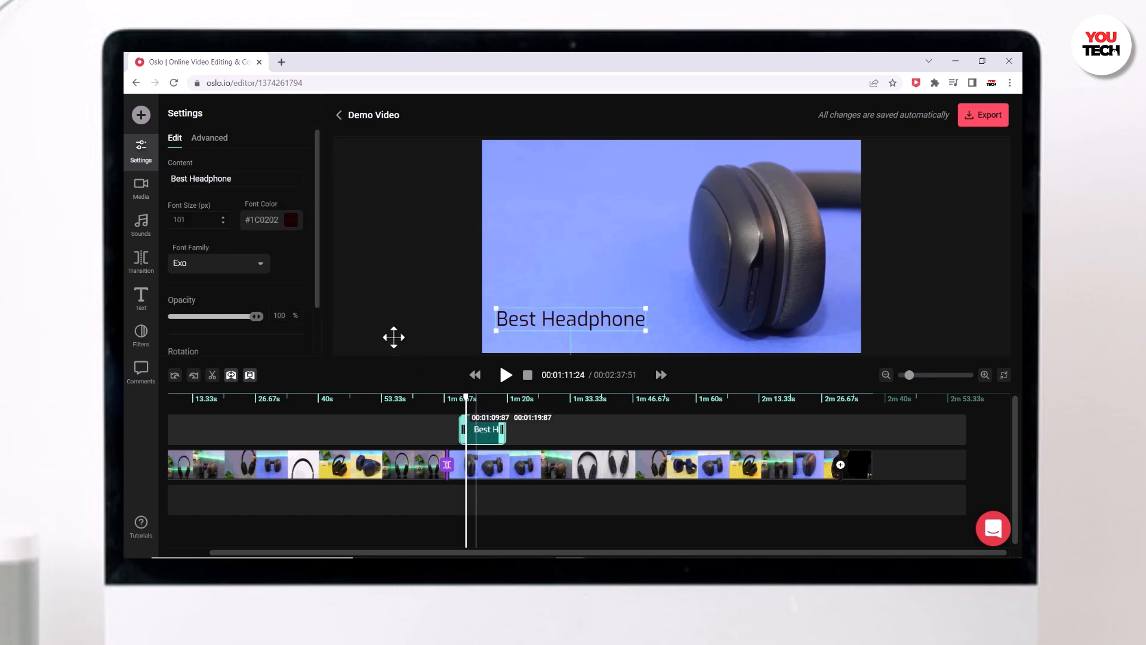
pyautogui.moveTo(257, 315); pyautogui.dragTo(231, 315)
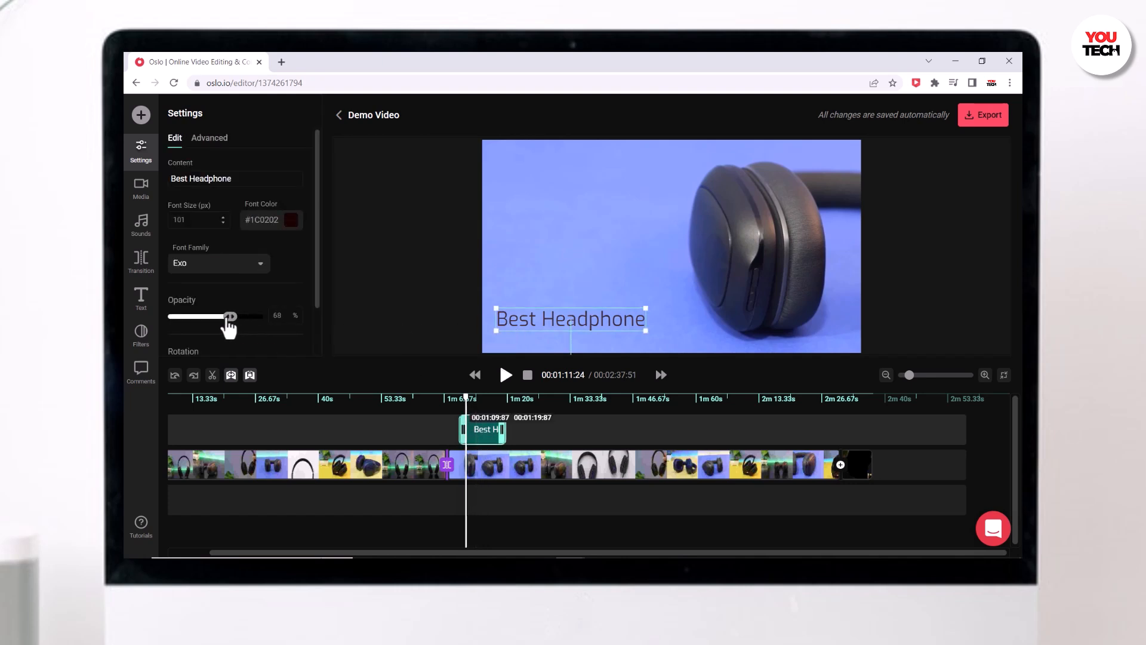
pyautogui.moveTo(230, 315); pyautogui.dragTo(257, 315)
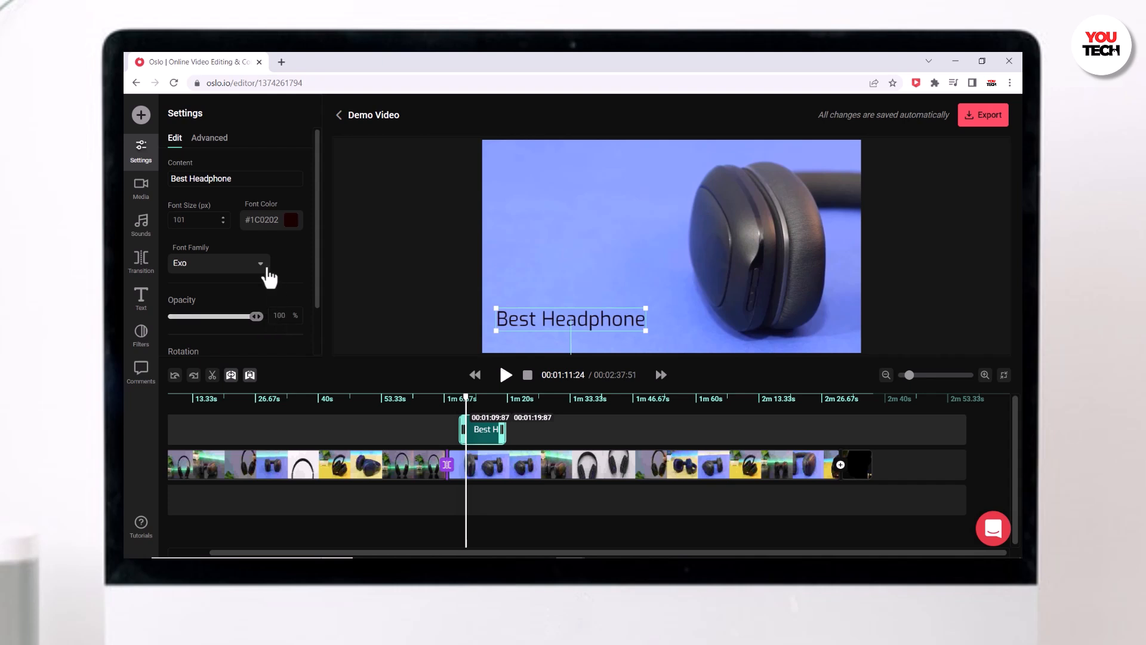
pyautogui.scroll(-3)
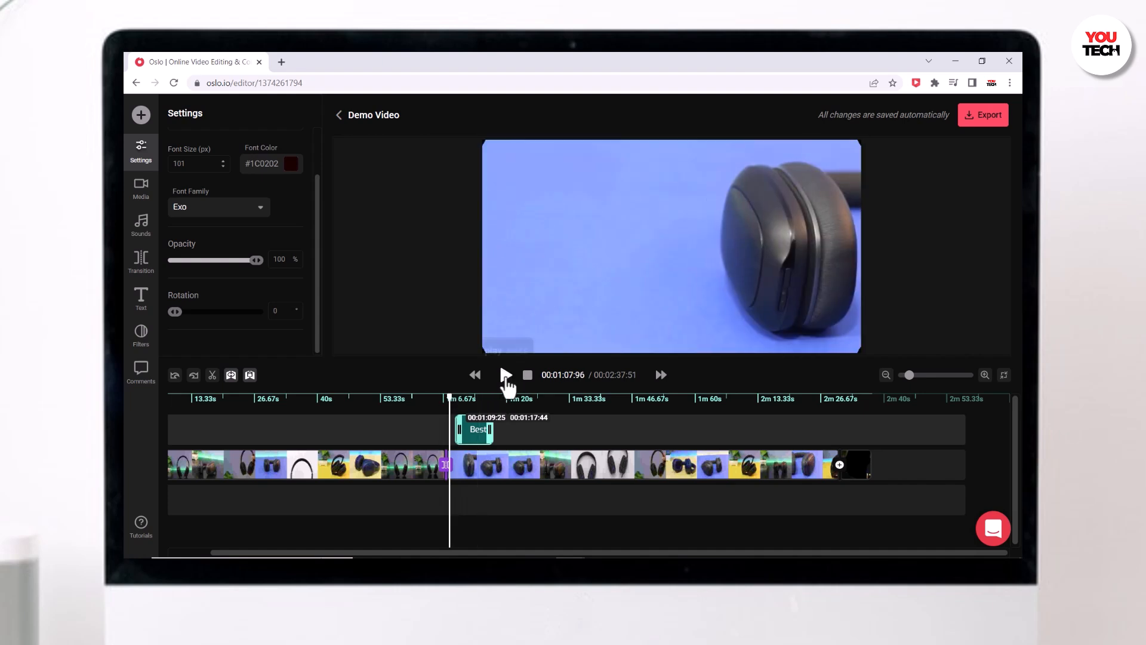
# Play, then pause the preview to check the Best Headphone title
pyautogui.click(505, 374)
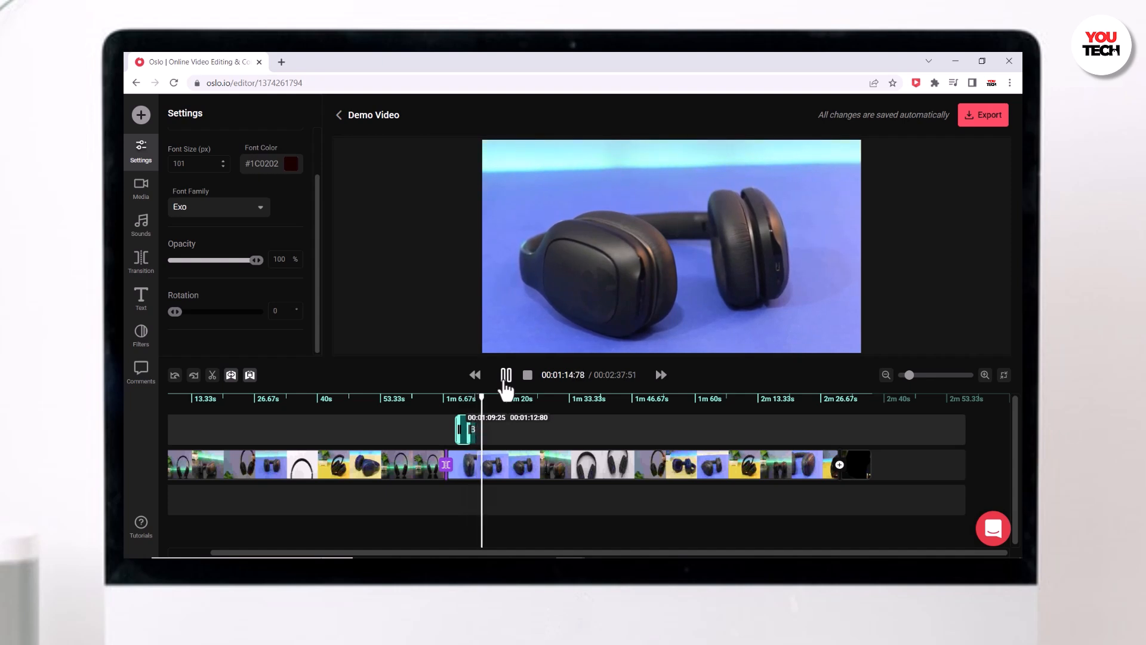
pyautogui.click(506, 375)
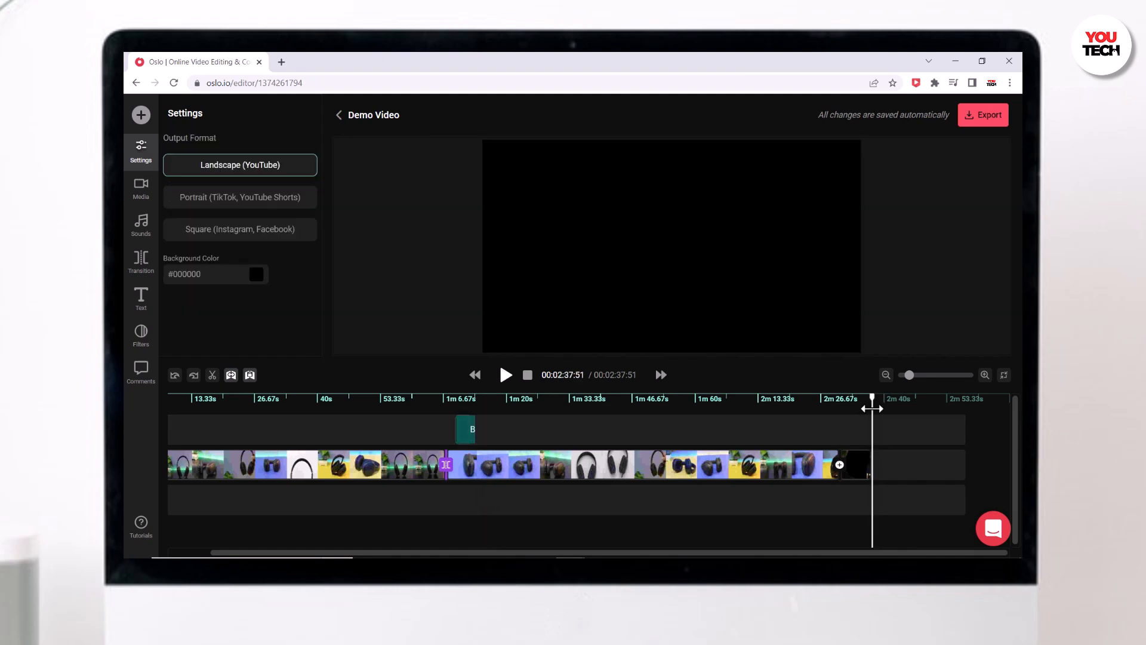
# Add an enlarged 'Like & Subscribe' title in the Actor font over the ending, and preview it
pyautogui.click(140, 298)
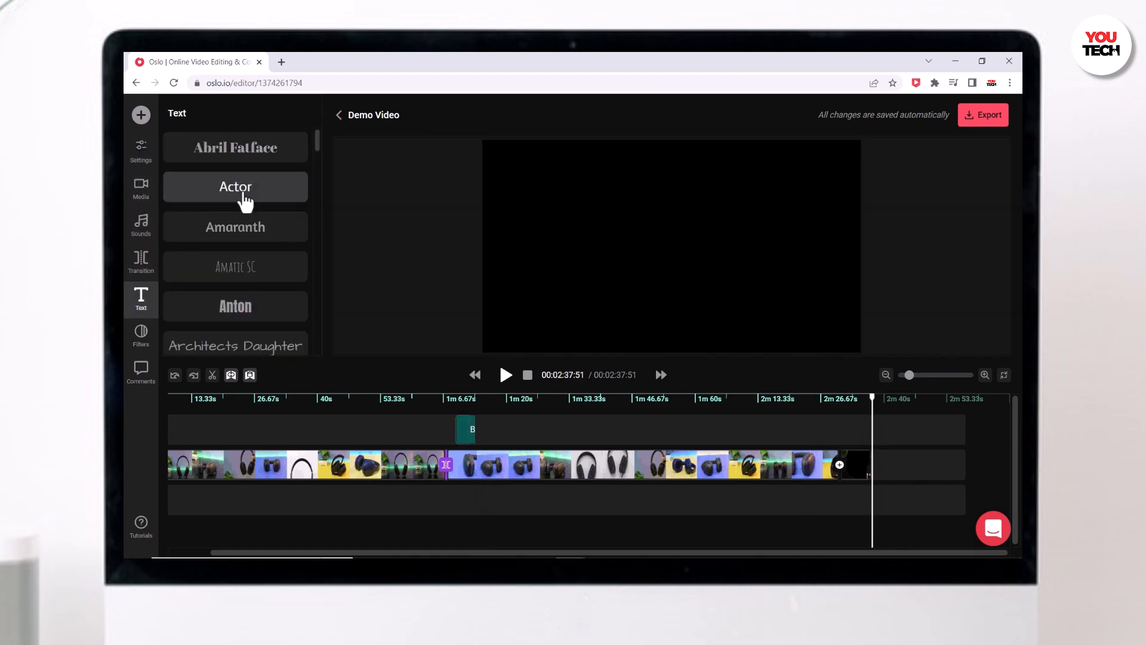
pyautogui.click(235, 186)
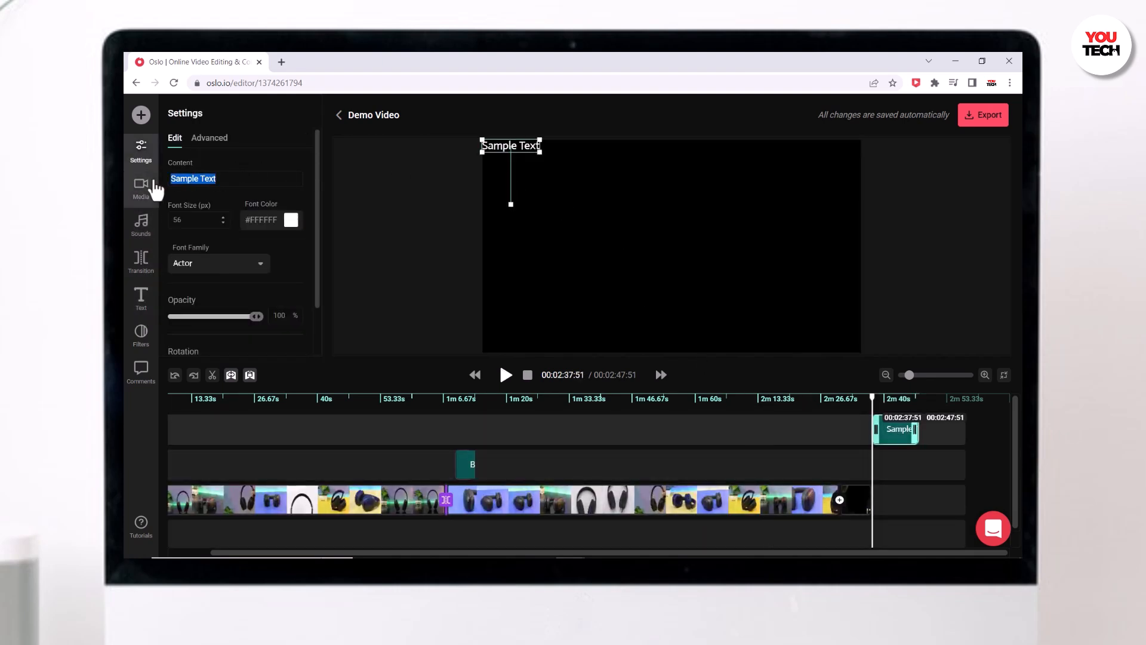
pyautogui.write('Like & Subscribe')
pyautogui.click(200, 220)
pyautogui.write('122')
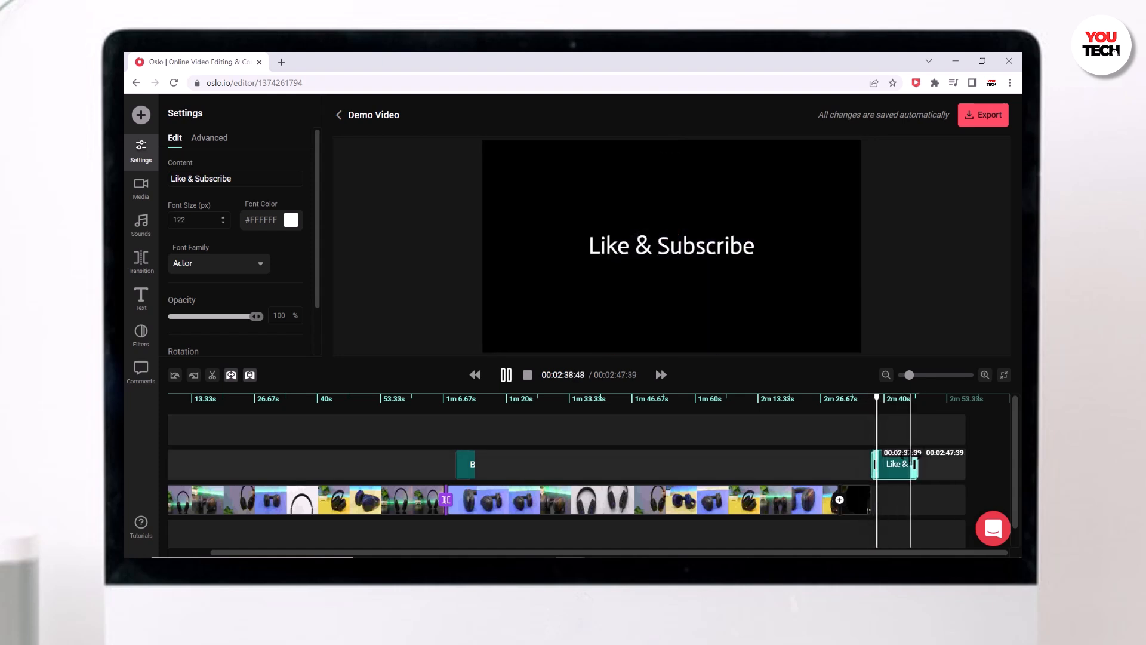
pyautogui.click(893, 464)
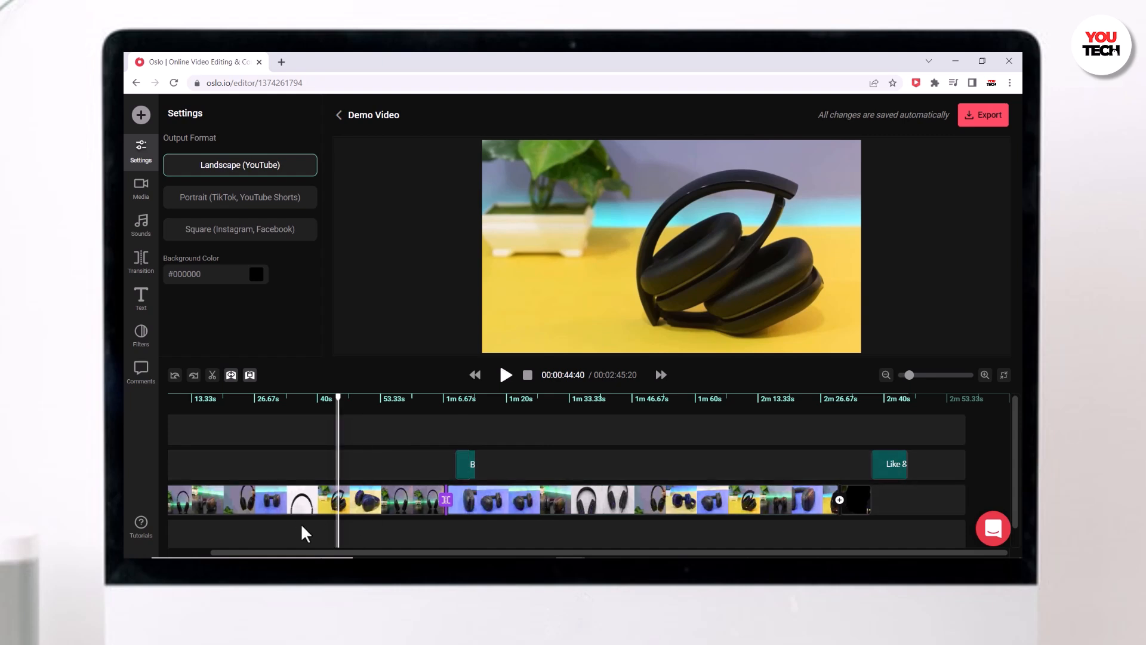
# Apply the Zoom animation to the first video clip
pyautogui.click(300, 500)
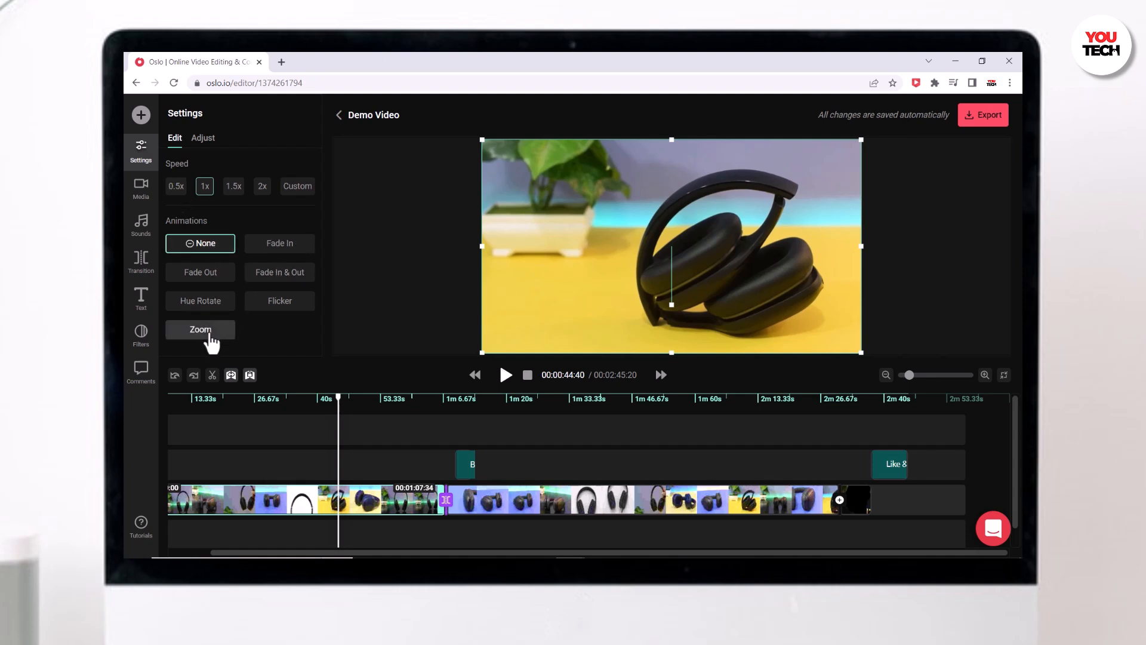
pyautogui.click(199, 329)
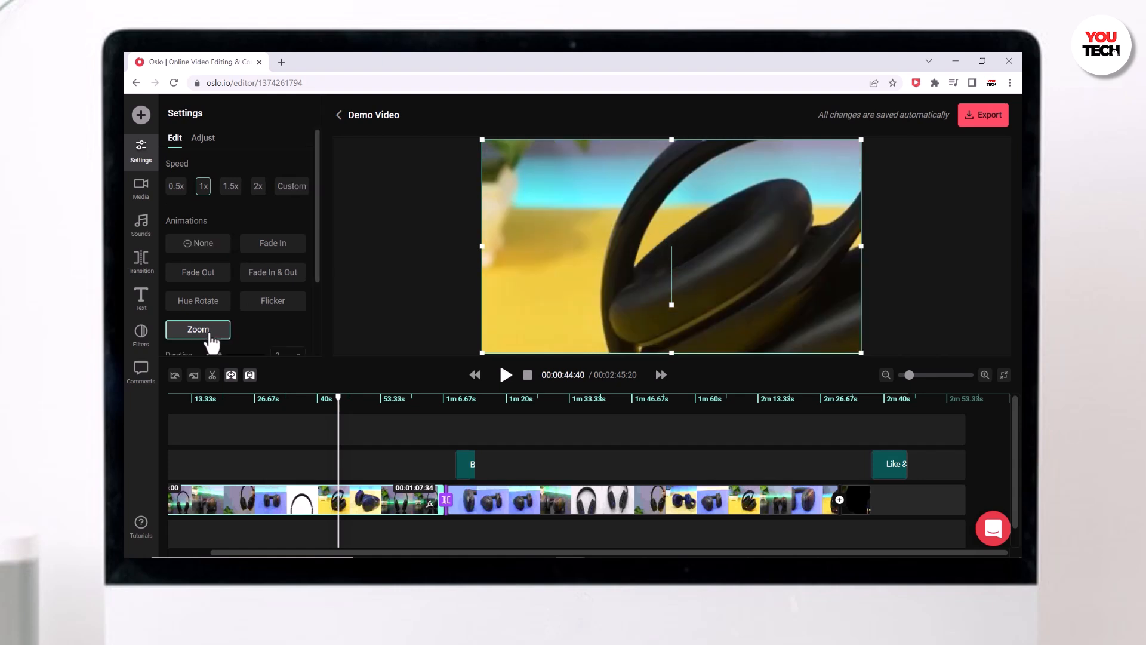
pyautogui.click(198, 329)
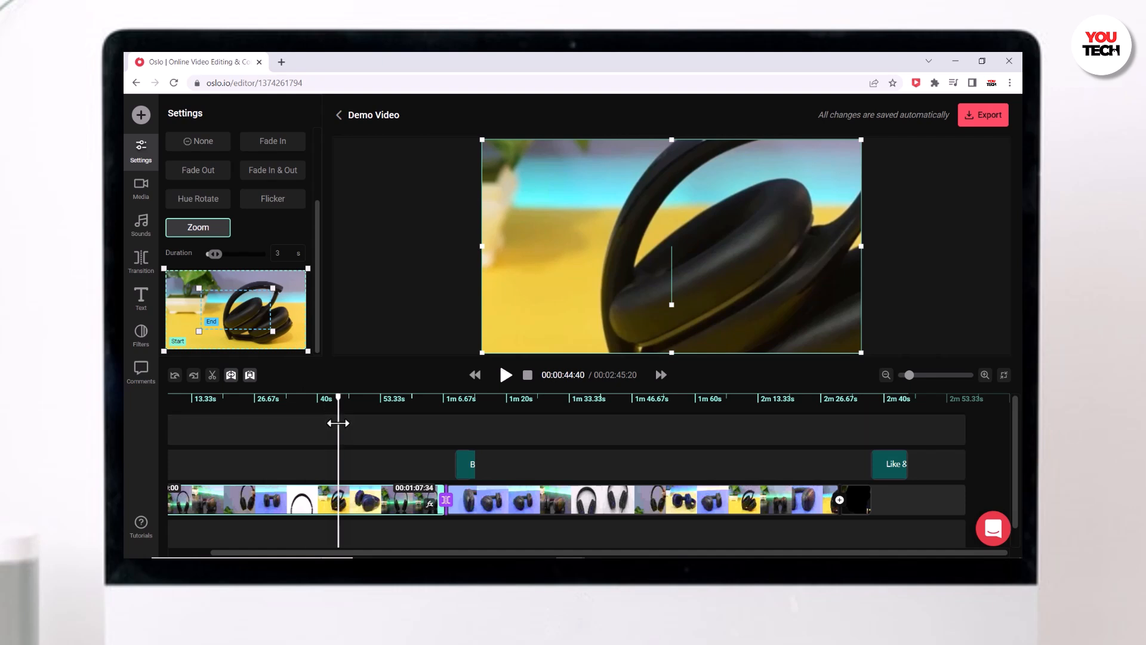
pyautogui.moveTo(315, 437)
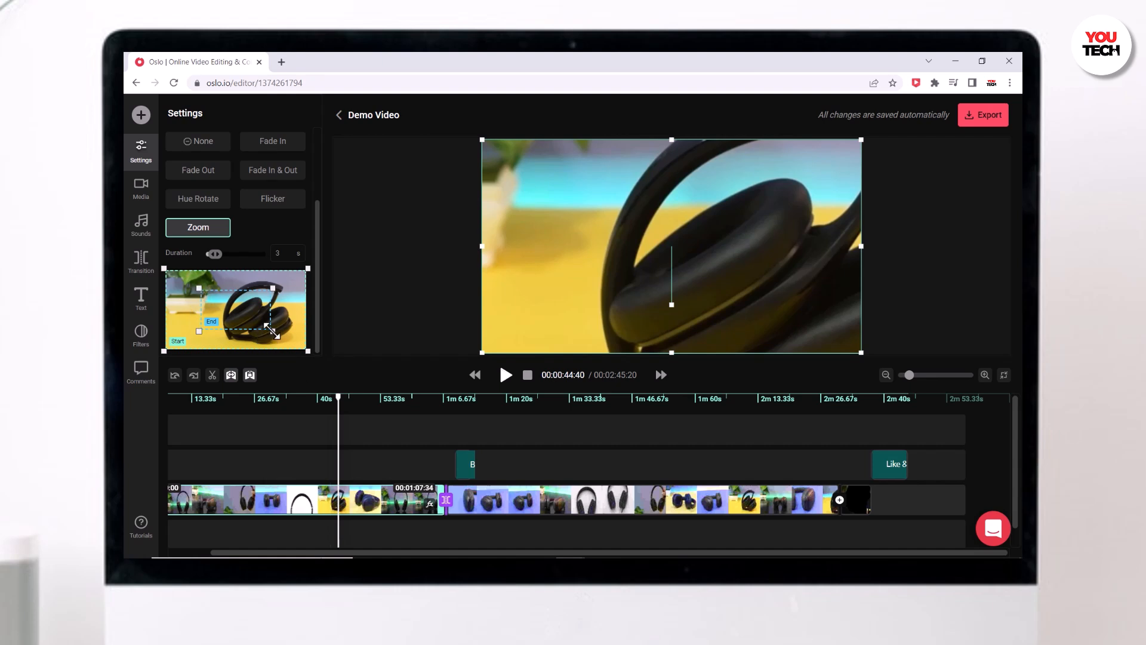
# Tighten the zoom's ending frame and play back the 2-second zoom
pyautogui.moveTo(268, 328); pyautogui.dragTo(297, 330)
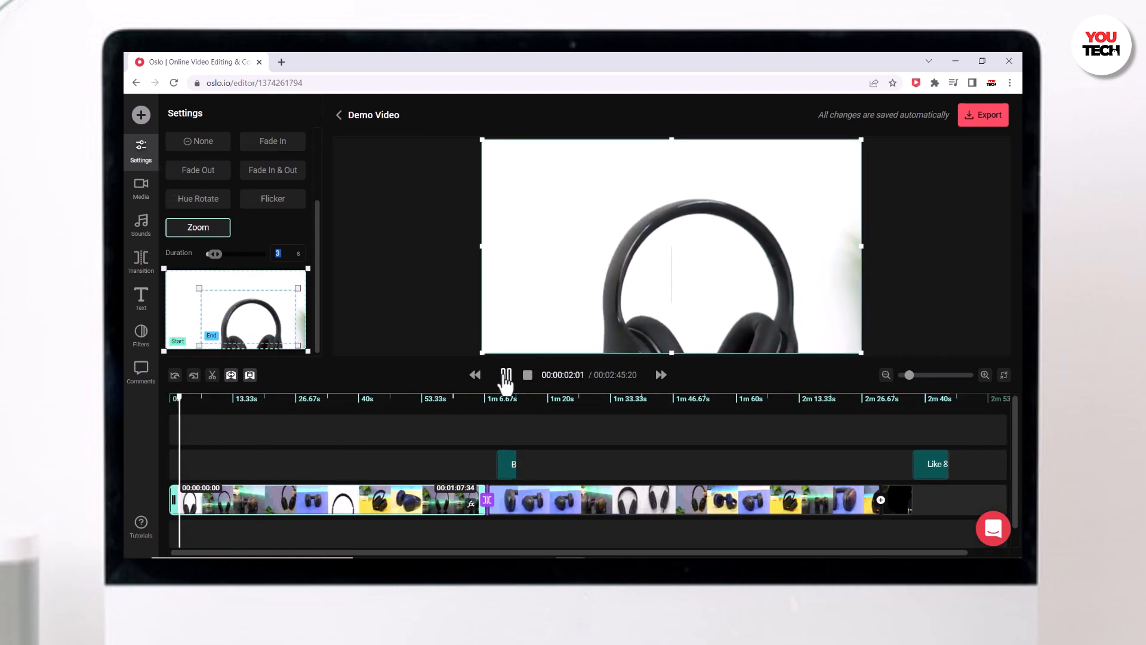
pyautogui.click(505, 374)
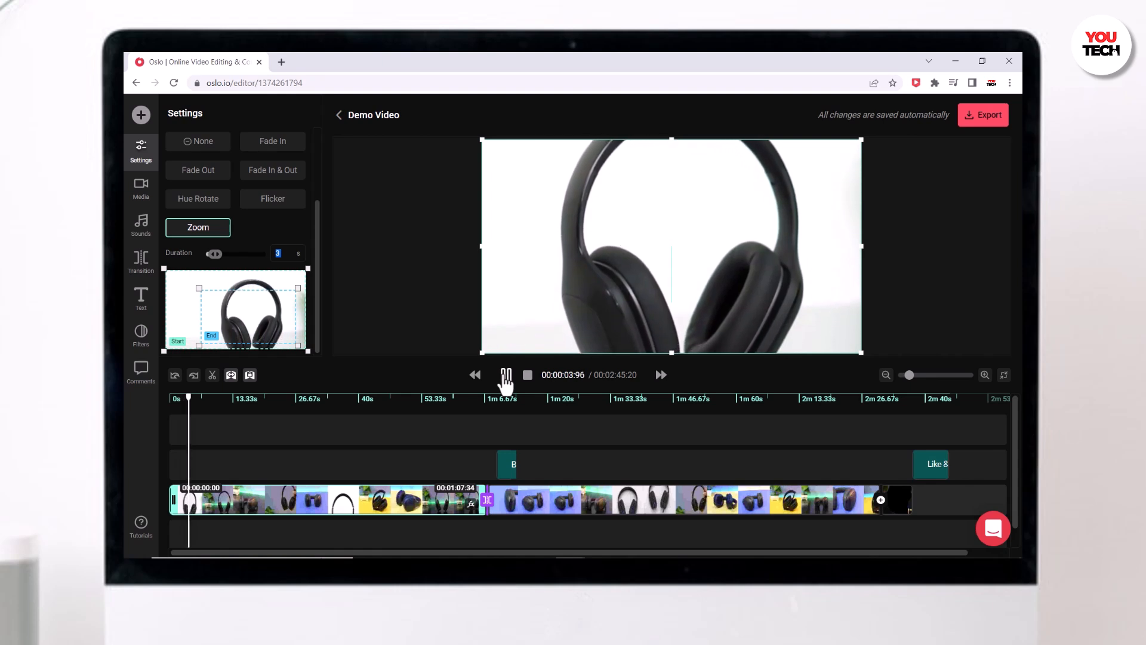
pyautogui.click(505, 375)
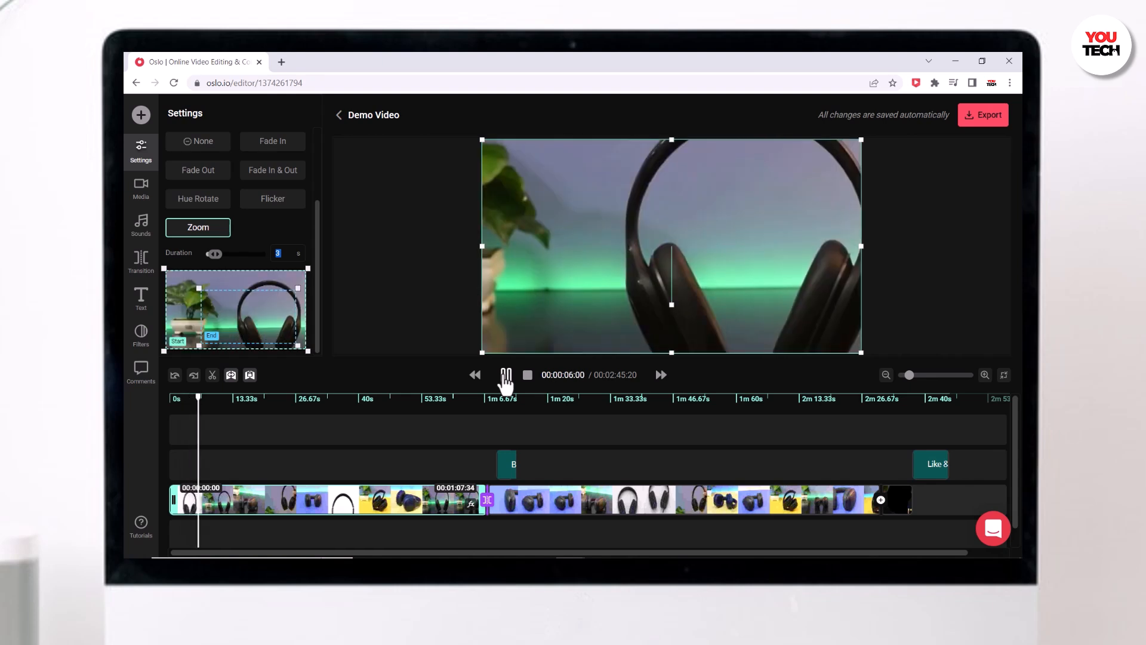
pyautogui.click(505, 374)
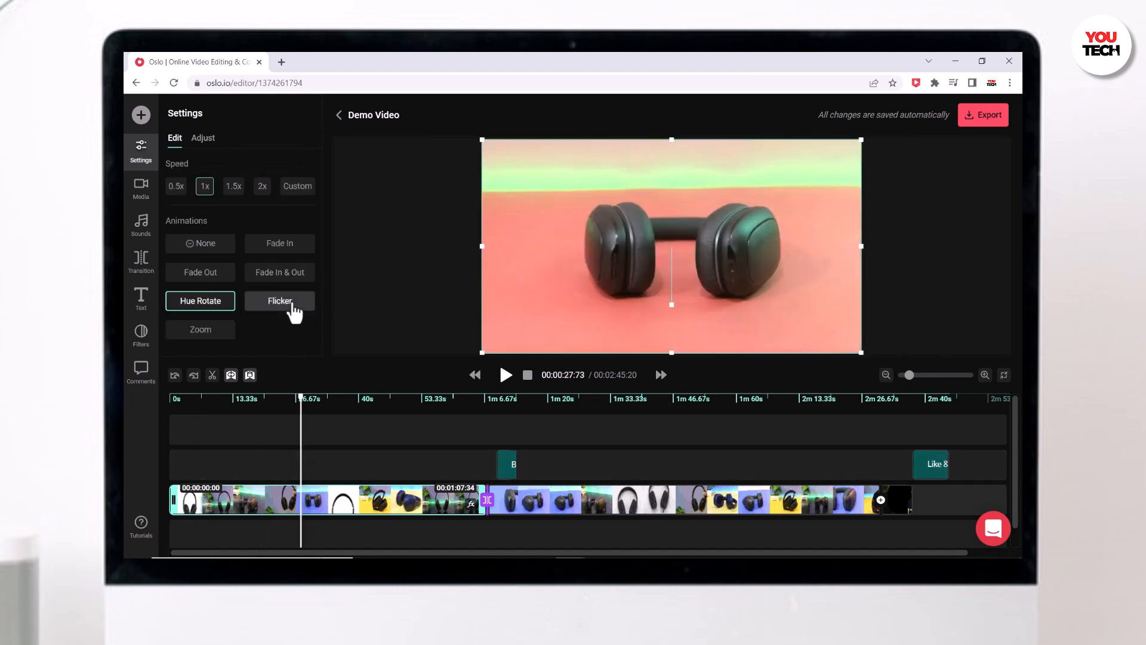
# Try Flicker and 1.5x, 2x and custom speeds, then settle on no animation at 1x
pyautogui.click(280, 300)
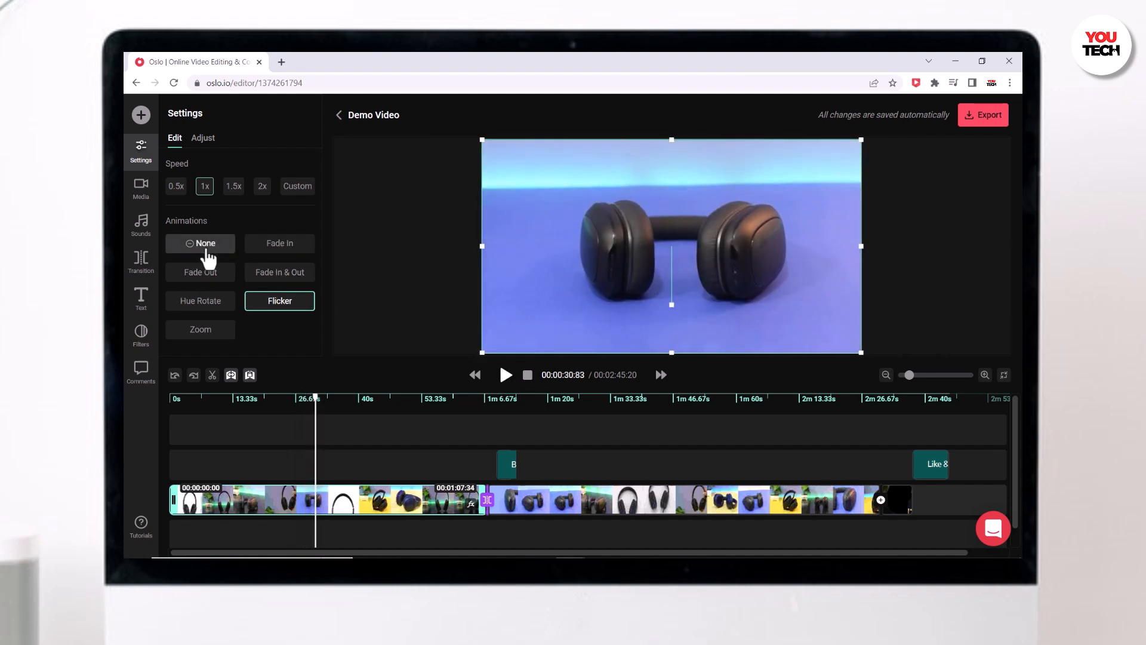
pyautogui.click(199, 243)
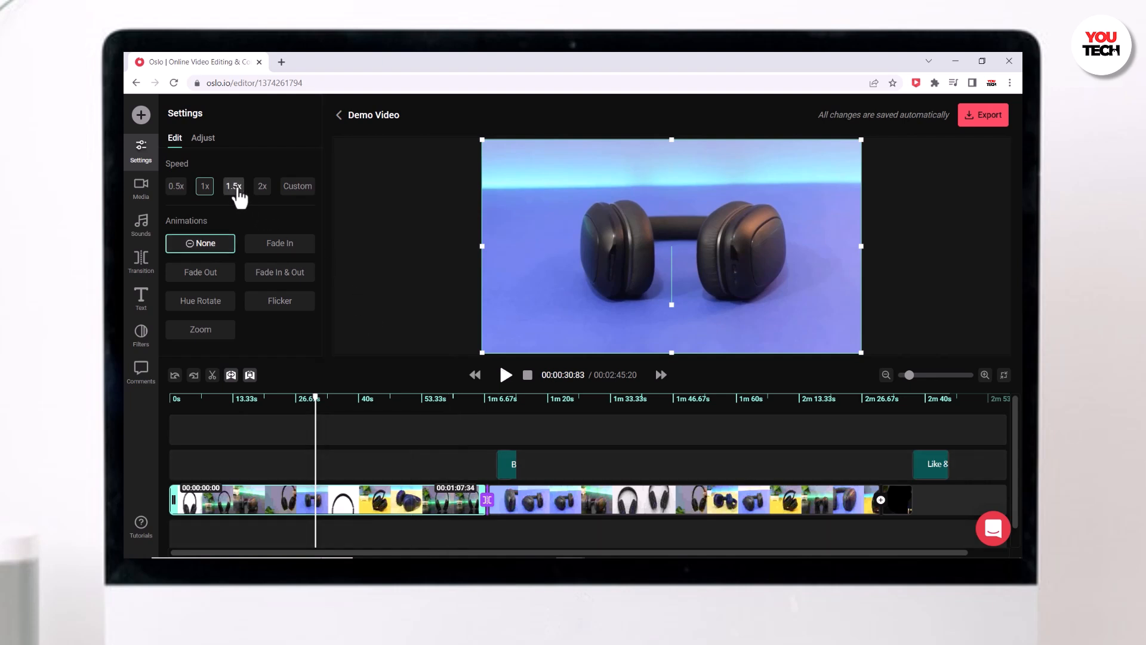
pyautogui.click(234, 186)
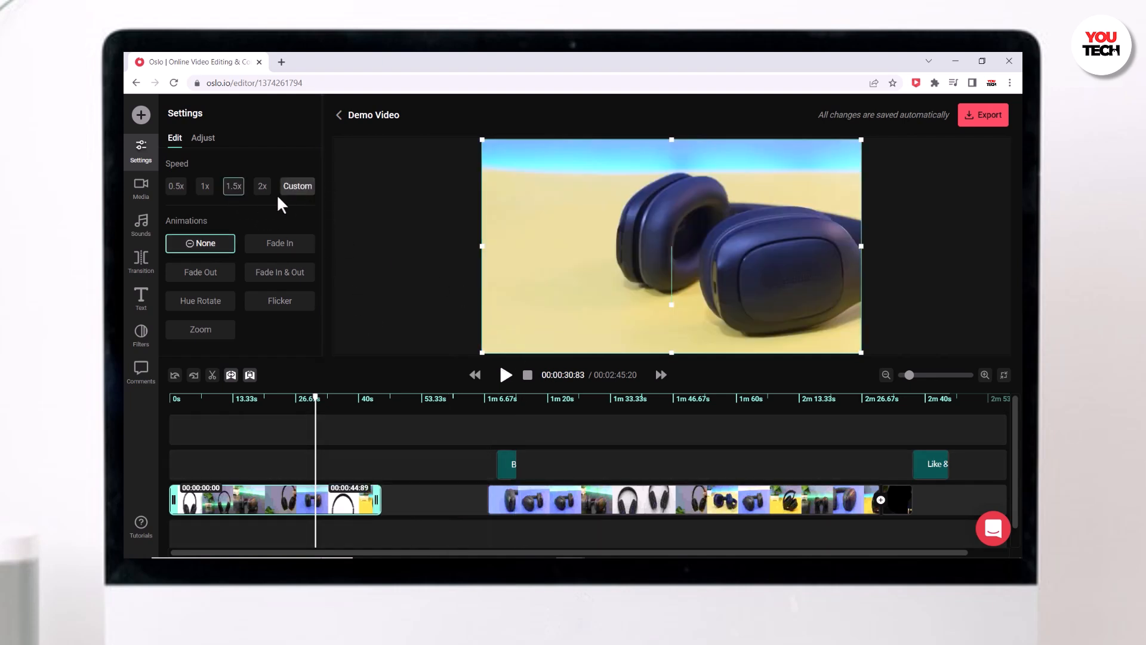
pyautogui.click(262, 186)
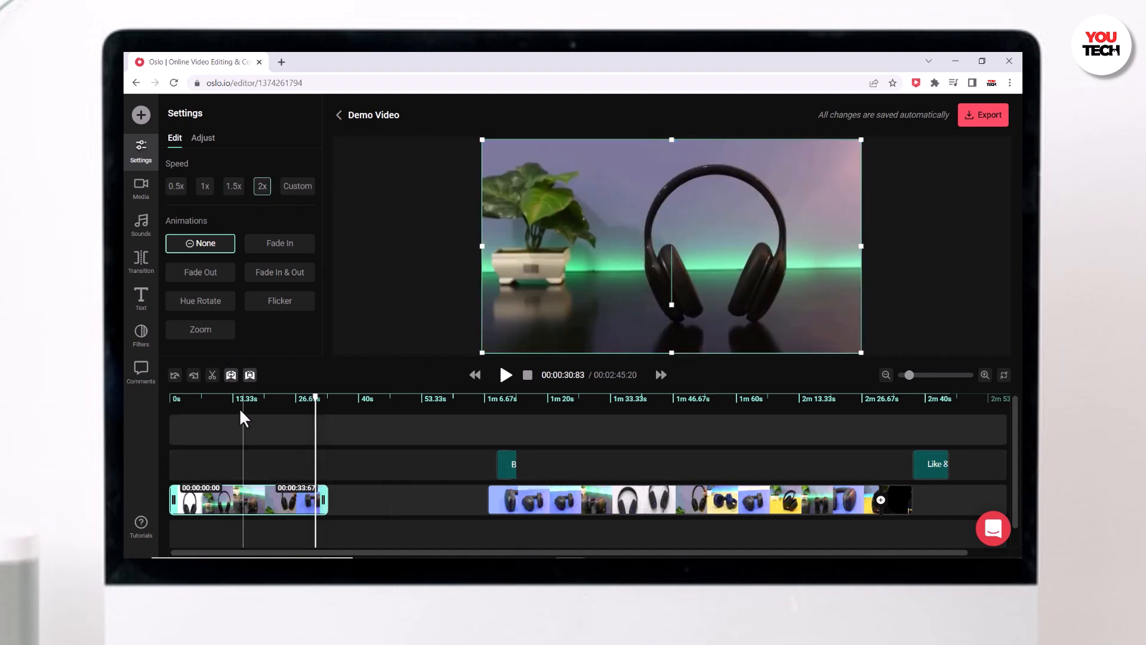
pyautogui.click(505, 374)
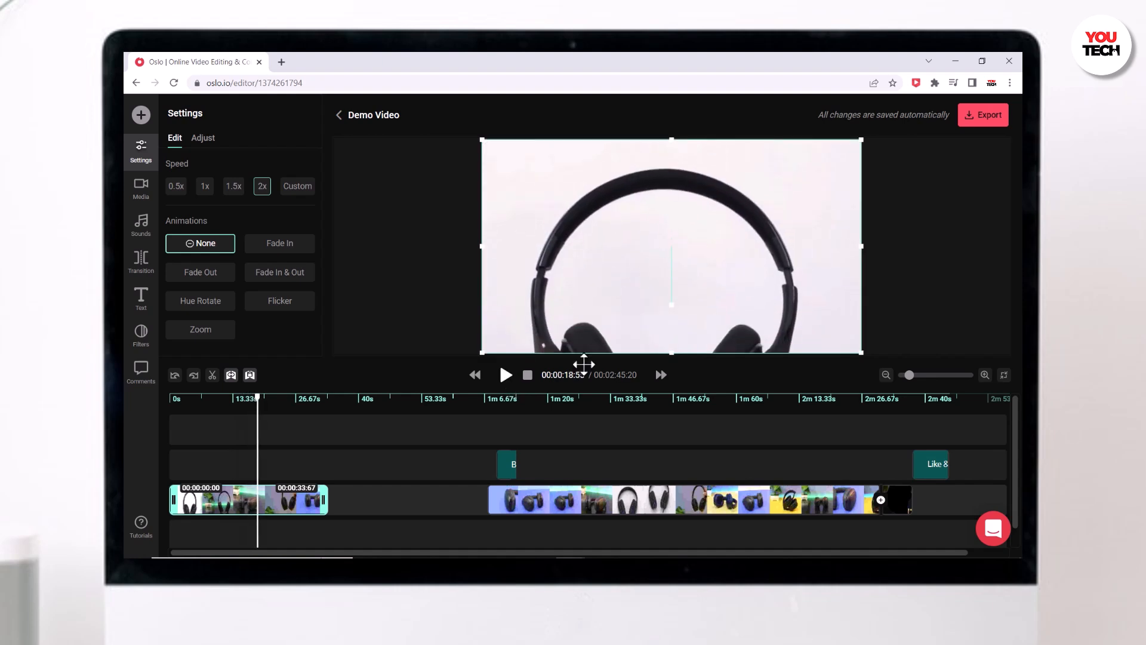
pyautogui.click(291, 186)
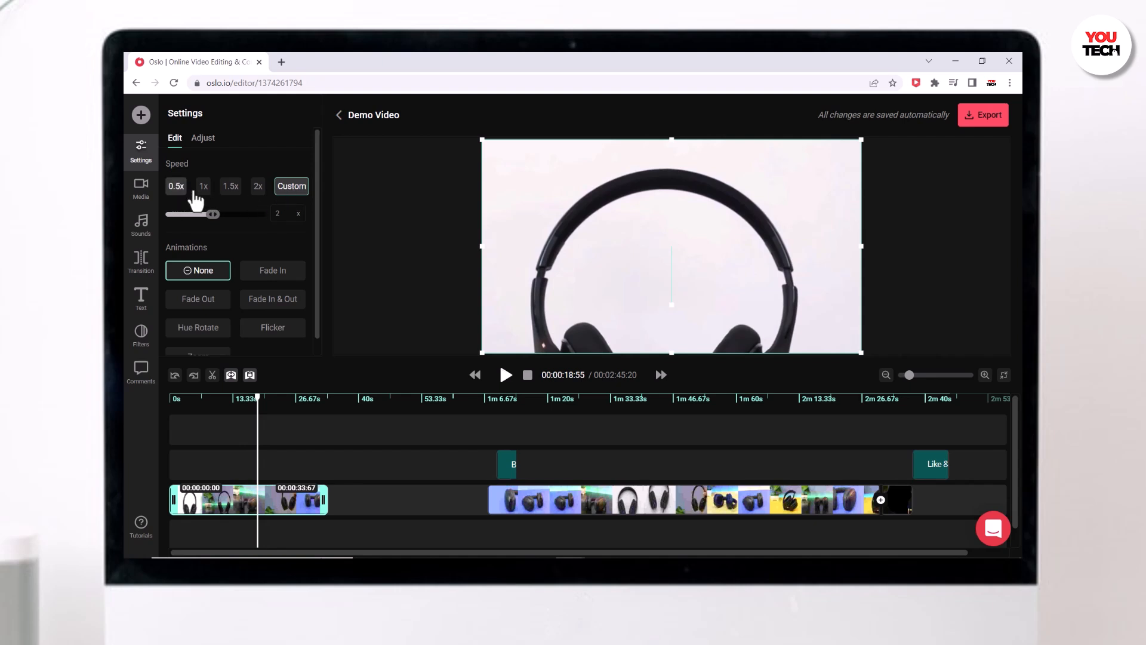
pyautogui.click(205, 186)
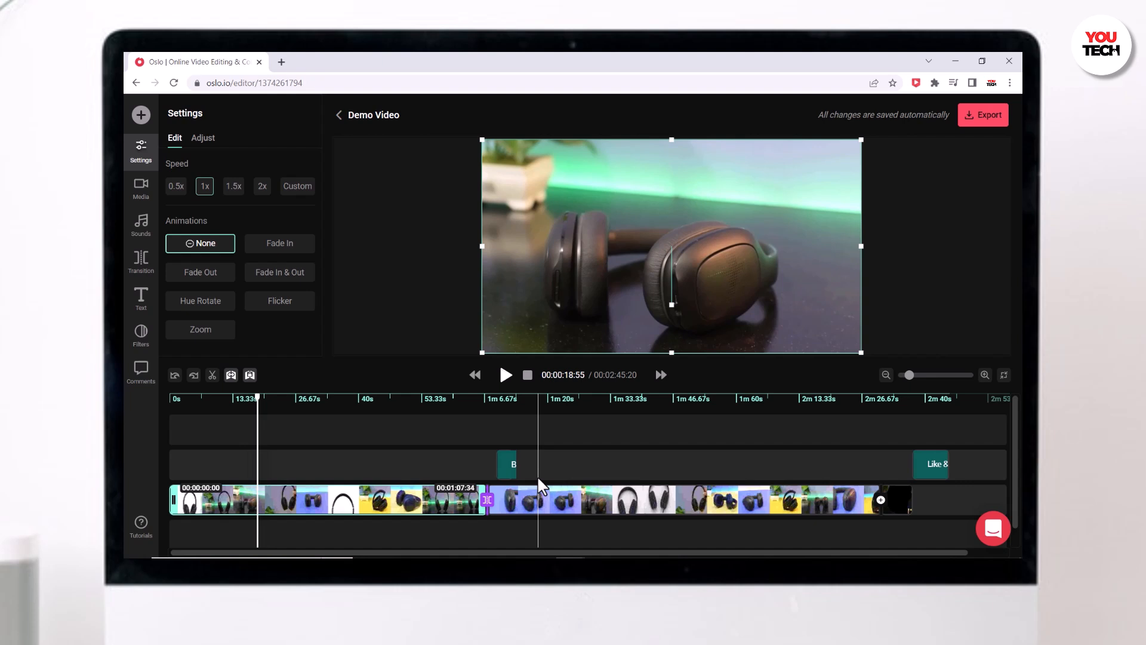
pyautogui.click(203, 138)
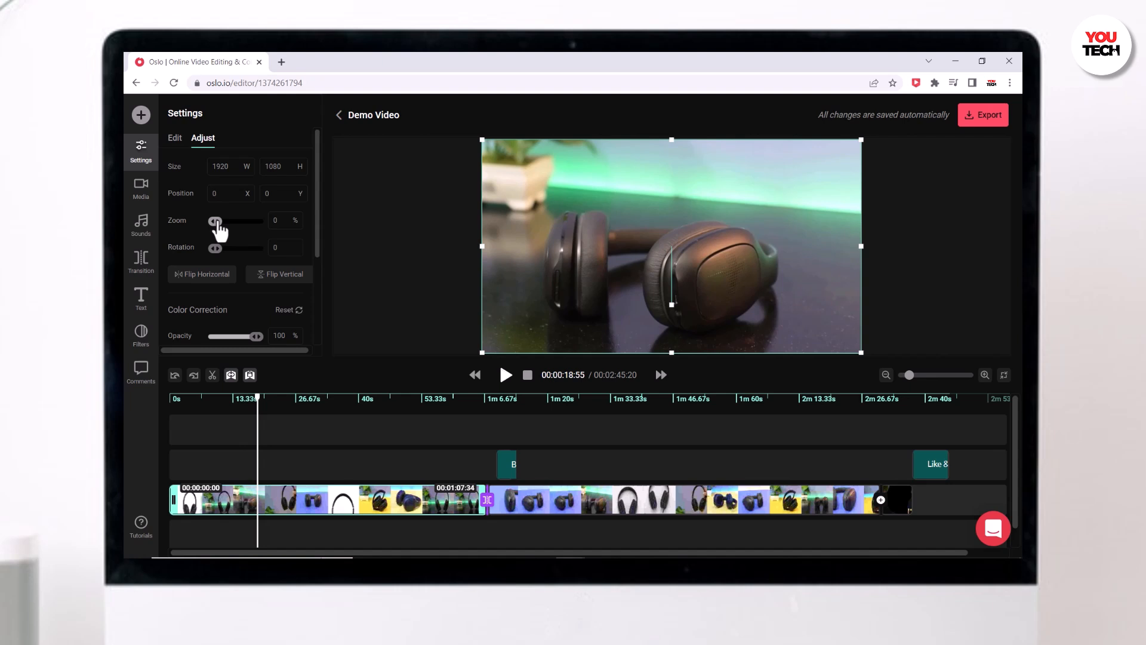
# Set the clip's zoom to 5%
pyautogui.moveTo(215, 221); pyautogui.dragTo(230, 221)
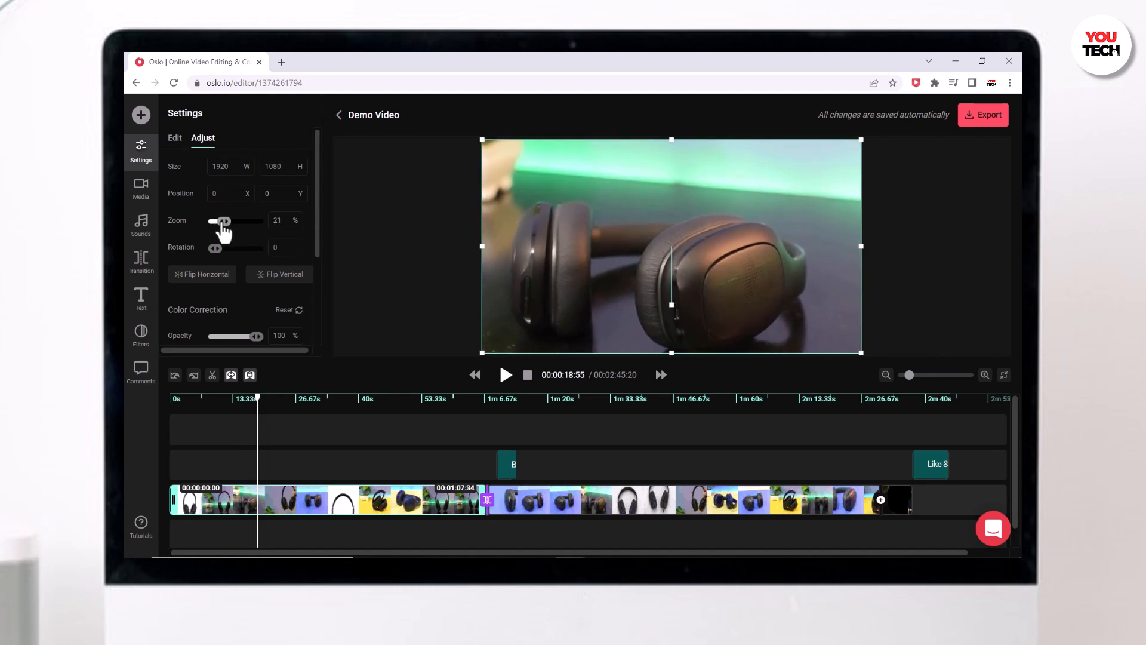
pyautogui.moveTo(225, 220); pyautogui.dragTo(216, 221)
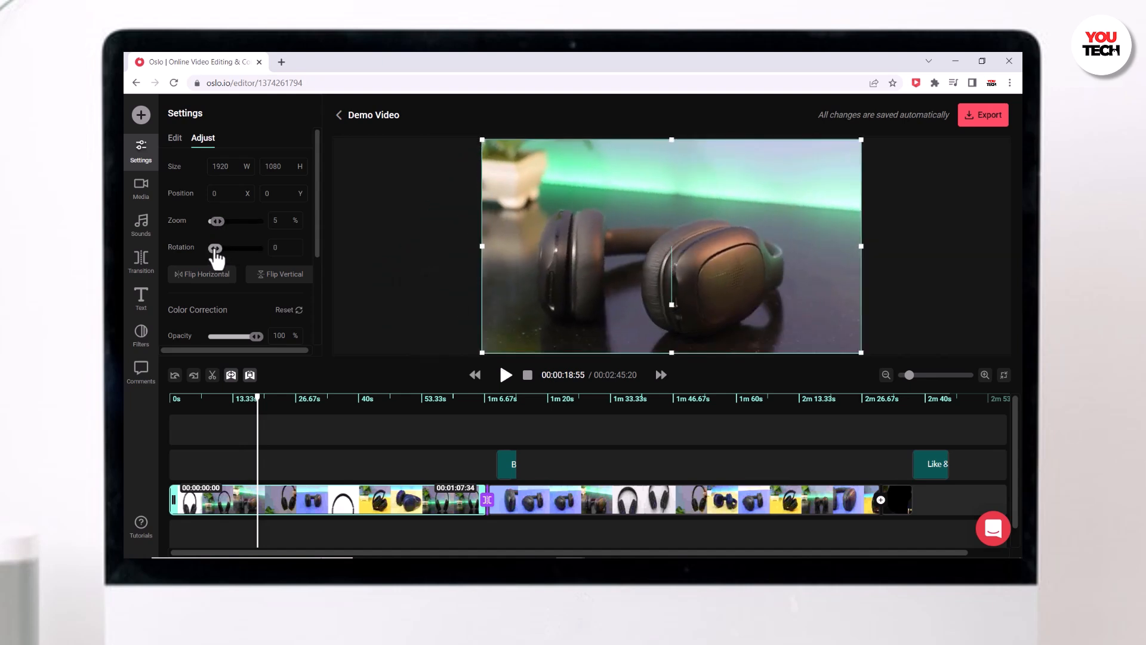
pyautogui.scroll(-3)
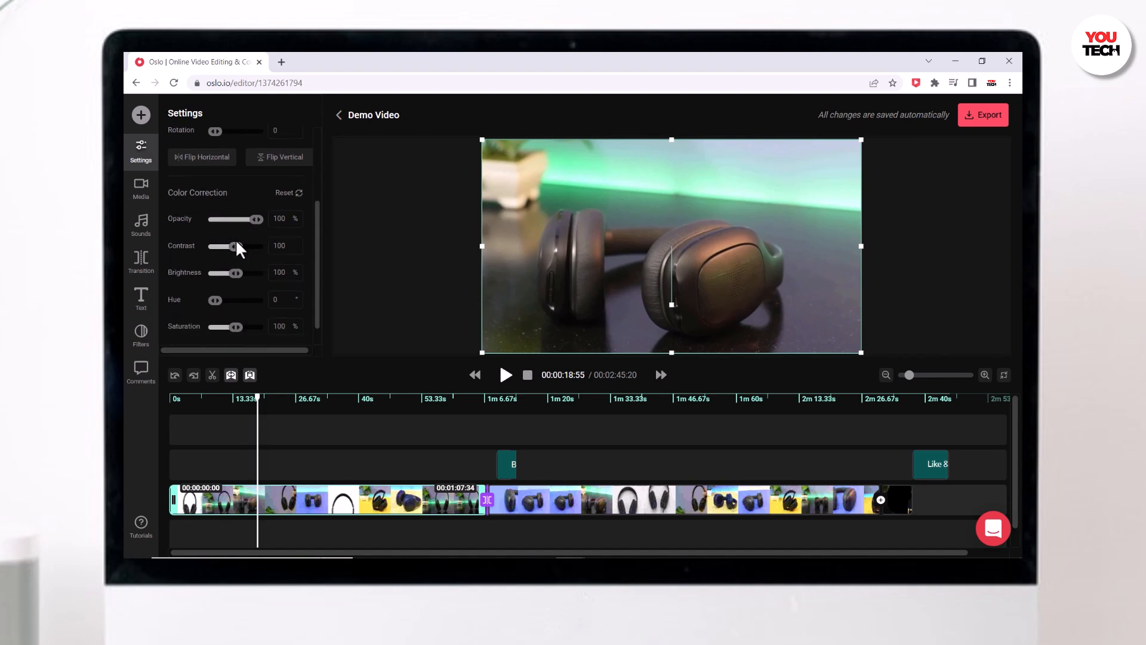
# Raise contrast to 102, brightness to 102% and saturation to 116%
pyautogui.moveTo(234, 247); pyautogui.dragTo(224, 247)
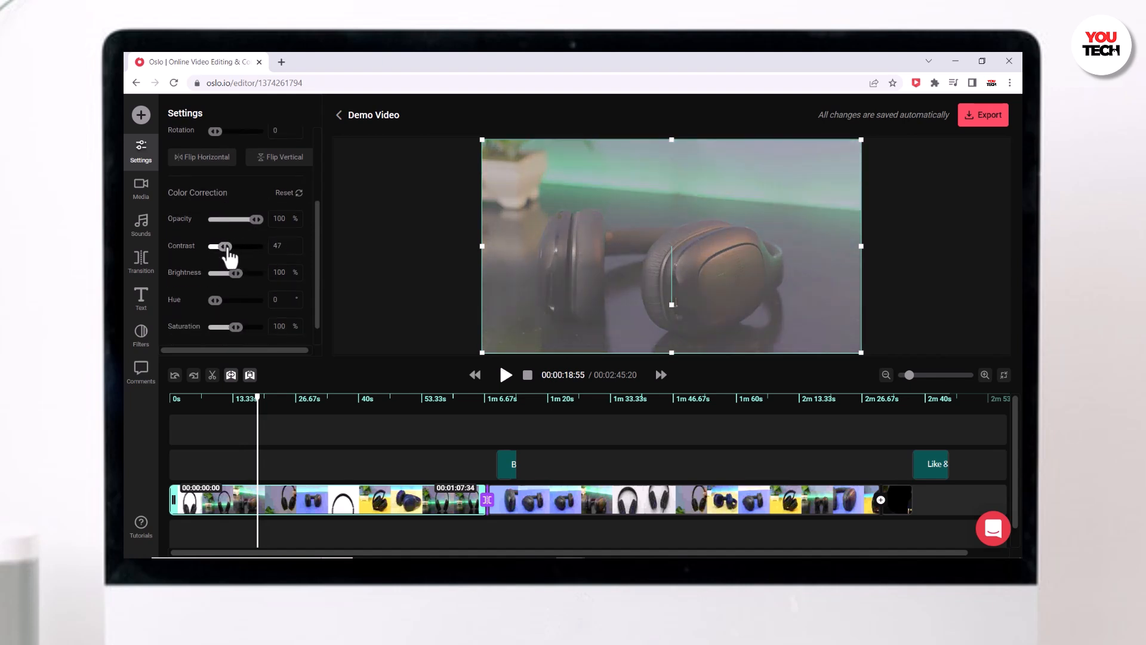
pyautogui.moveTo(225, 245); pyautogui.dragTo(236, 245)
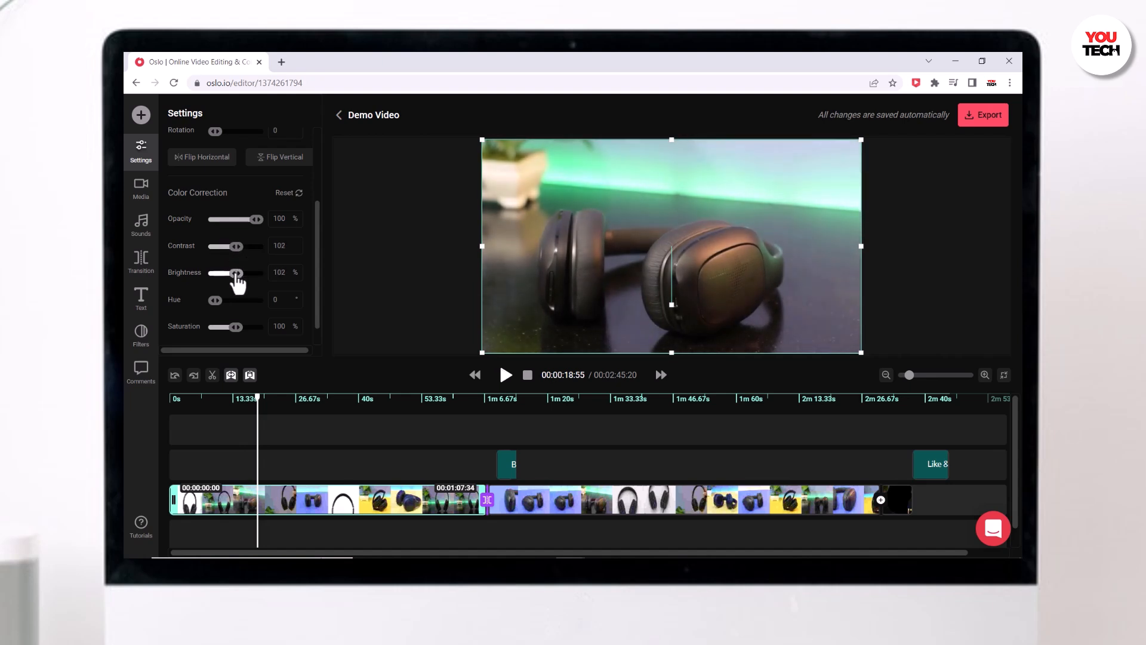
pyautogui.moveTo(215, 300); pyautogui.dragTo(228, 299)
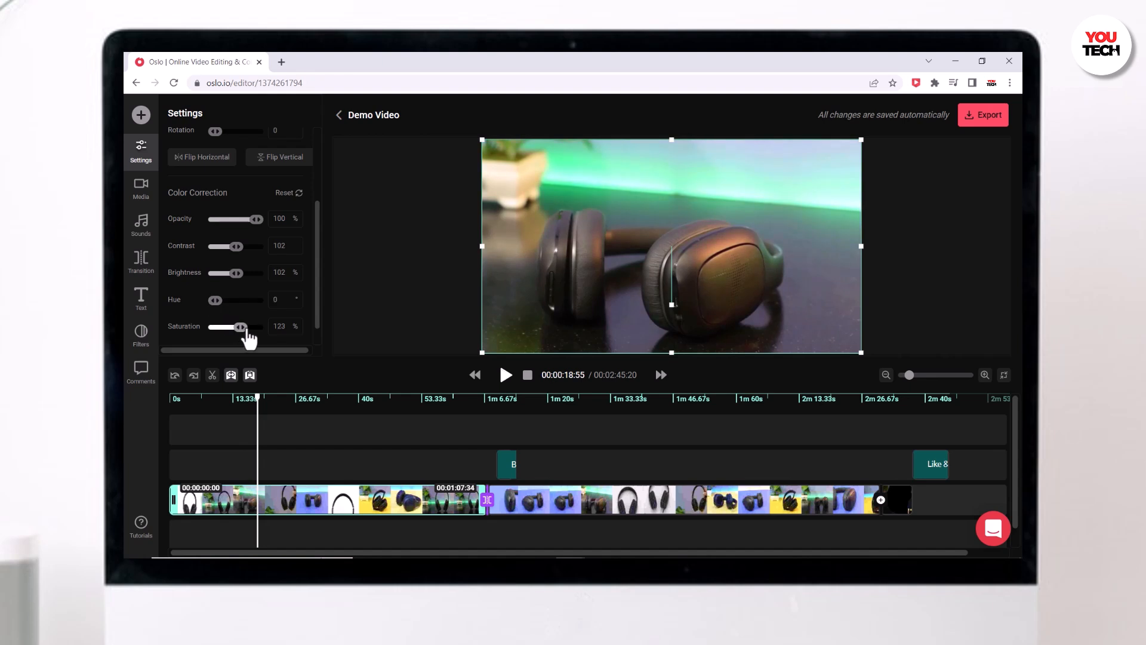
pyautogui.moveTo(242, 326); pyautogui.dragTo(238, 327)
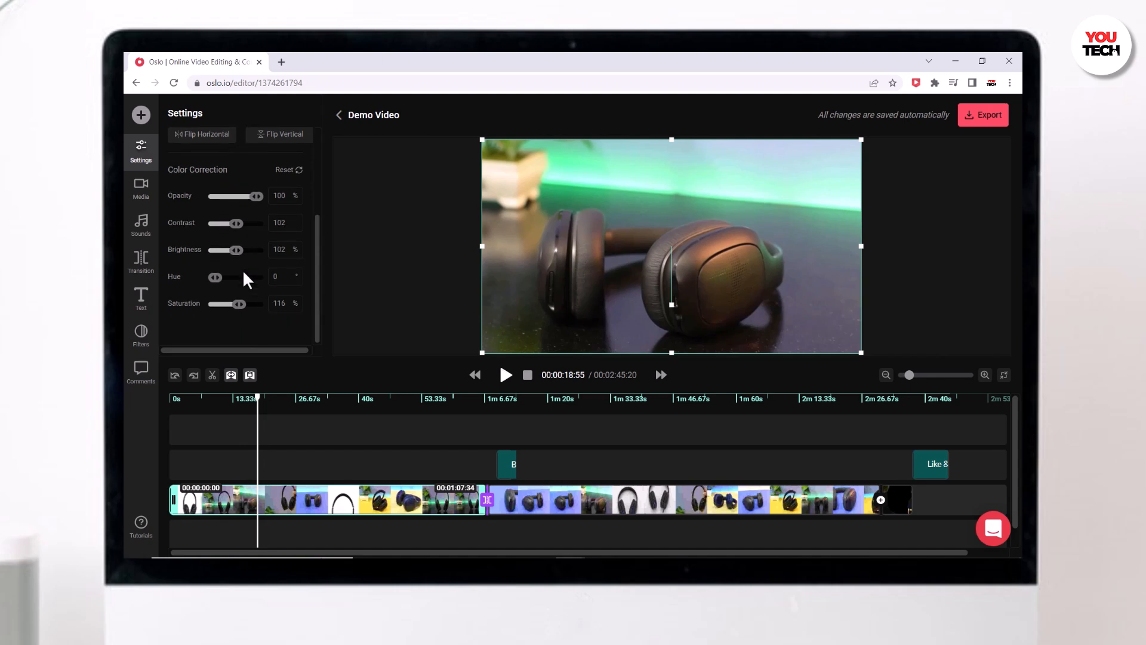
pyautogui.moveTo(250, 276)
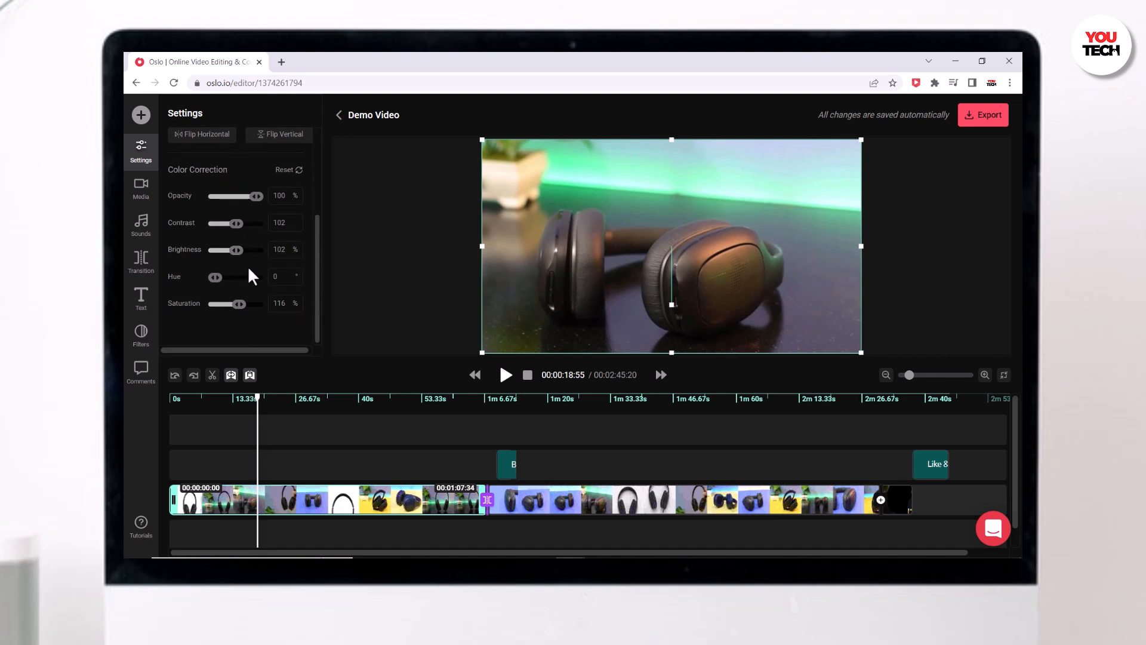
pyautogui.moveTo(245, 328)
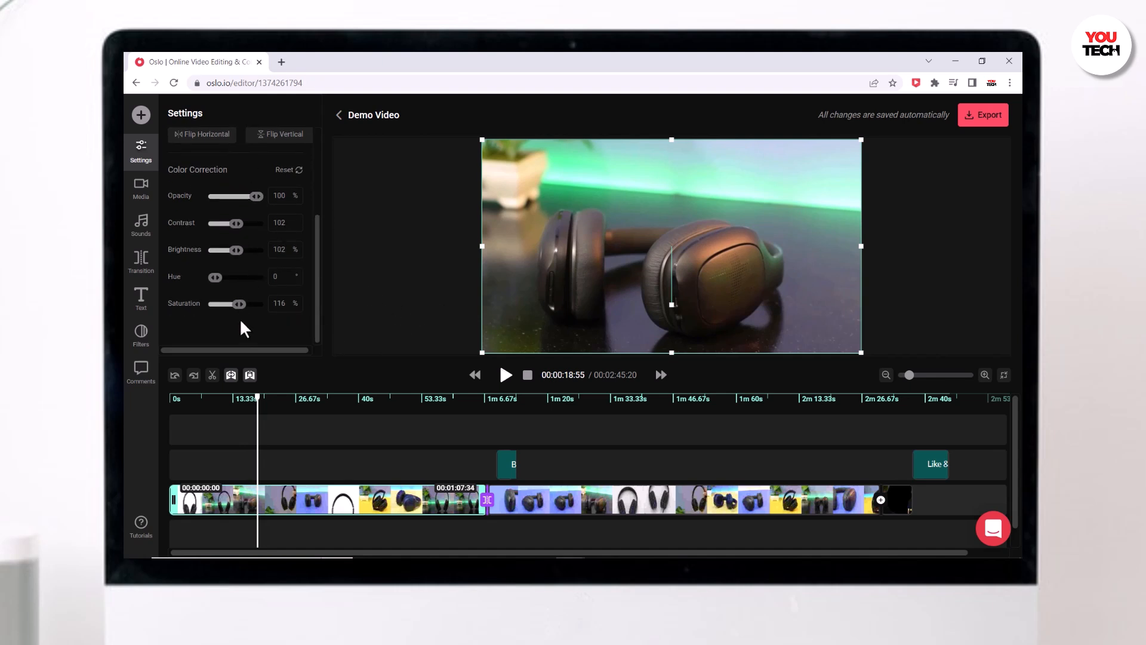
pyautogui.click(140, 336)
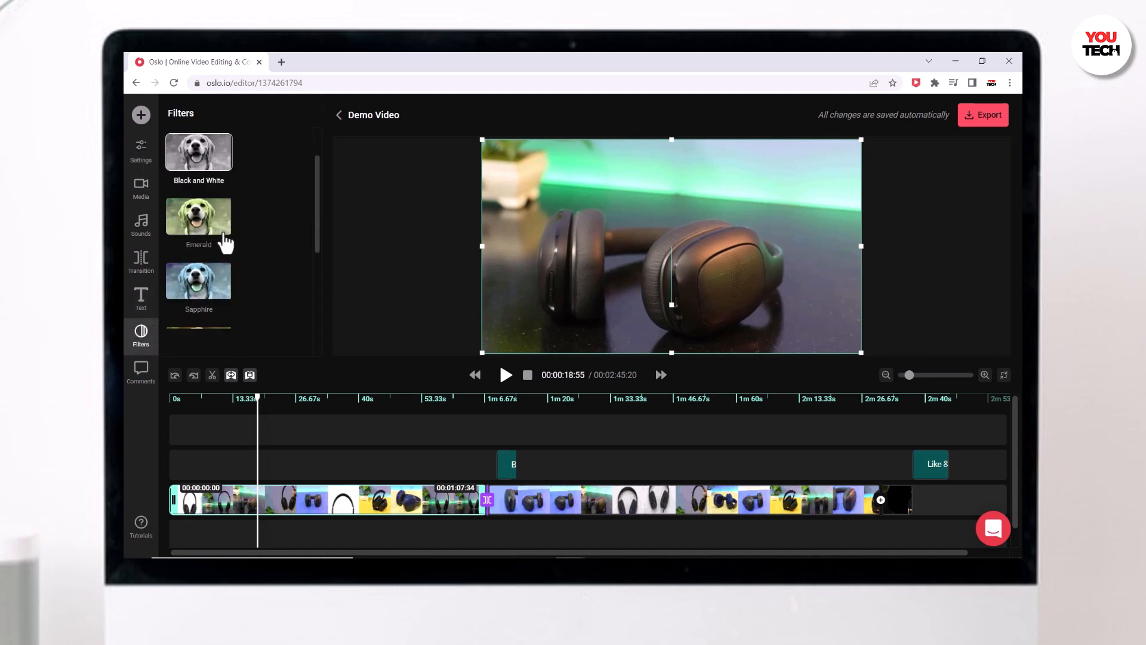
# Scroll the filter list and try the Warm filter on the first headphones clip
pyautogui.scroll(-3)
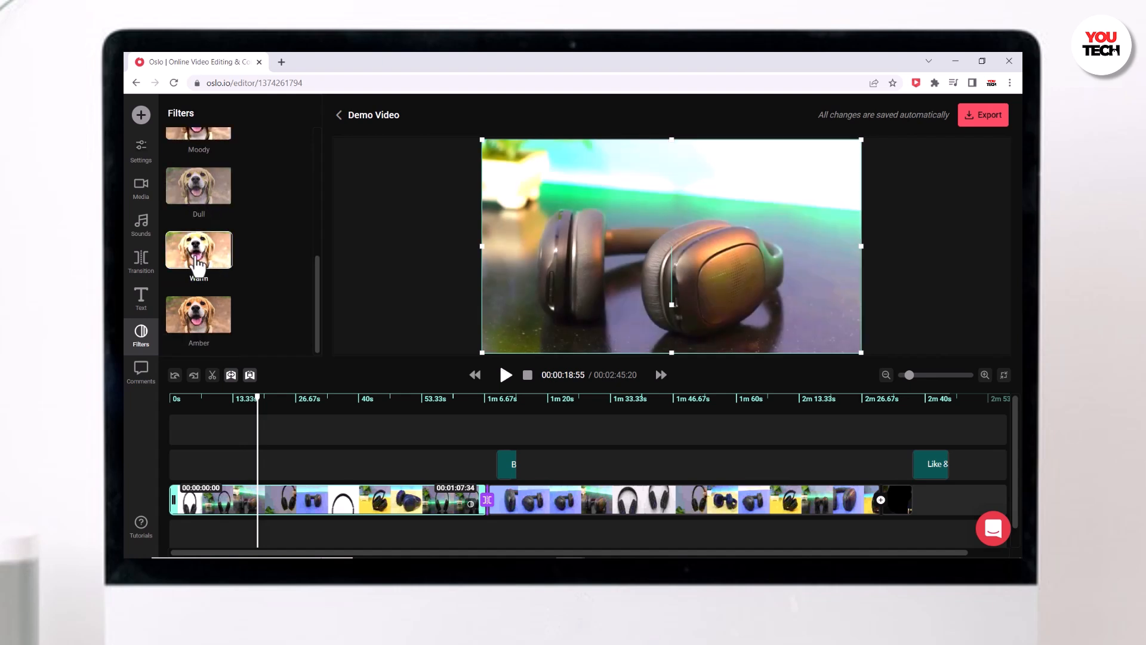
pyautogui.click(198, 185)
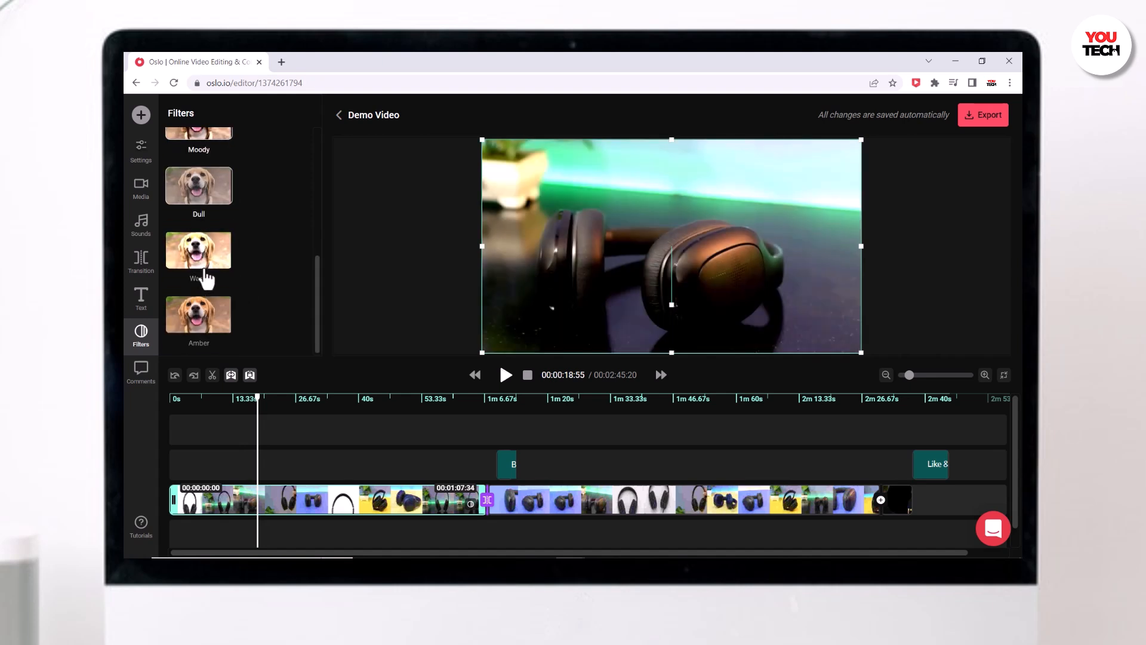
pyautogui.click(198, 314)
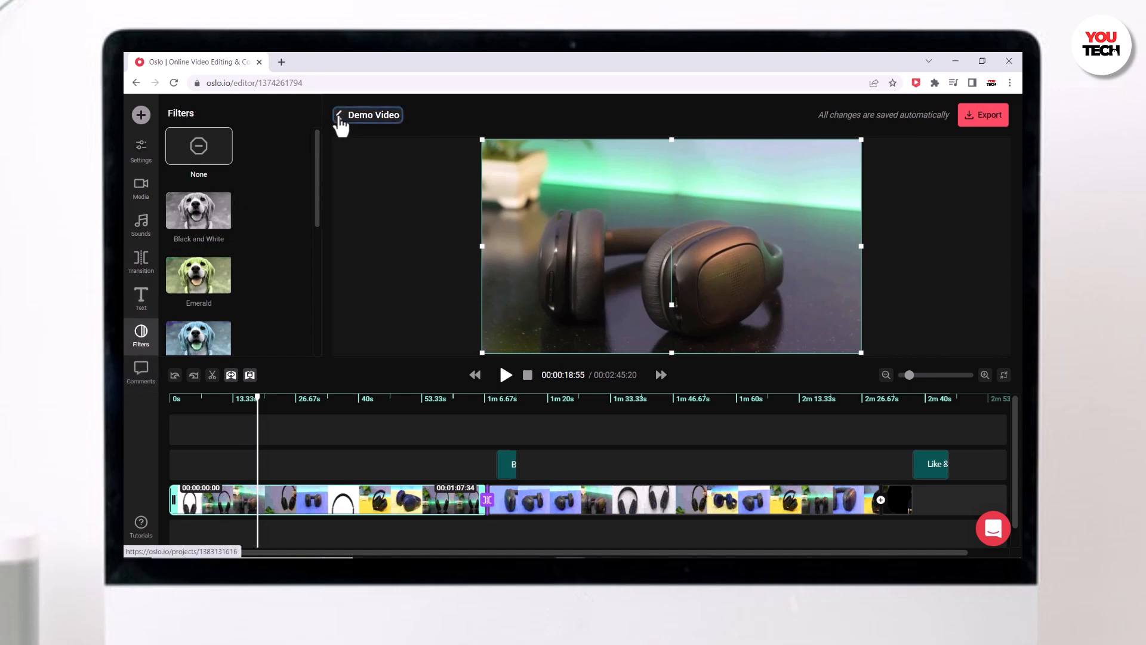
pyautogui.click(340, 114)
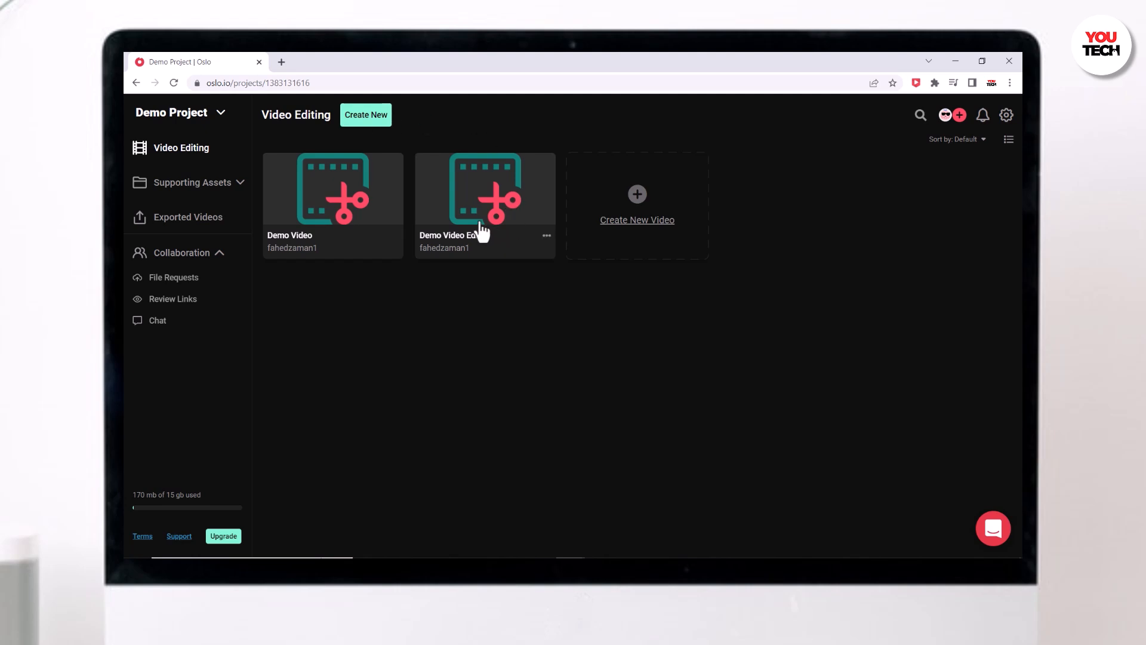
pyautogui.moveTo(347, 212)
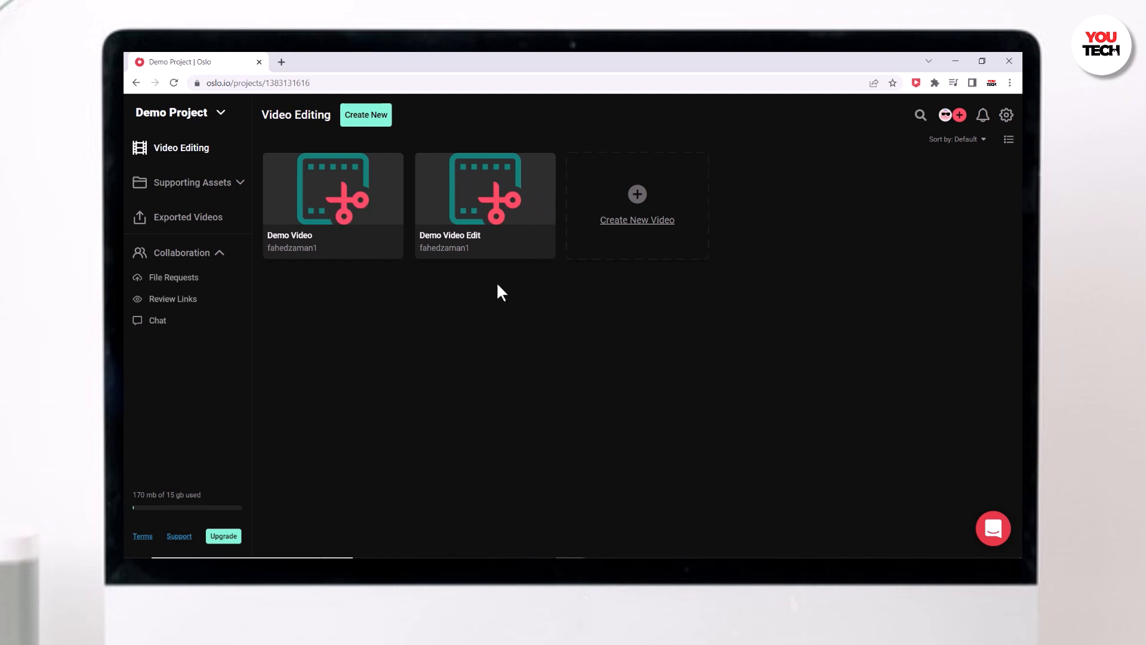
pyautogui.moveTo(836, 143)
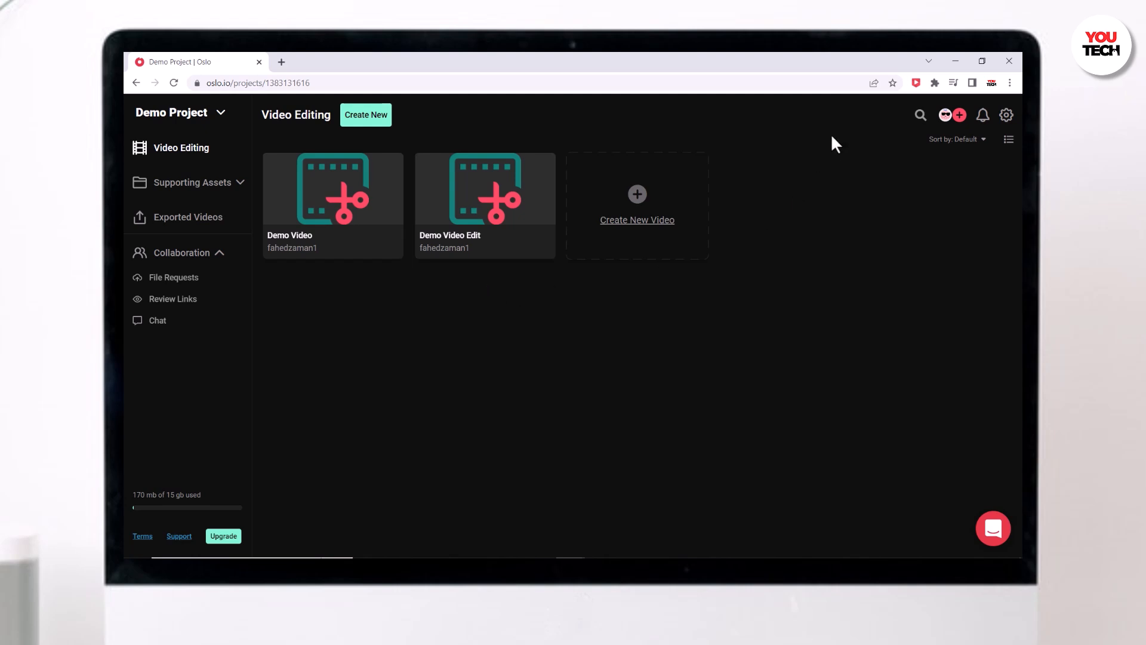
pyautogui.click(959, 115)
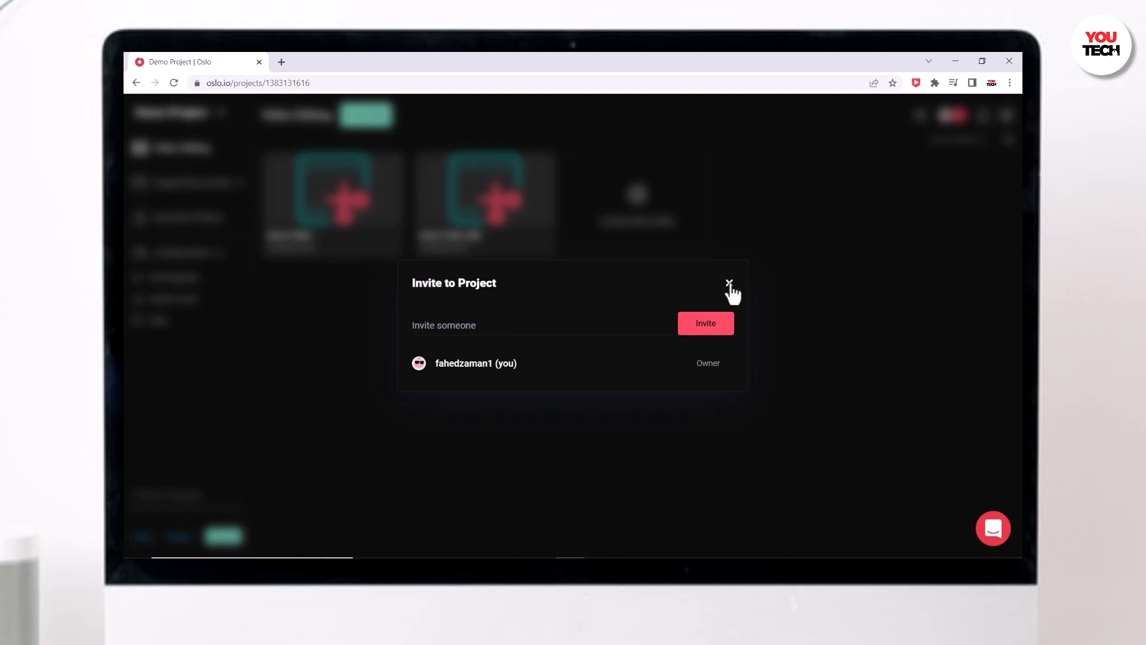
pyautogui.click(729, 283)
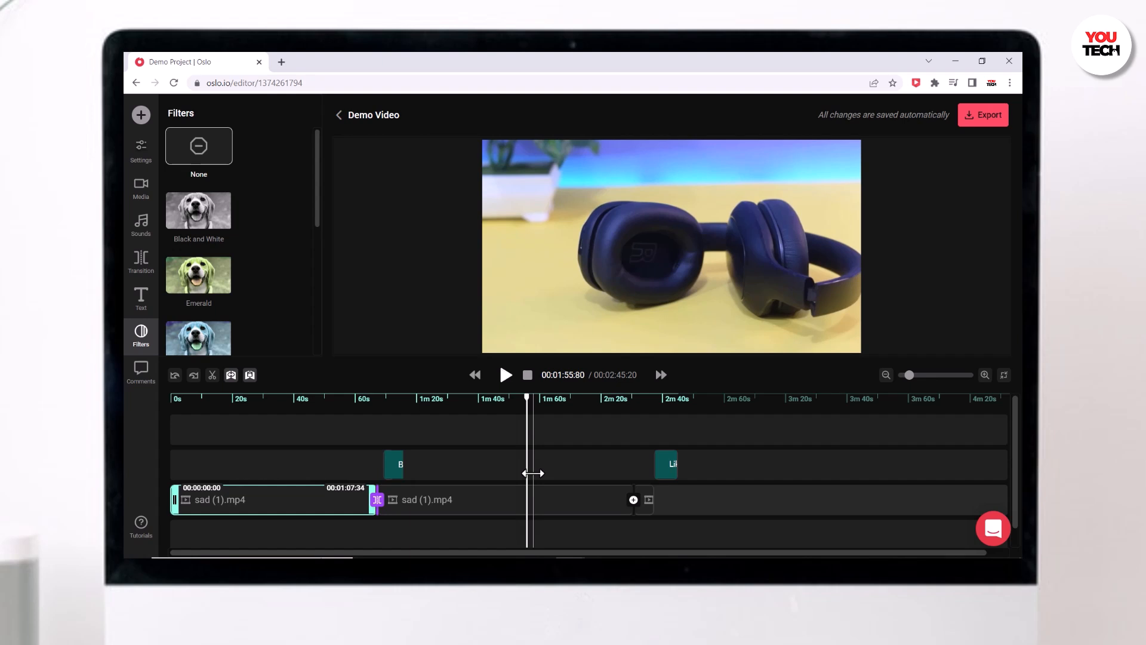
pyautogui.moveTo(962, 205)
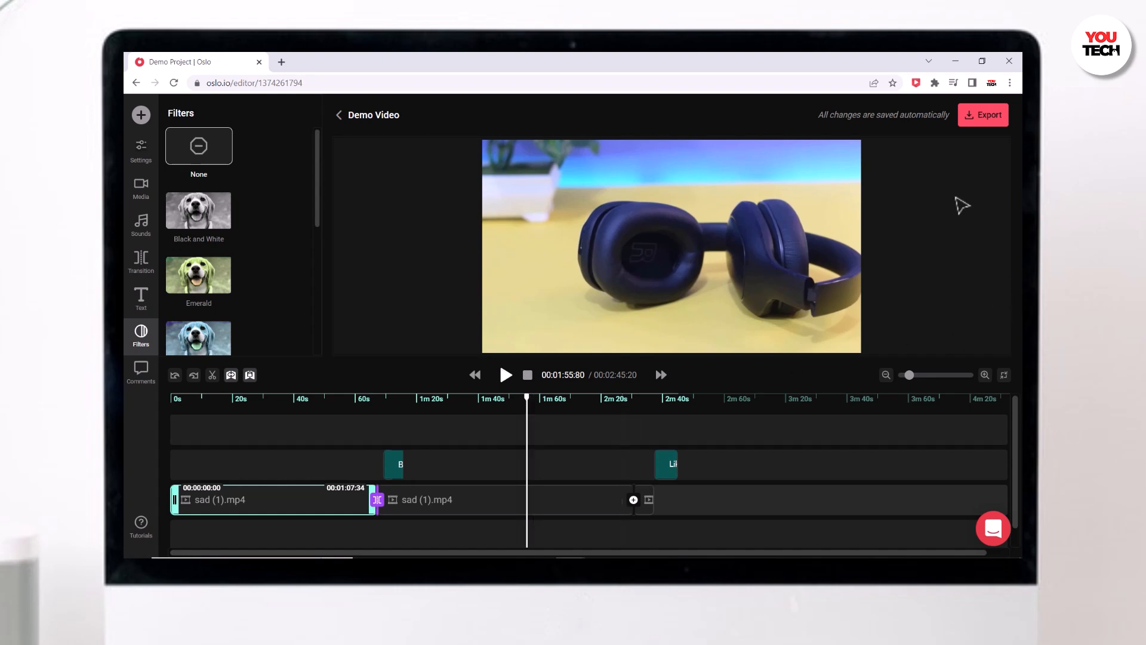
pyautogui.click(983, 114)
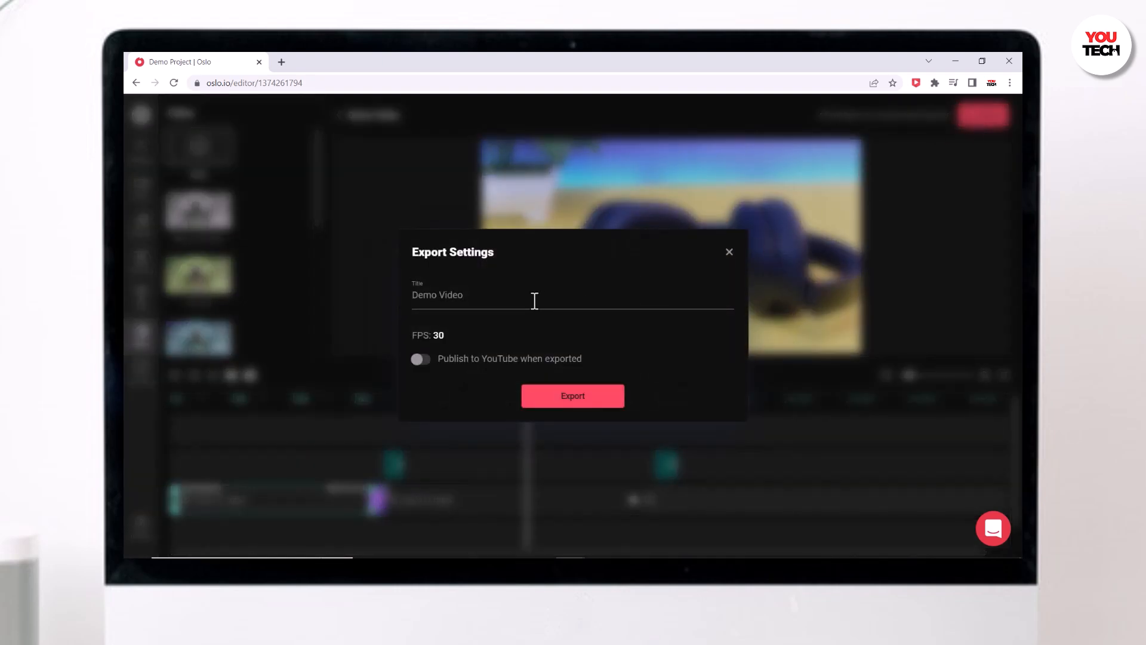
pyautogui.click(421, 358)
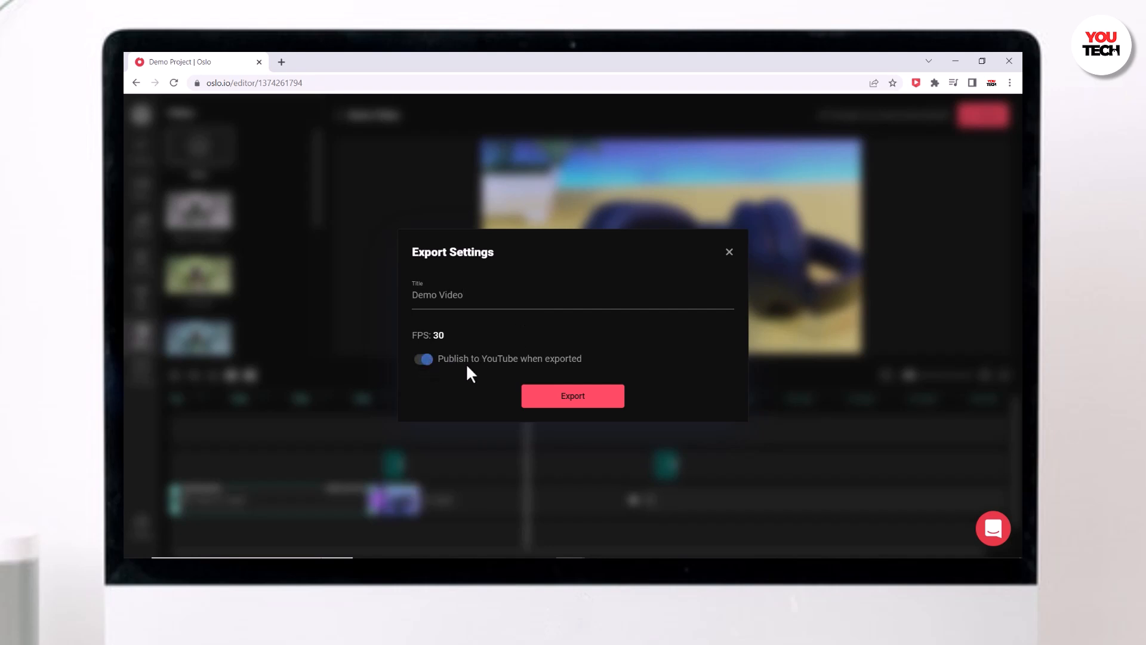
pyautogui.moveTo(489, 364)
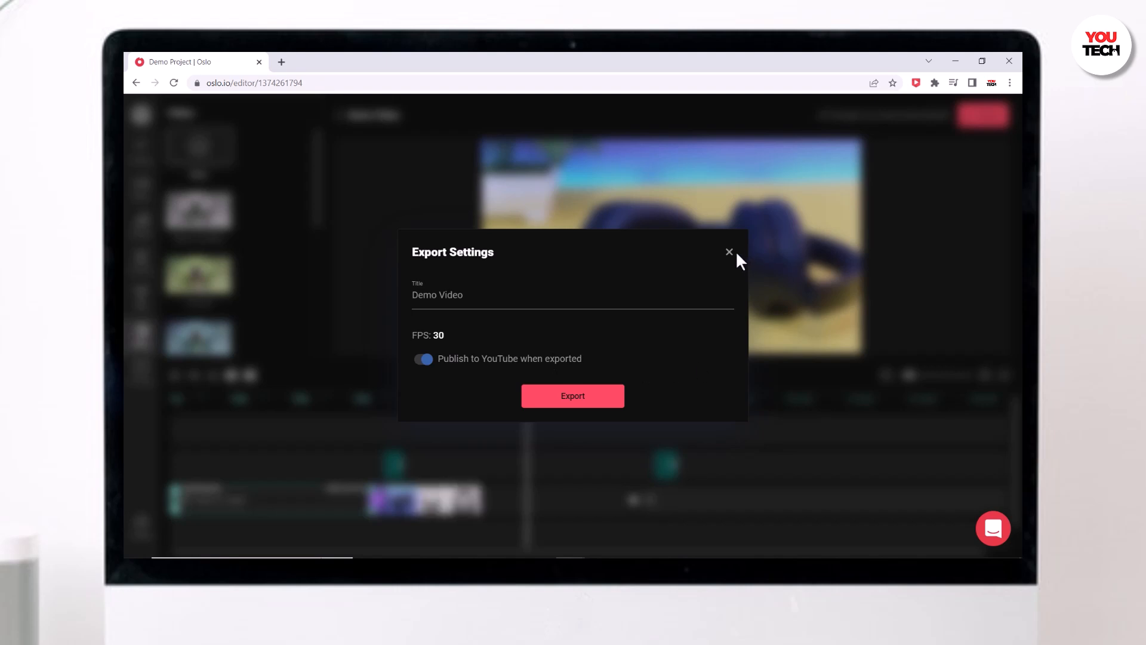
pyautogui.click(729, 251)
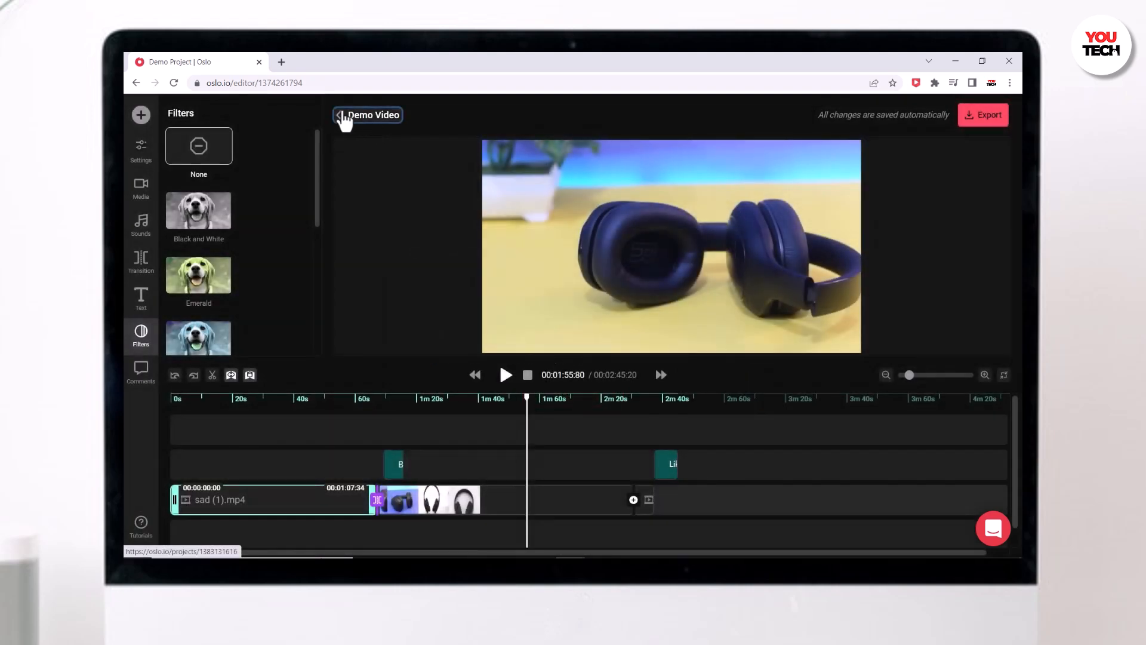
# Open General Settings from the project's gear menu and begin linking a Google account
pyautogui.click(337, 114)
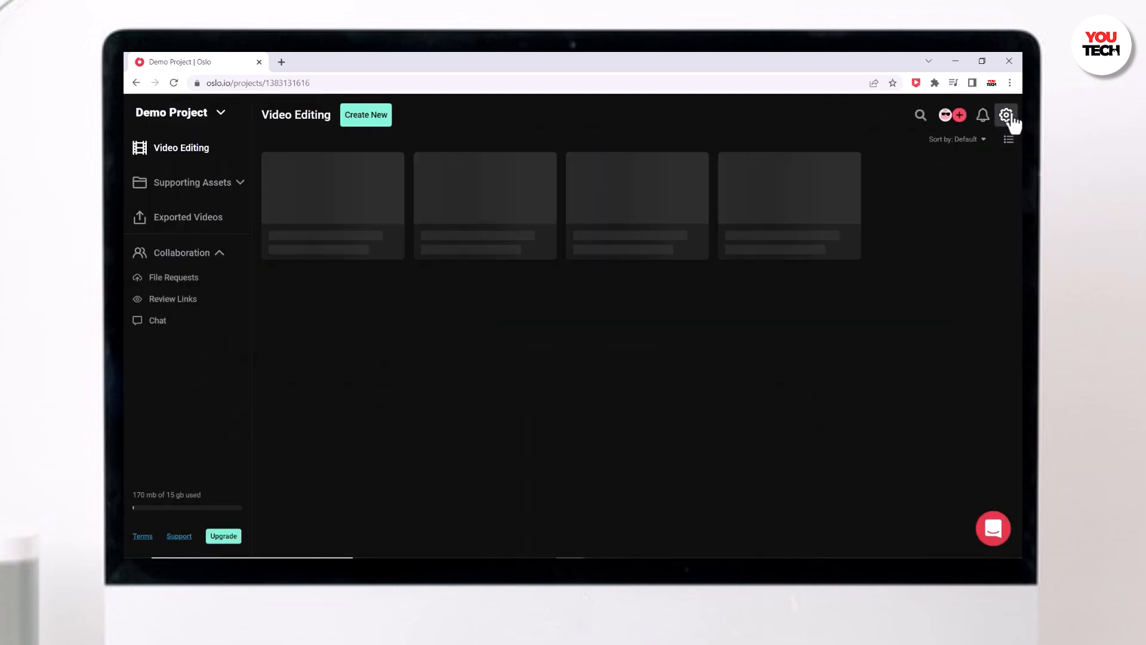
pyautogui.click(1006, 114)
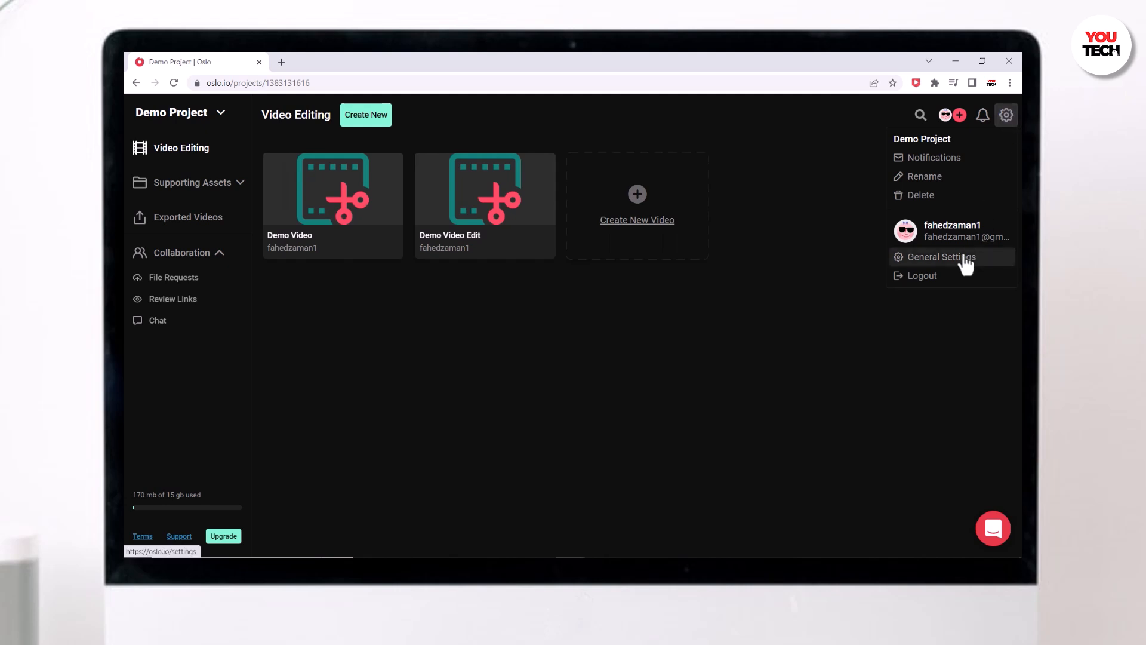
pyautogui.click(942, 257)
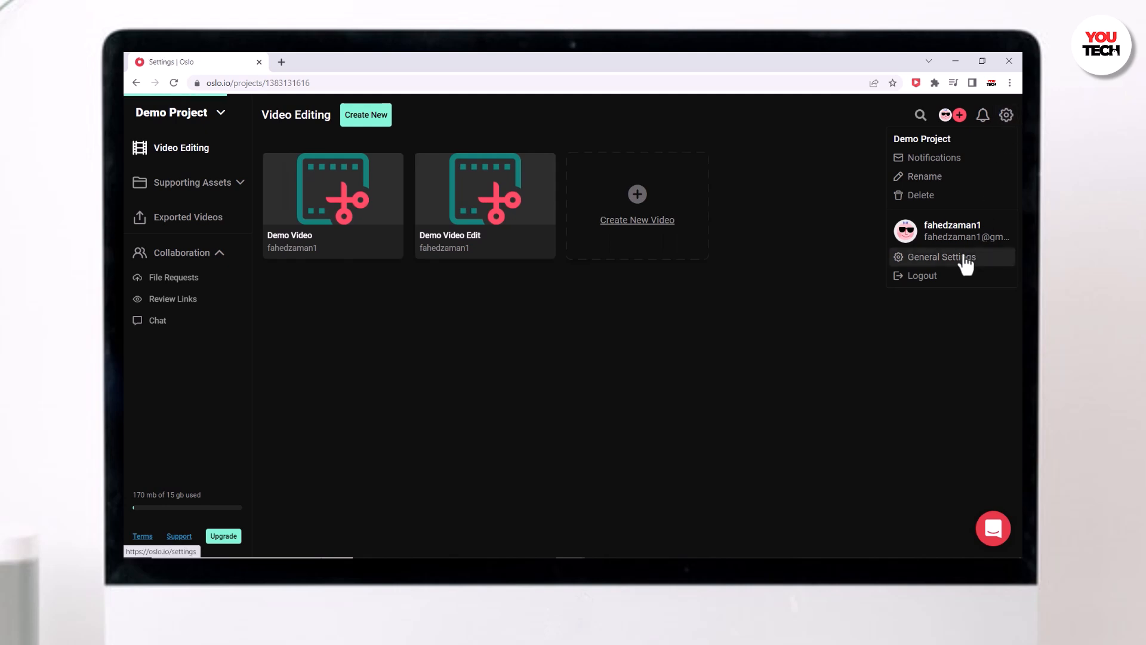
pyautogui.click(942, 256)
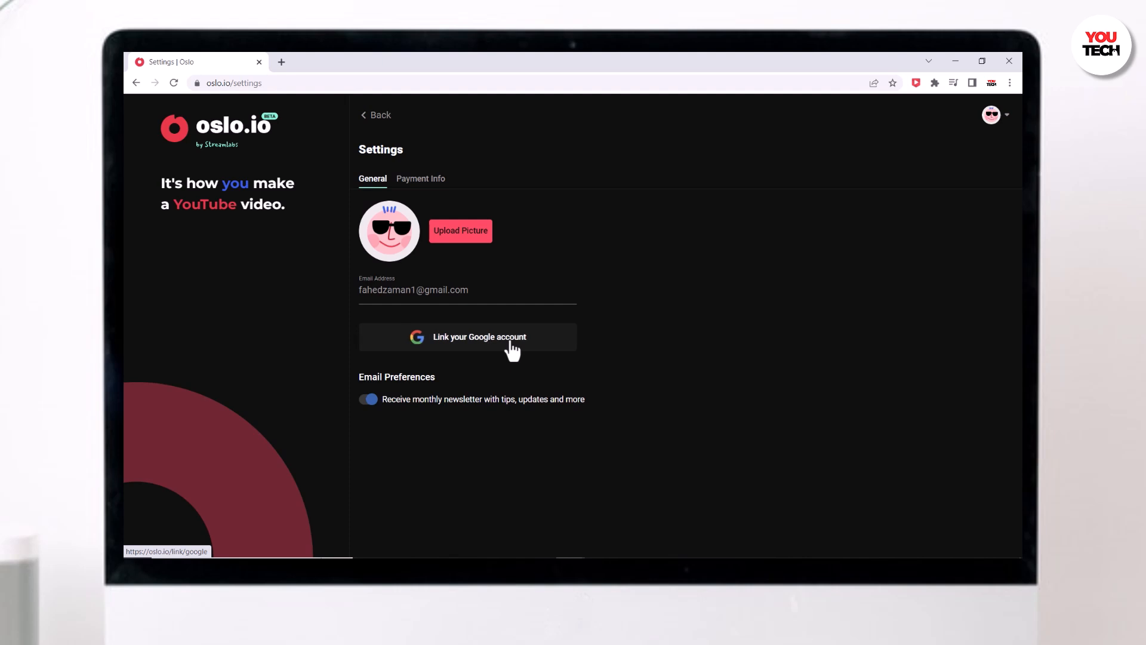
pyautogui.click(467, 337)
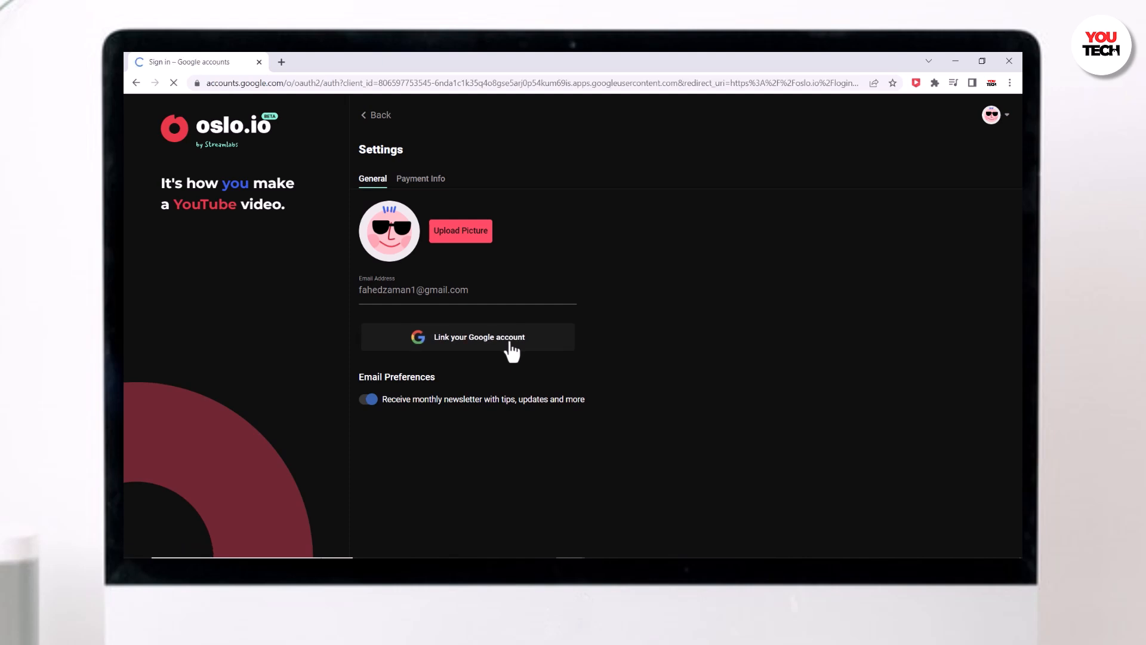